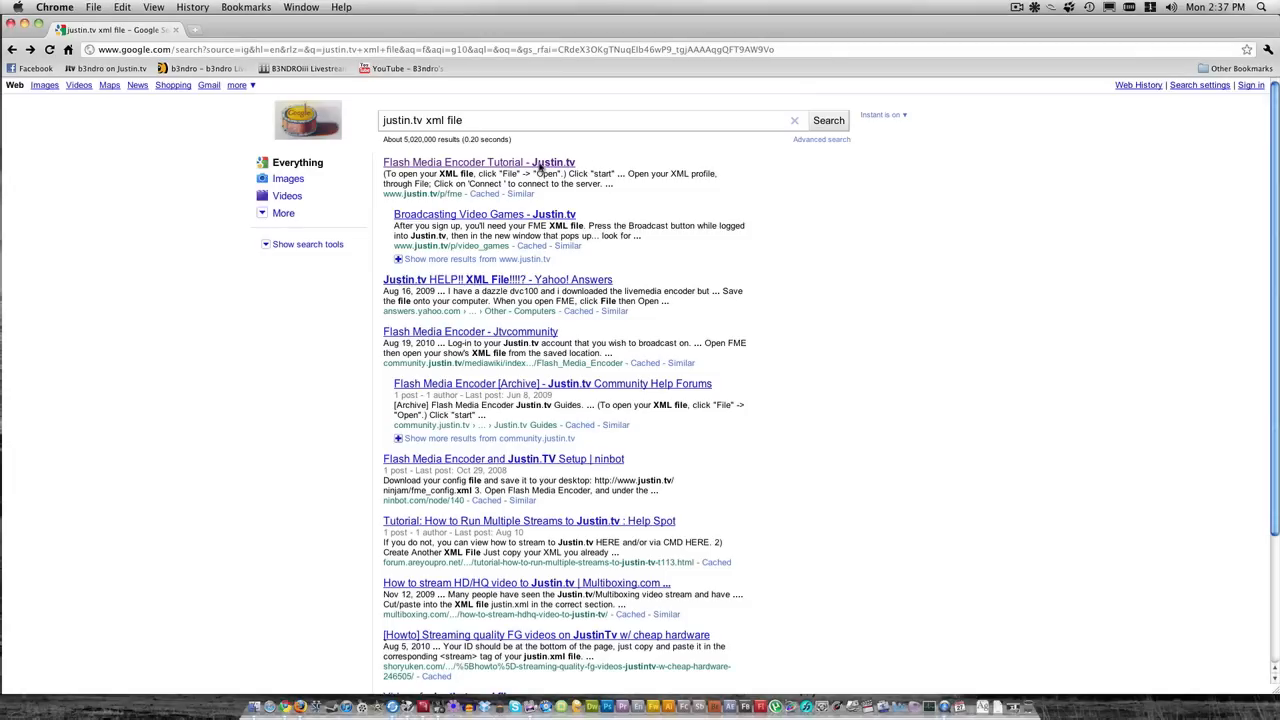
# Open the 'Flash Media Encoder Tutorial - Justin.tv' result and inspect its encoder download link
pyautogui.click(480, 162)
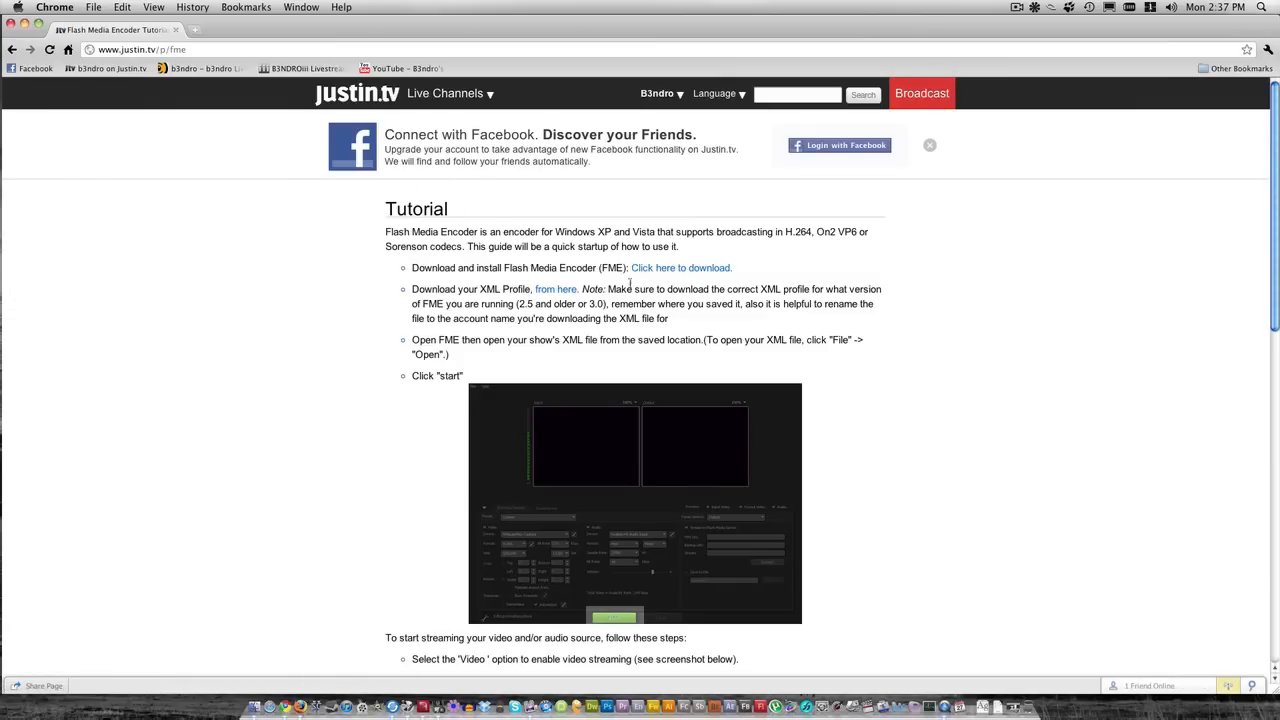
pyautogui.moveTo(680, 267)
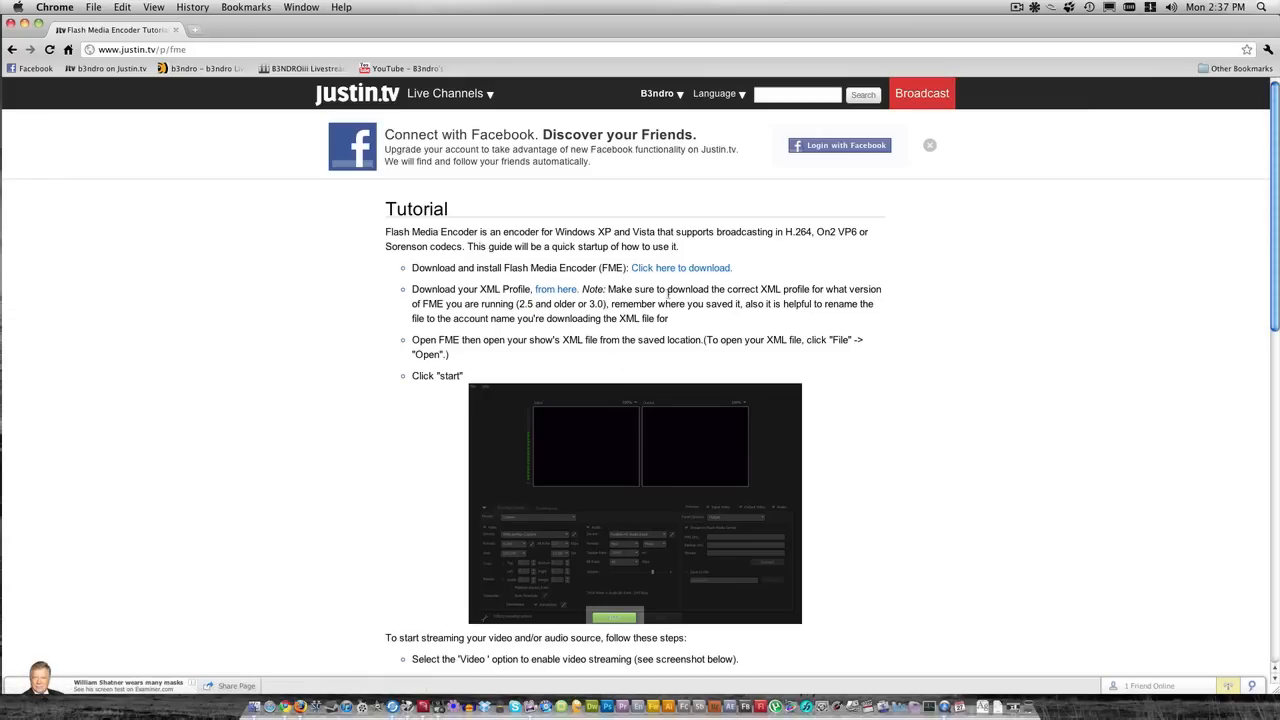
pyautogui.moveTo(681, 268)
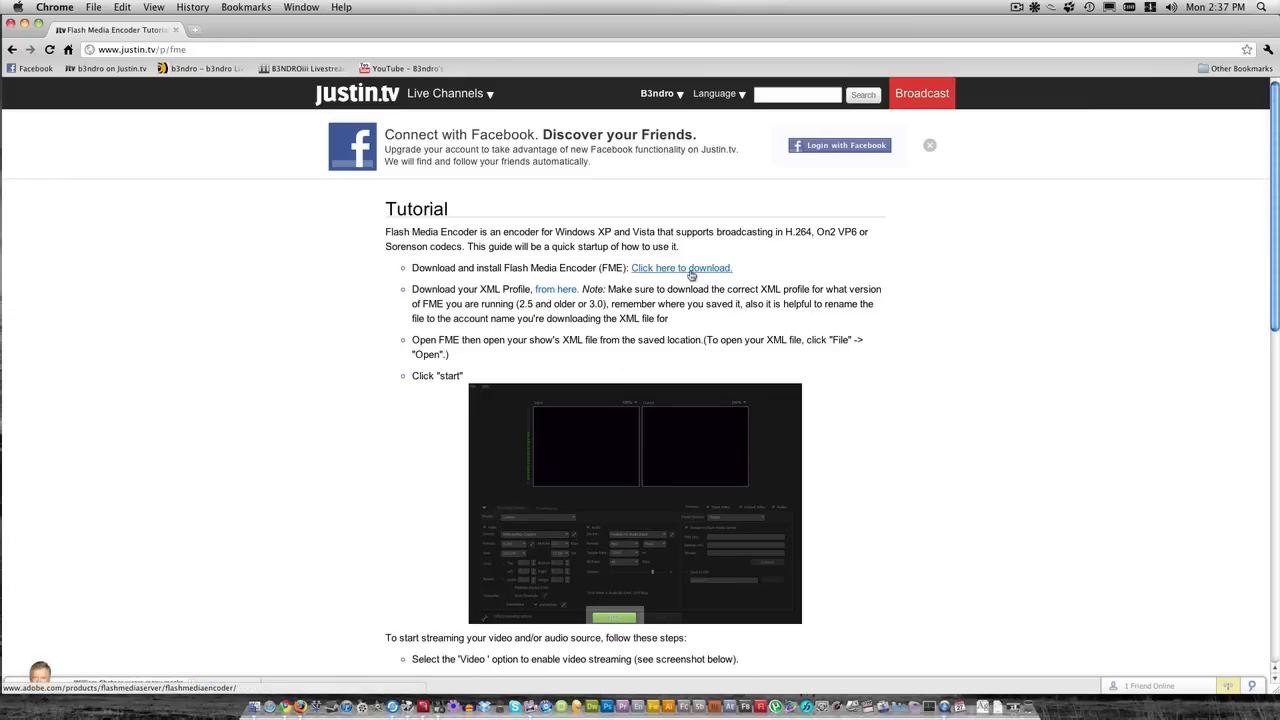
pyautogui.rightClick(680, 267)
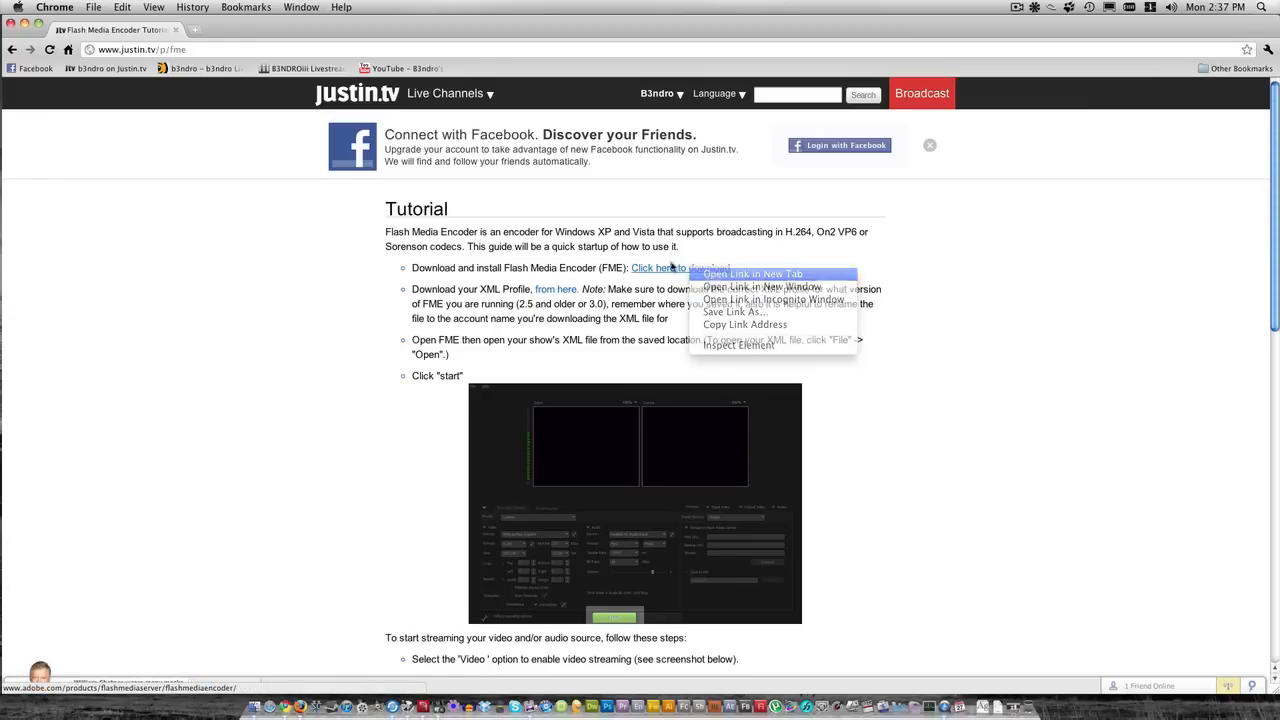
pyautogui.click(753, 274)
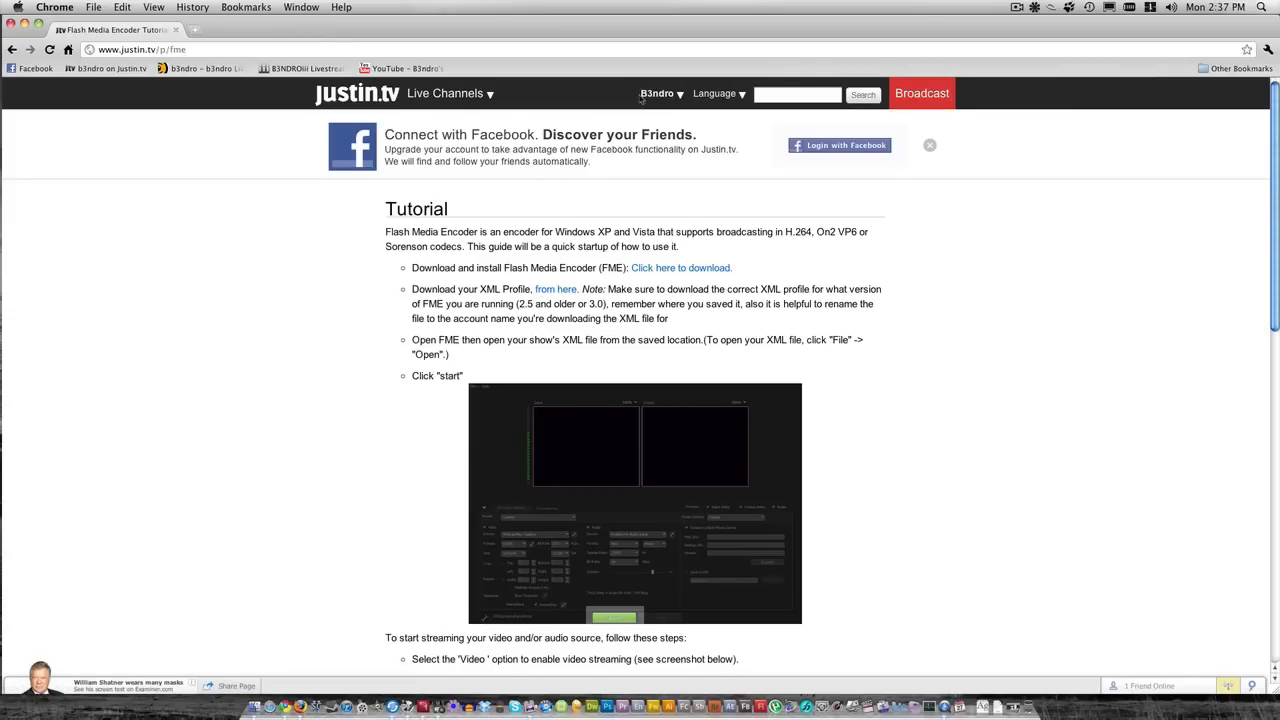
pyautogui.click(658, 93)
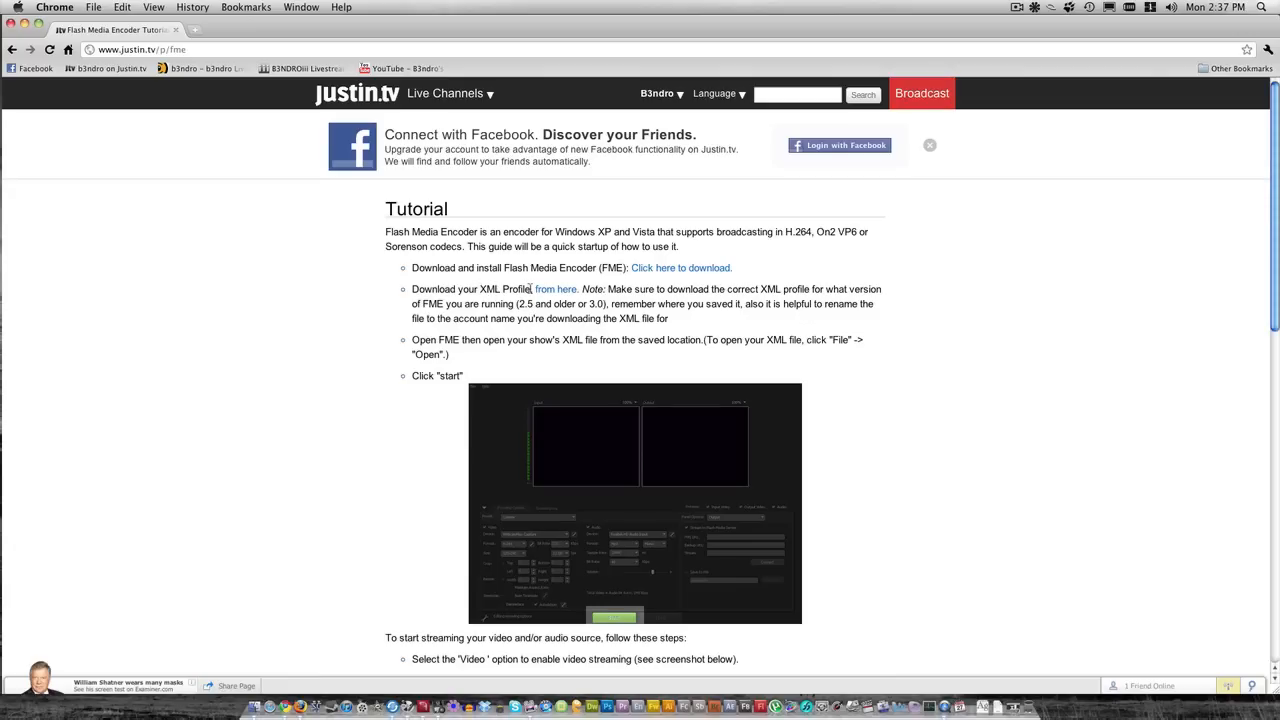
pyautogui.moveTo(595, 493)
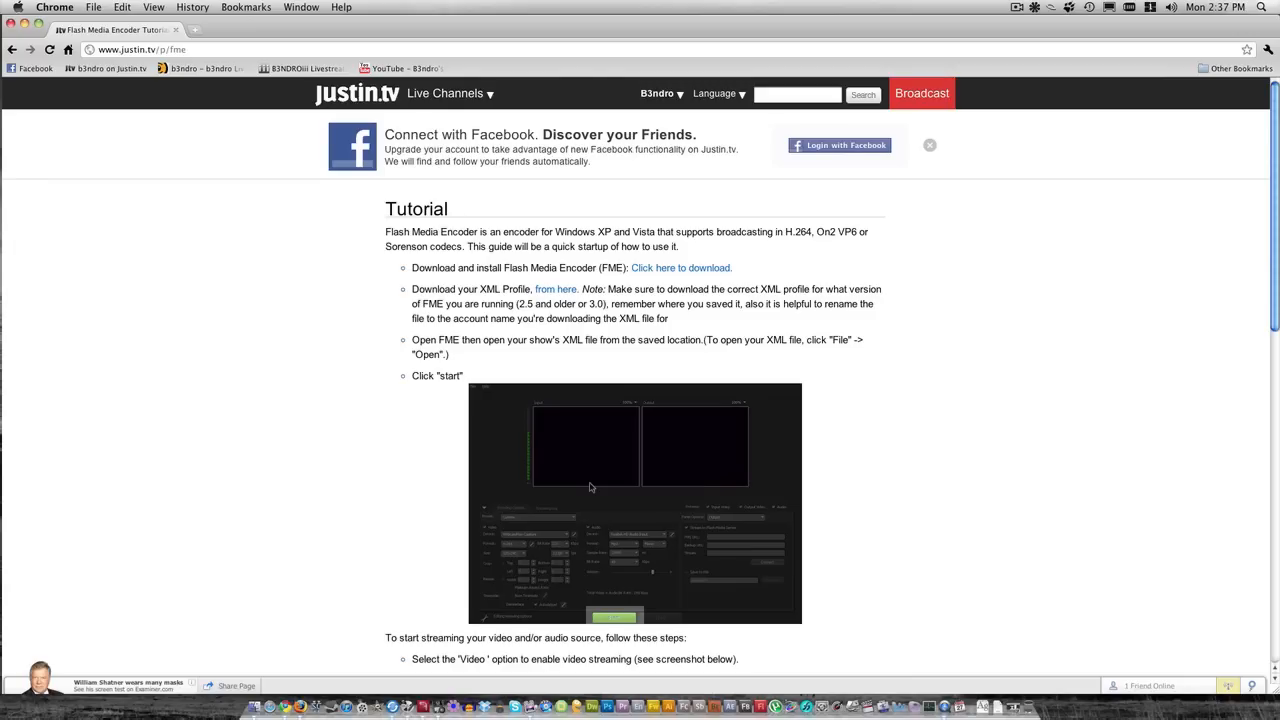
pyautogui.moveTo(634, 505)
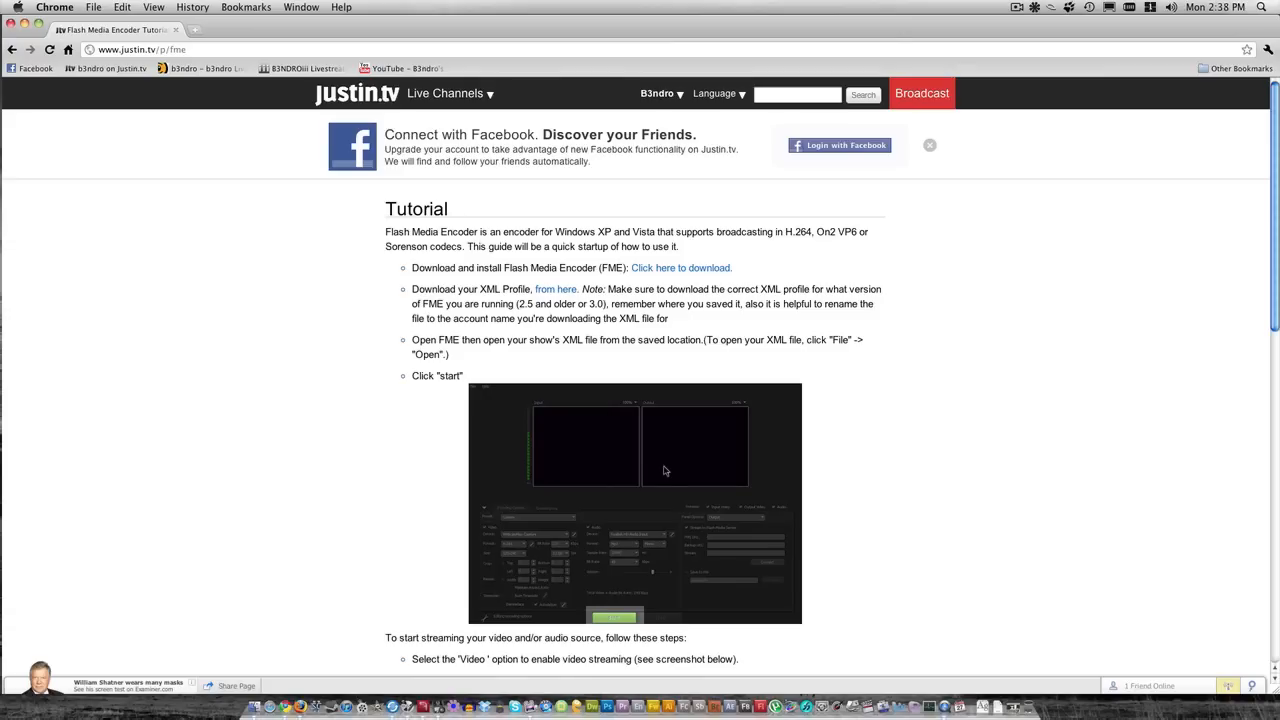
# Download the Medium Quality Widescreen profile (jtv.500k.16.9.xml) from a new tab, then close it
pyautogui.rightClick(555, 289)
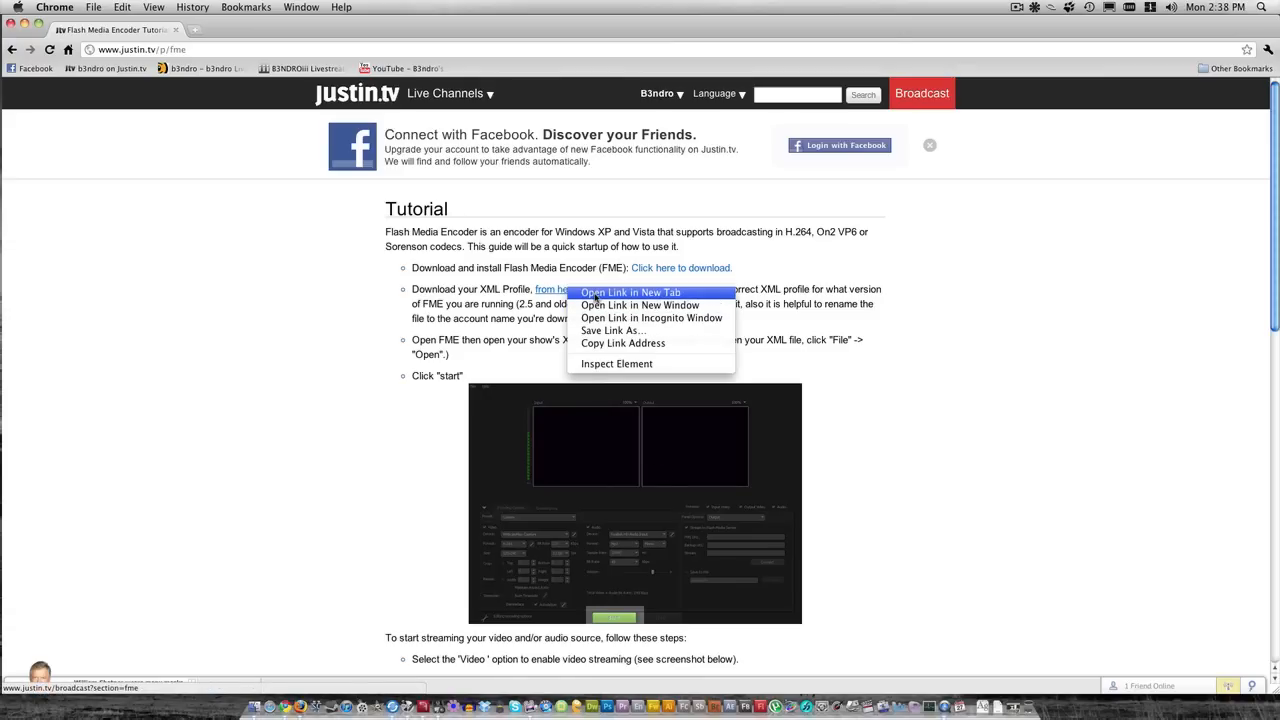
pyautogui.click(629, 292)
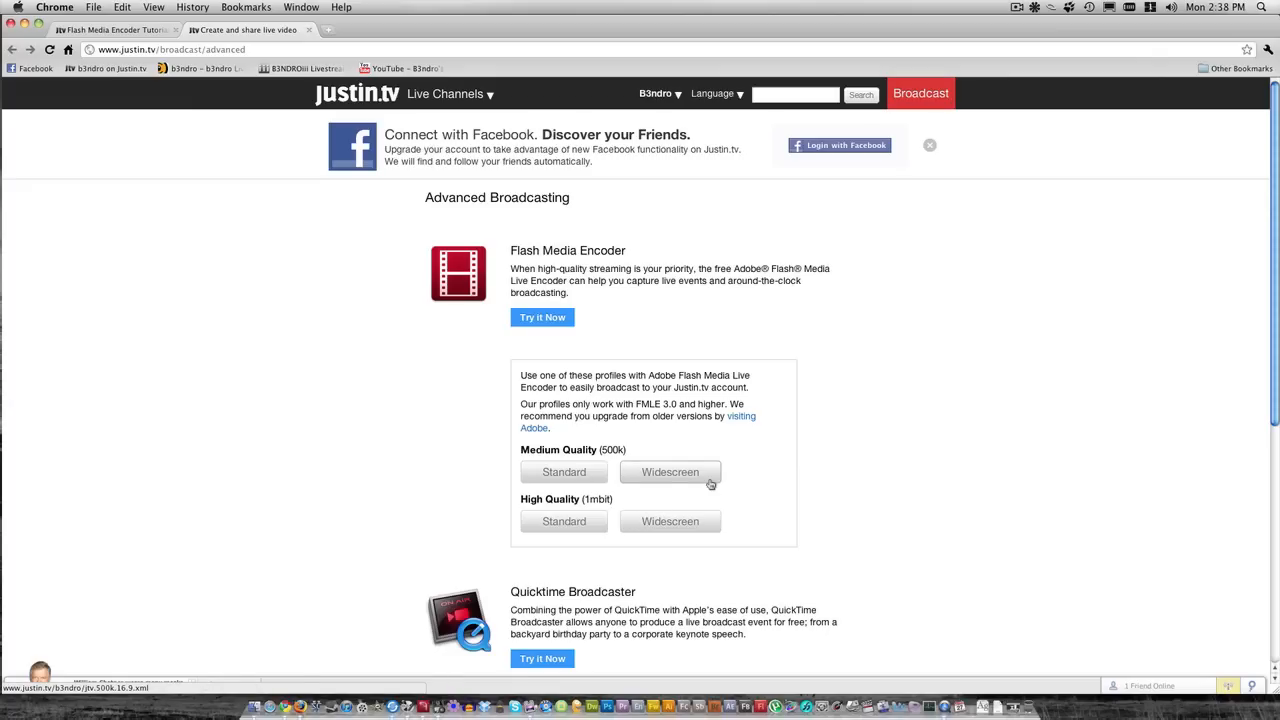
pyautogui.moveTo(700, 486)
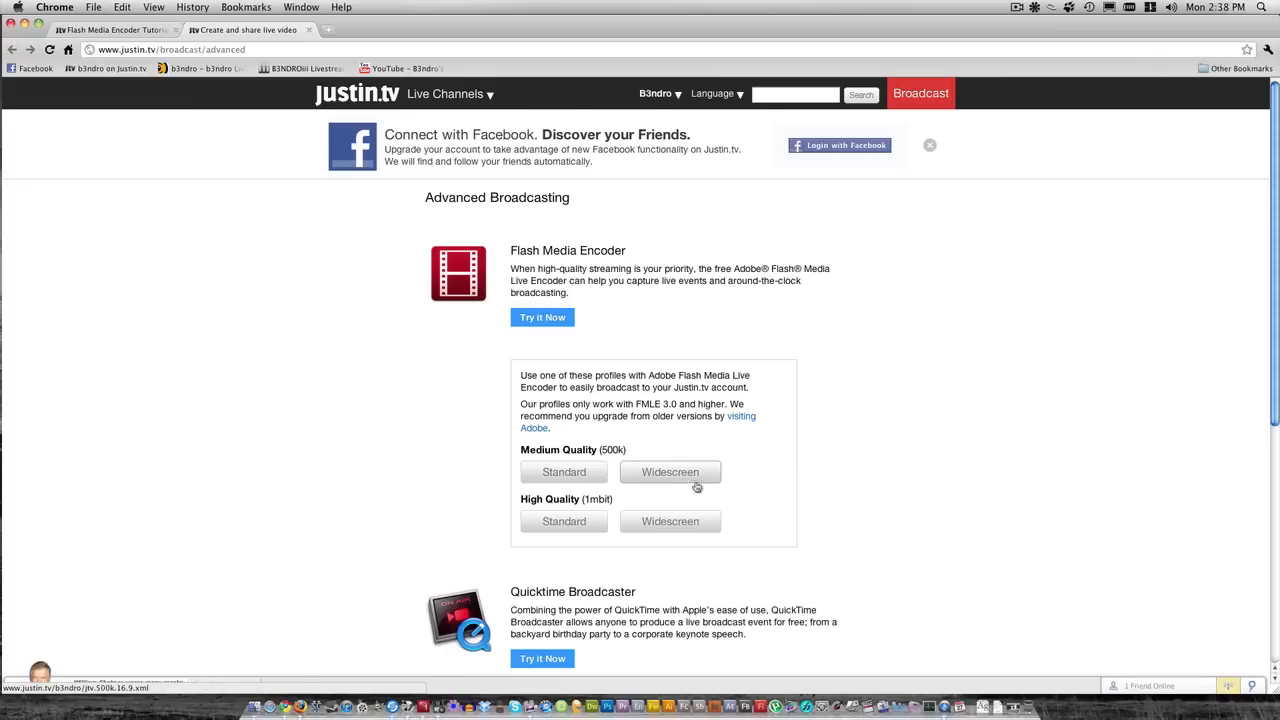
pyautogui.click(670, 471)
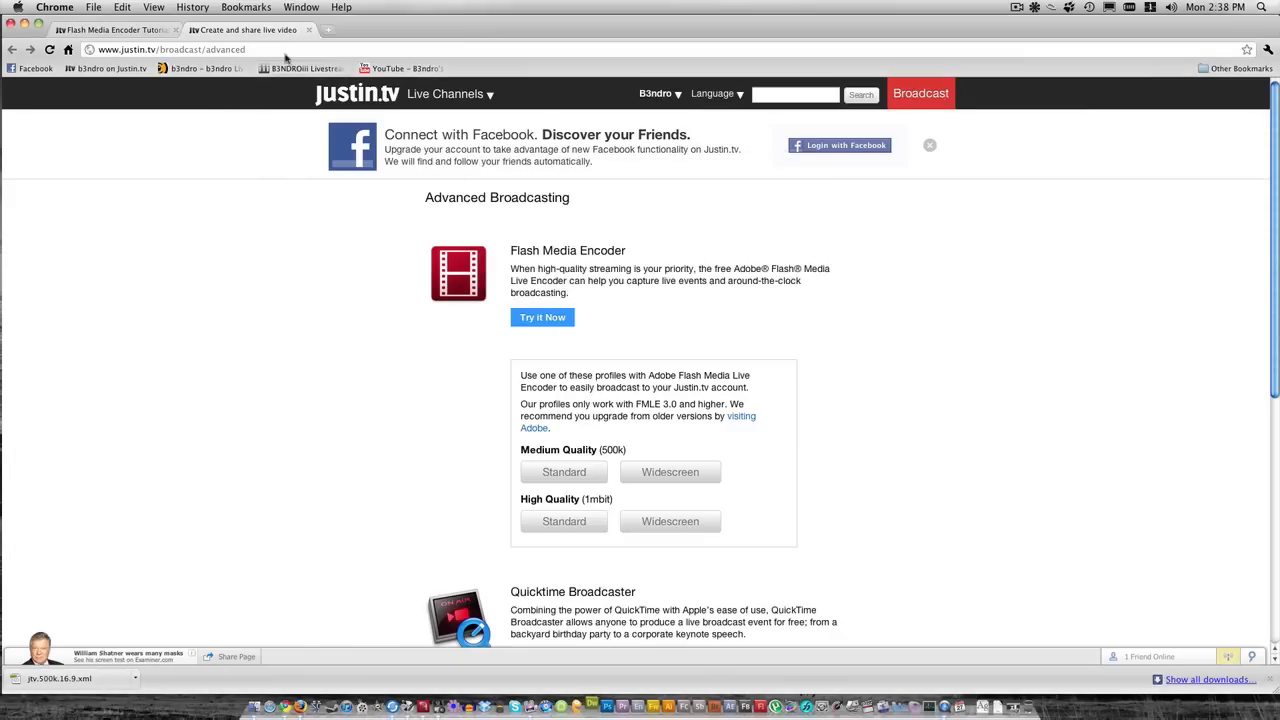
pyautogui.moveTo(310, 29)
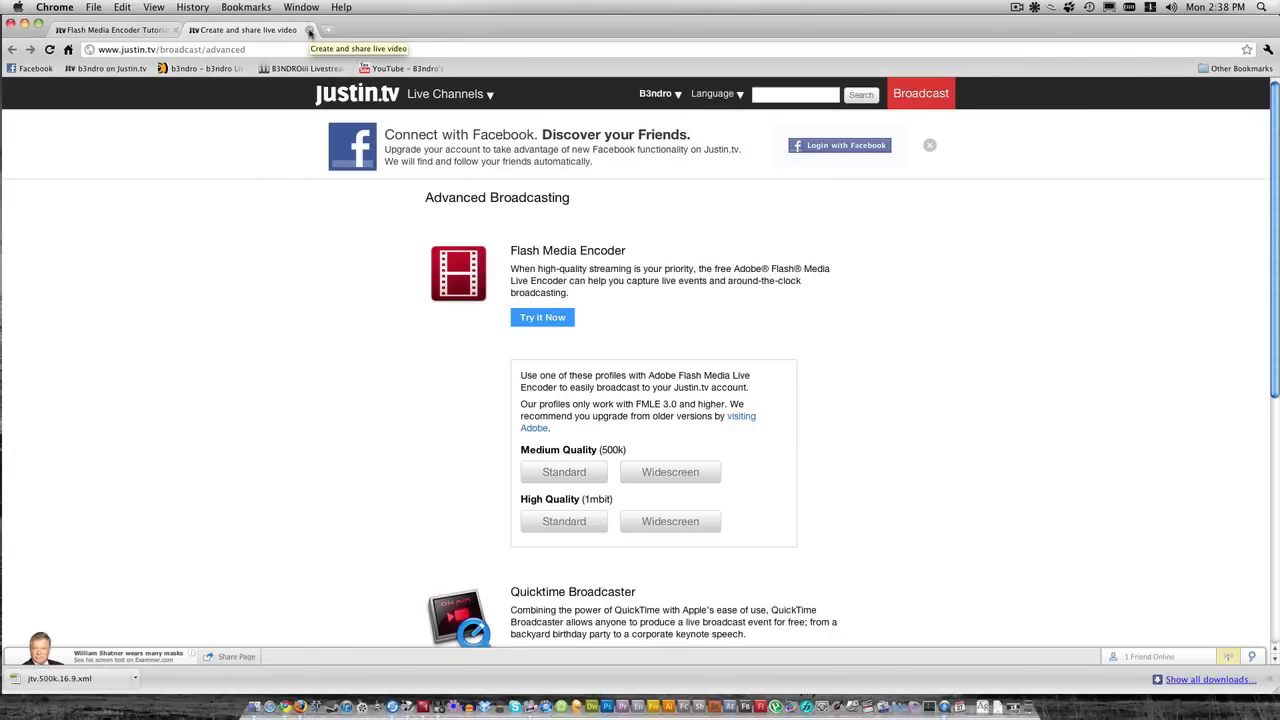
pyautogui.click(542, 317)
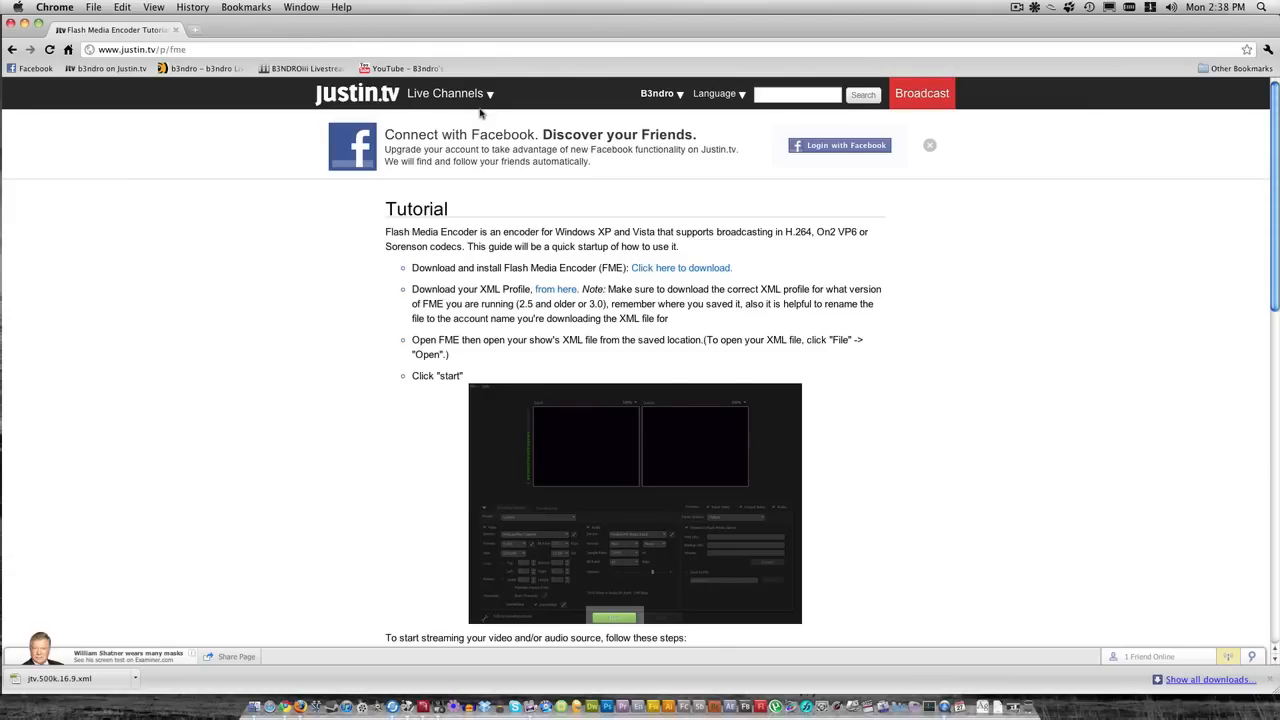
pyautogui.moveTo(298, 202)
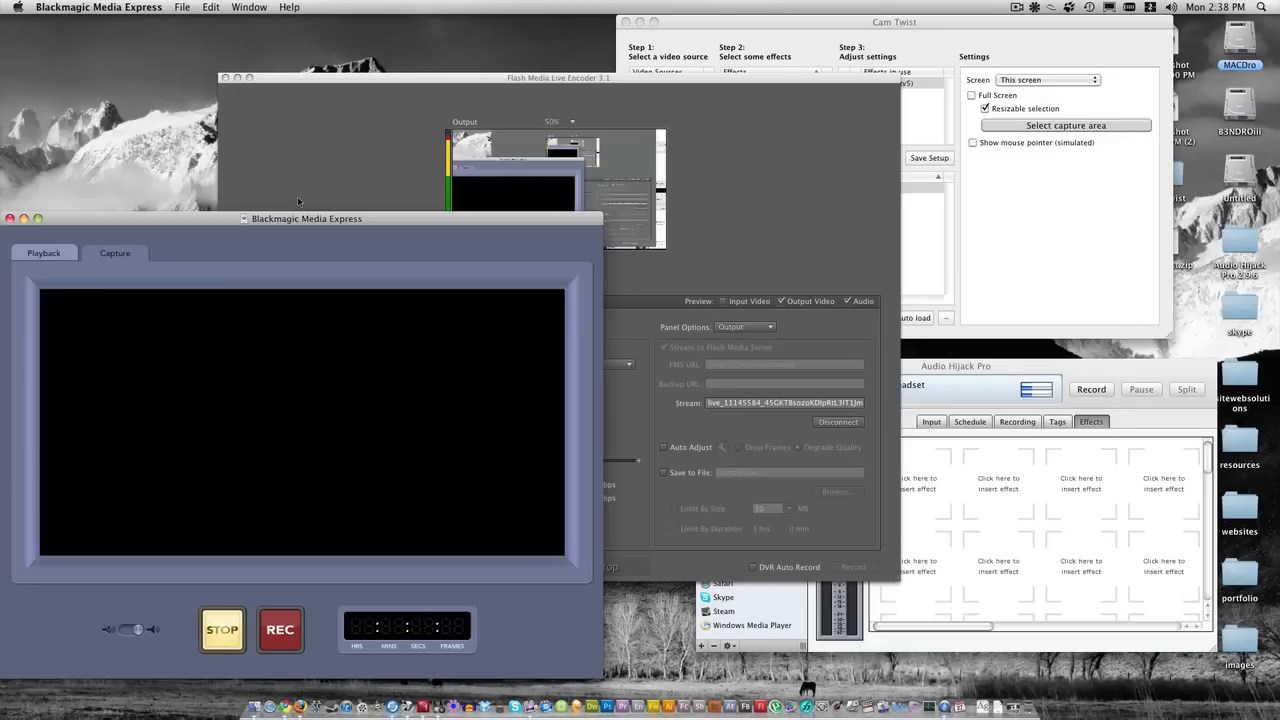
pyautogui.moveTo(281, 236)
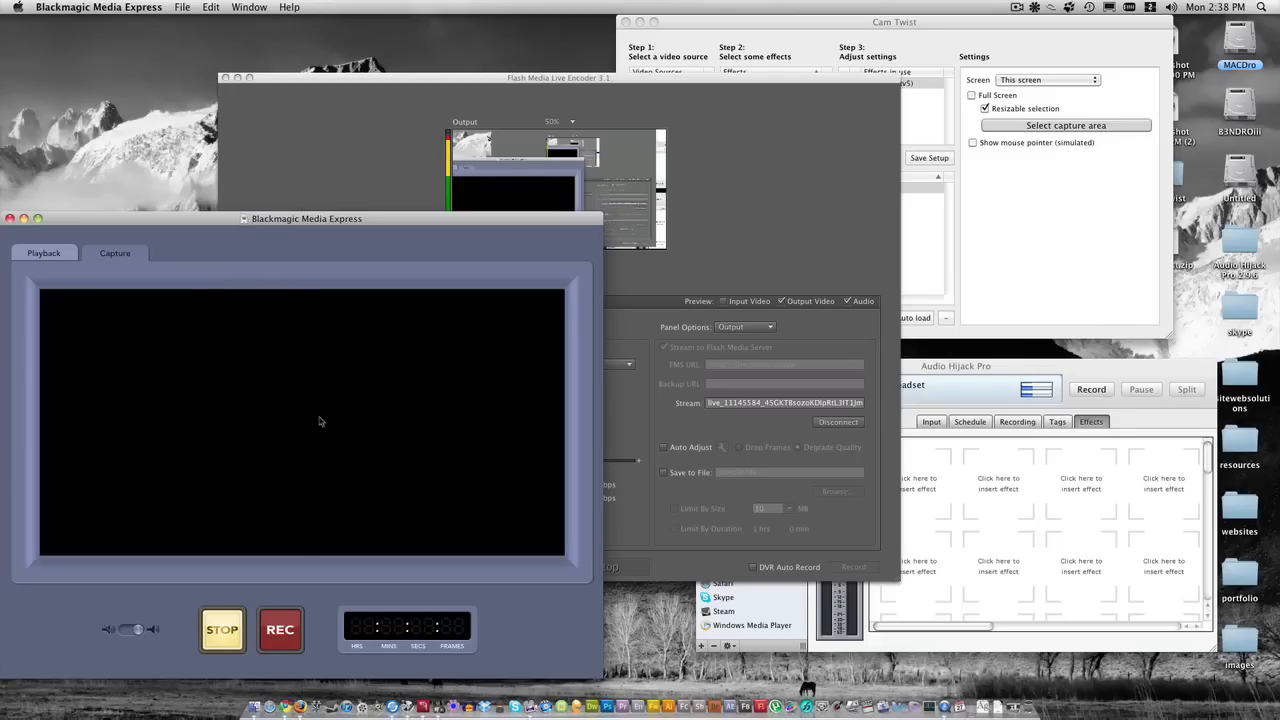
pyautogui.moveTo(398, 438)
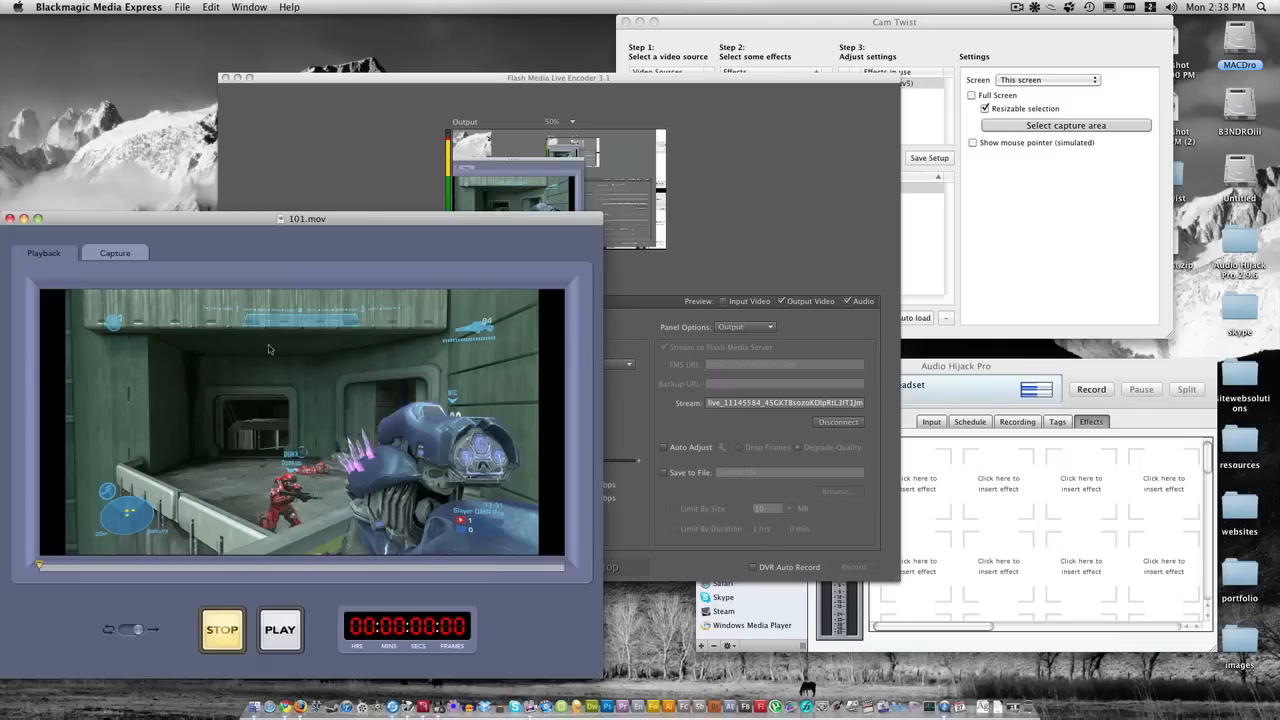
pyautogui.moveTo(560, 306)
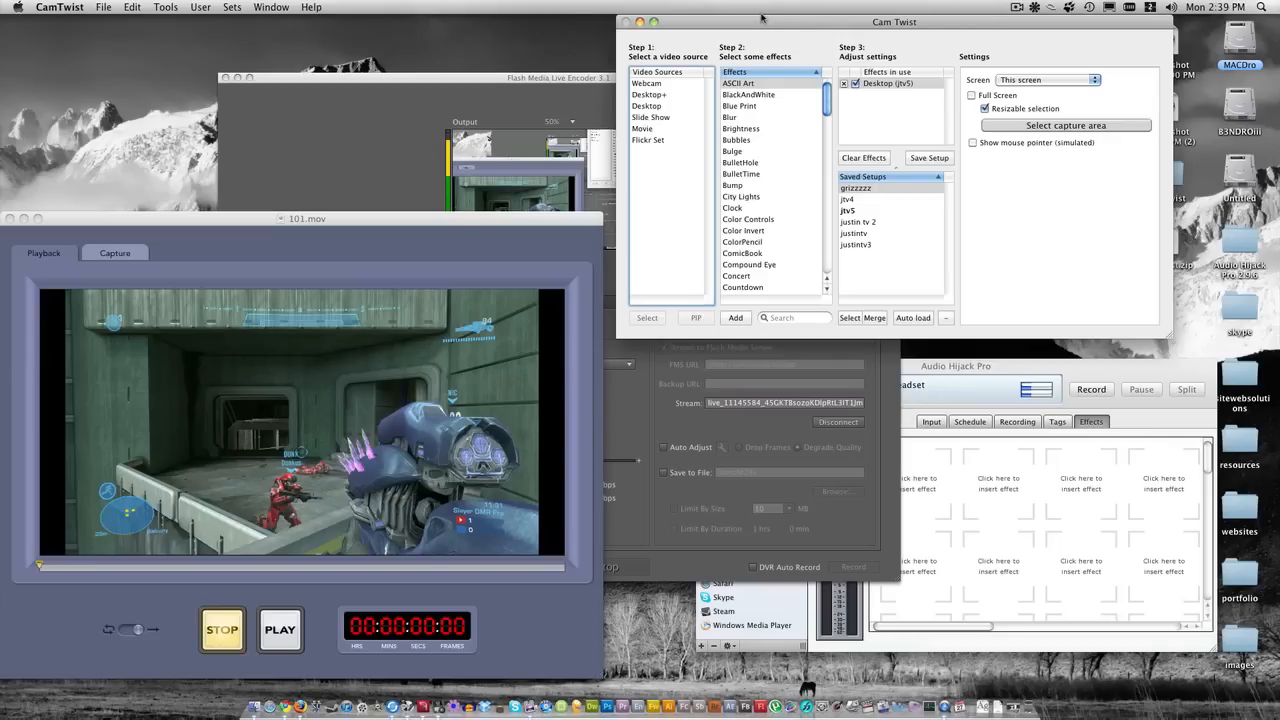
pyautogui.moveTo(795, 28)
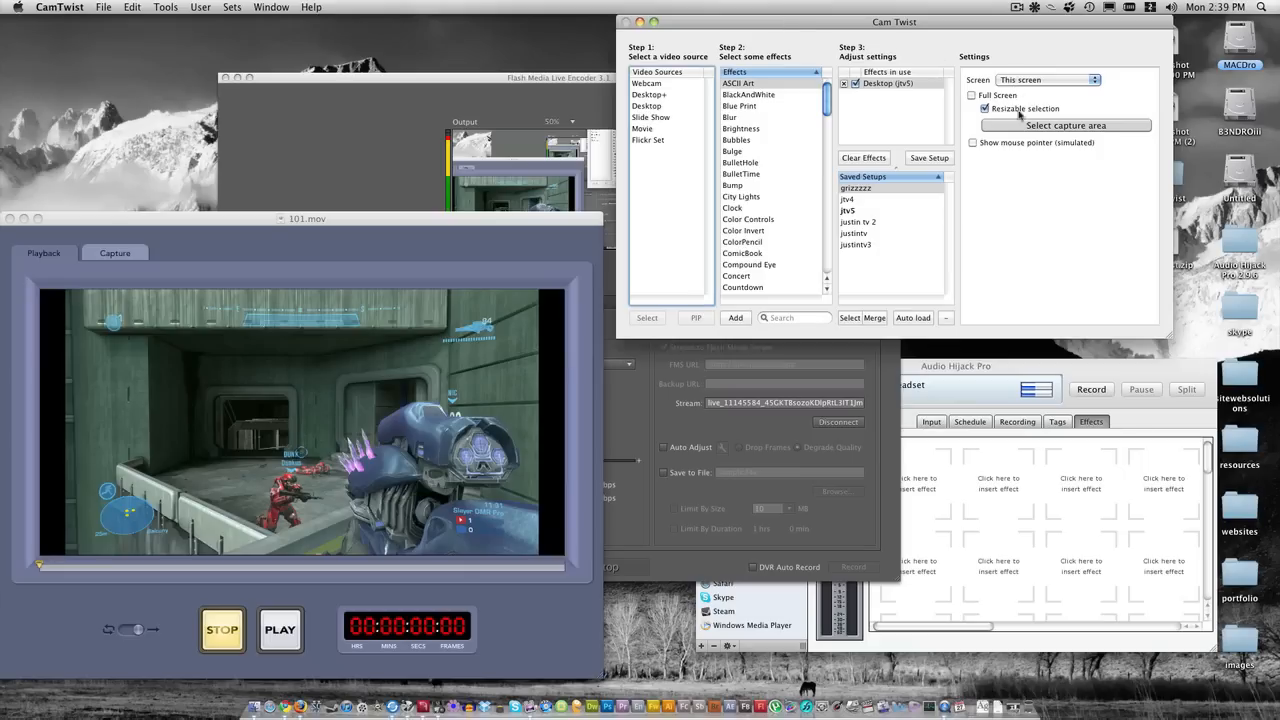
# Draw CamTwist's Desktop capture area around the 101.mov clip, with Full Screen unchecked
pyautogui.click(1066, 125)
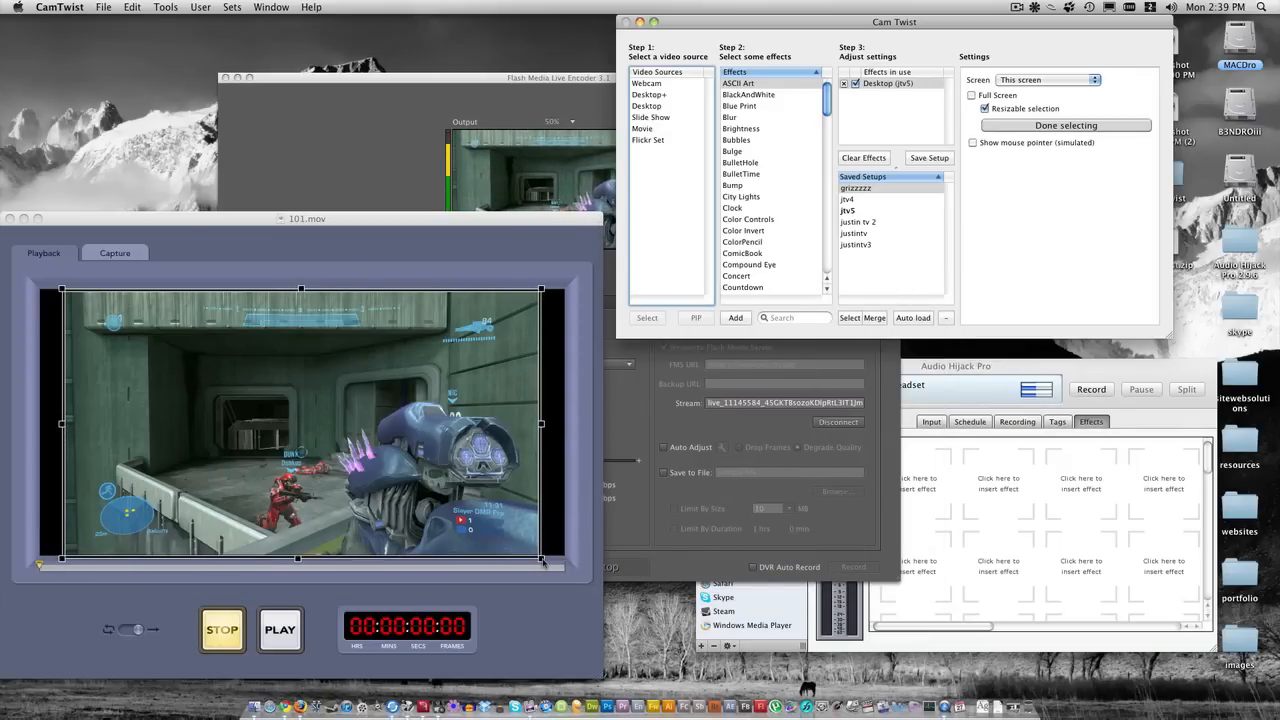
pyautogui.click(1066, 125)
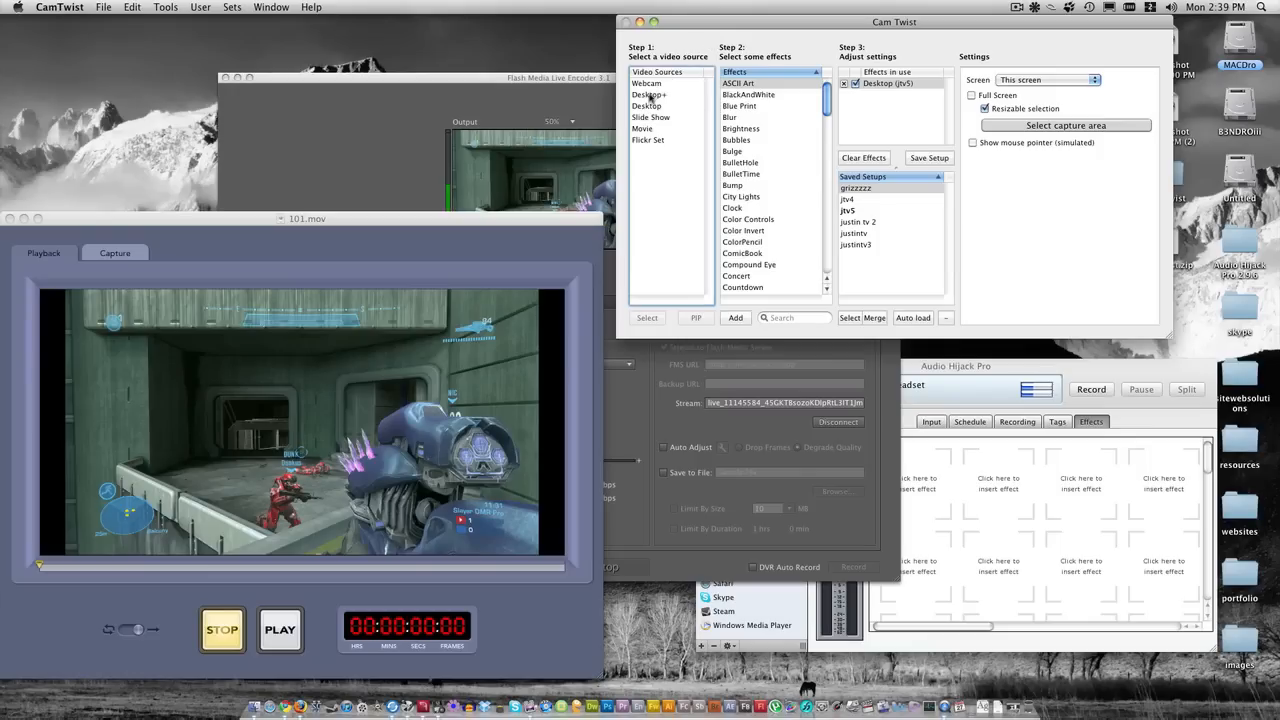
pyautogui.click(646, 106)
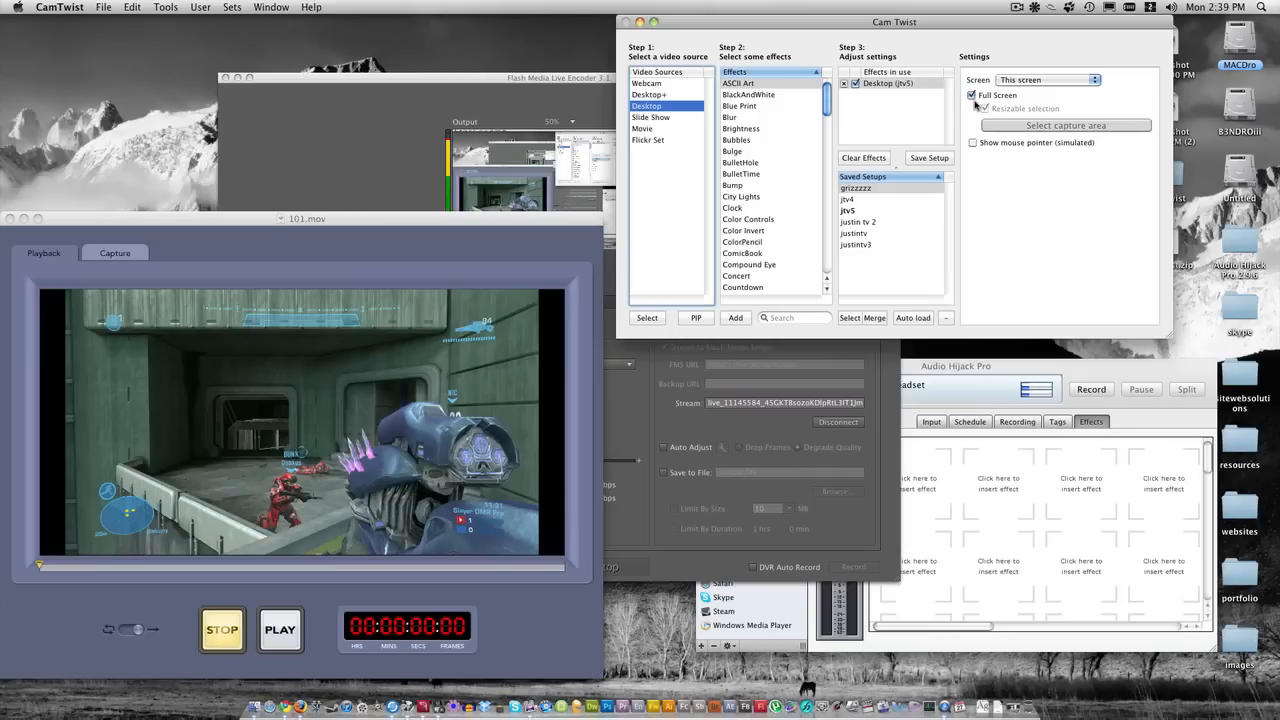
pyautogui.click(972, 108)
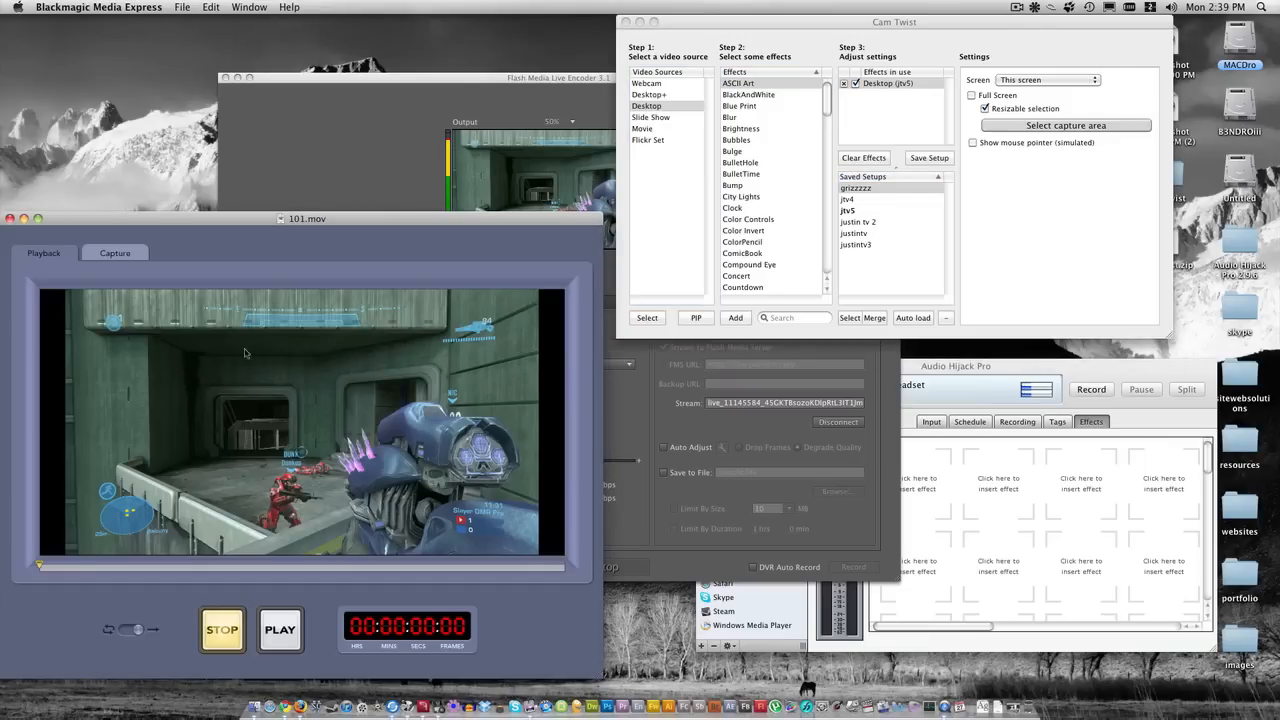
pyautogui.moveTo(163, 568)
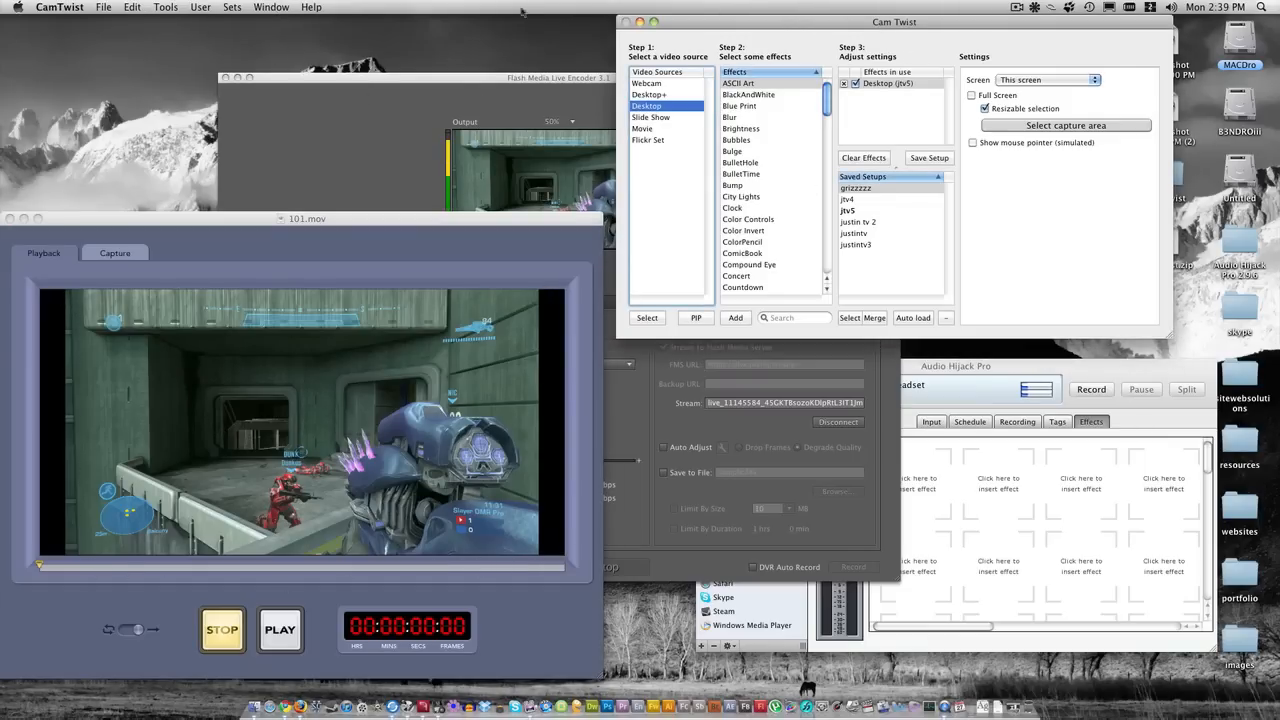
# In CamTwist's General preferences, keep the video size at 1280x720 at 30 FPS
pyautogui.click(60, 7)
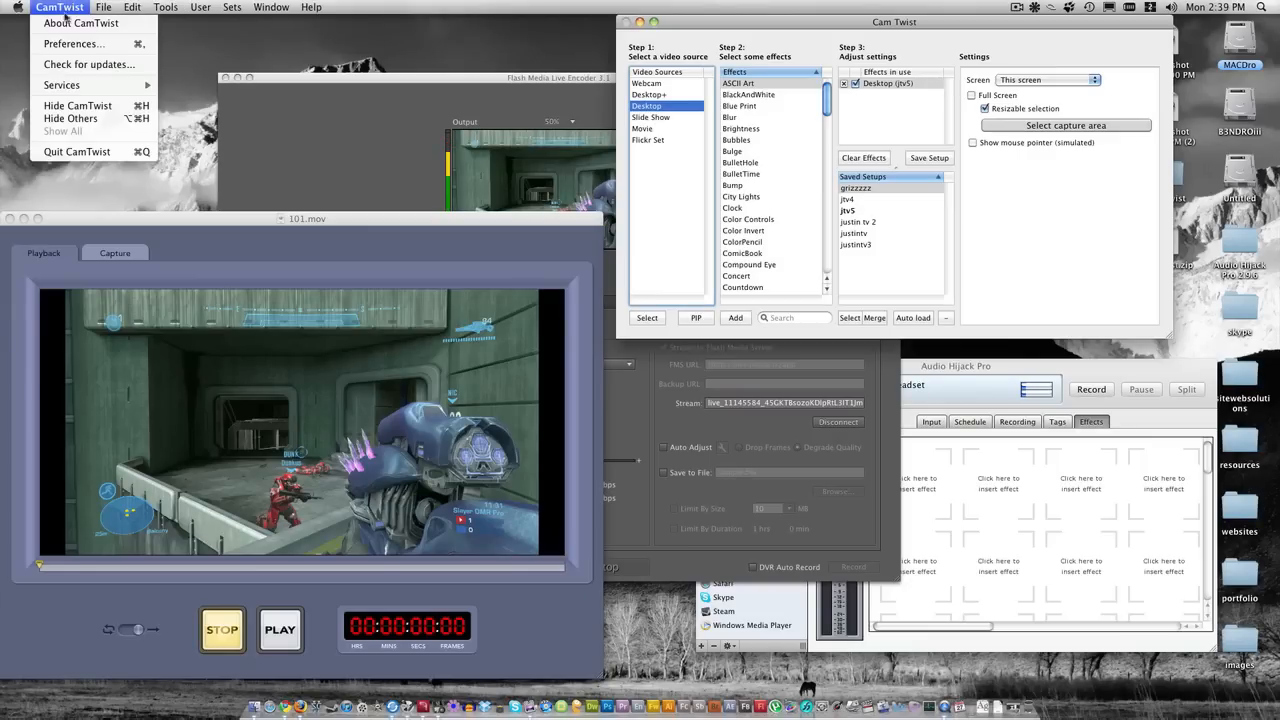
pyautogui.click(72, 43)
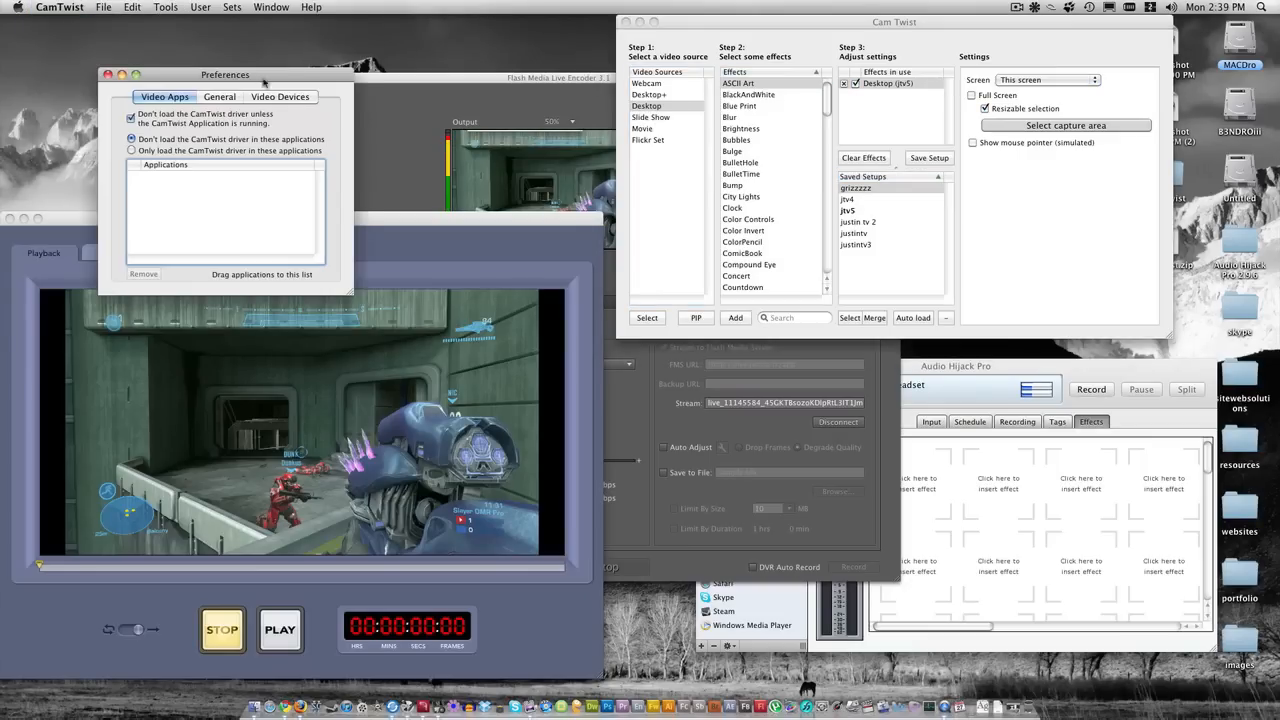
pyautogui.click(219, 97)
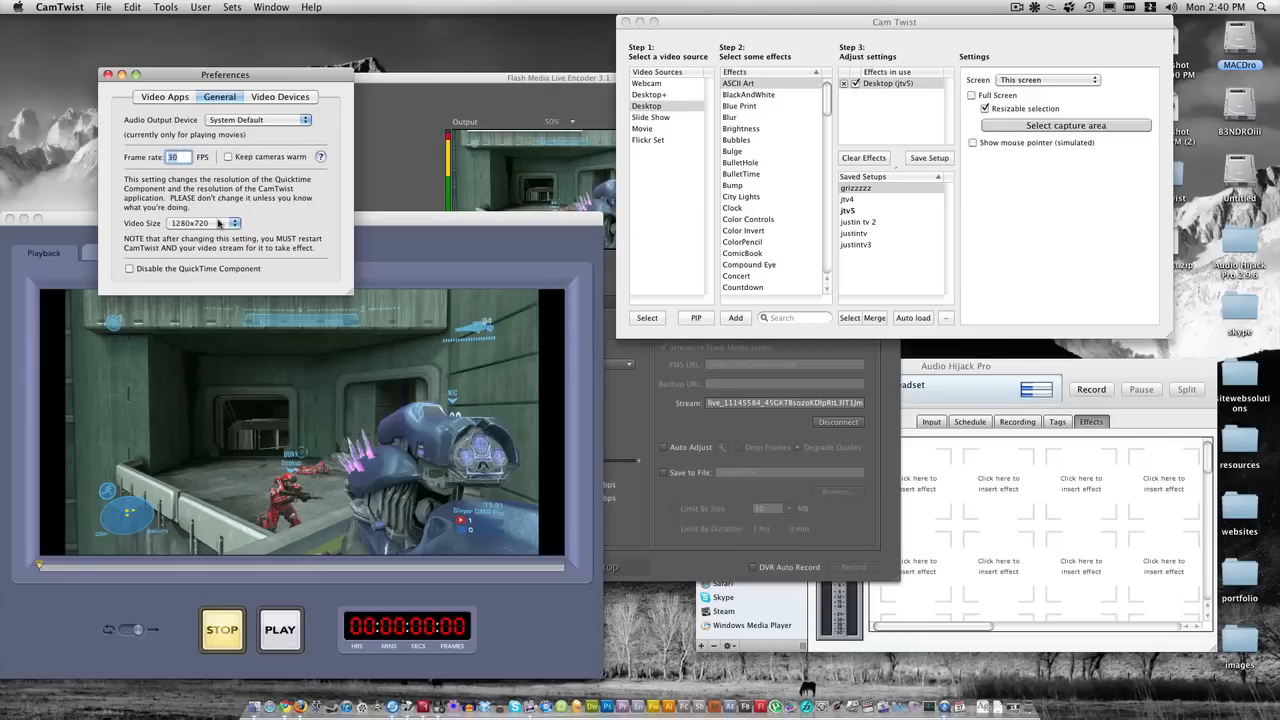
pyautogui.click(200, 223)
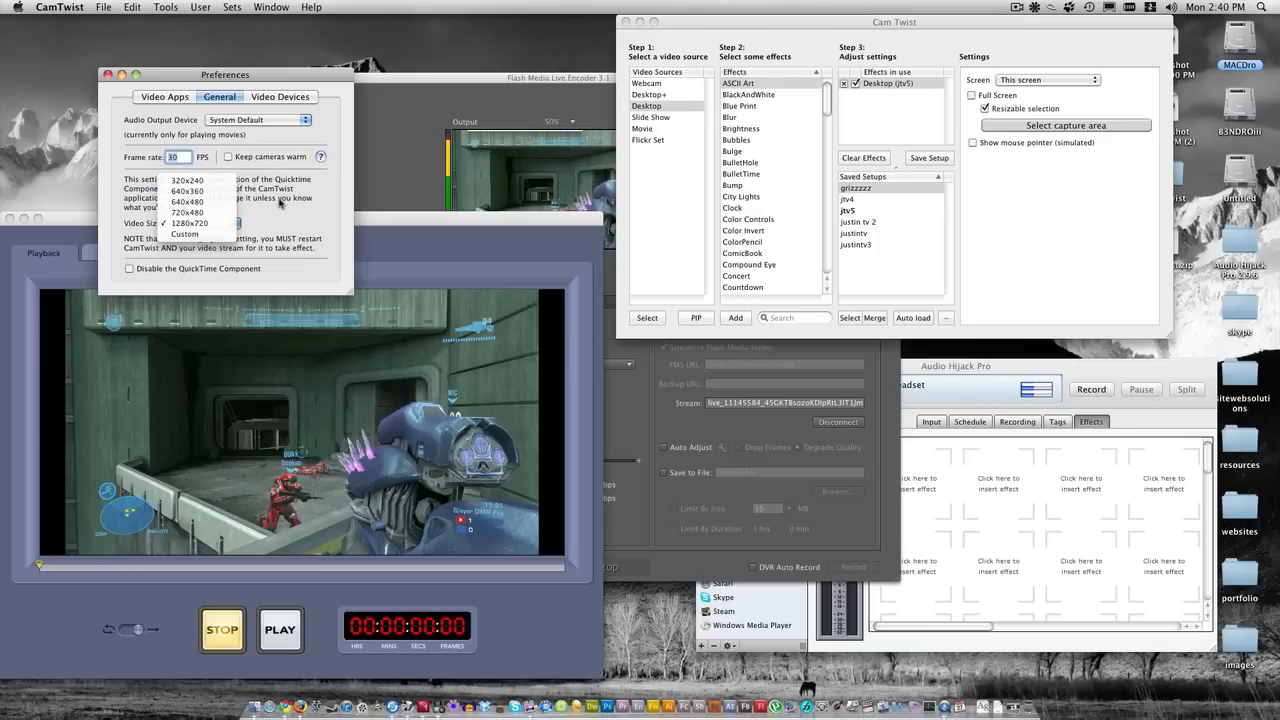
pyautogui.click(190, 223)
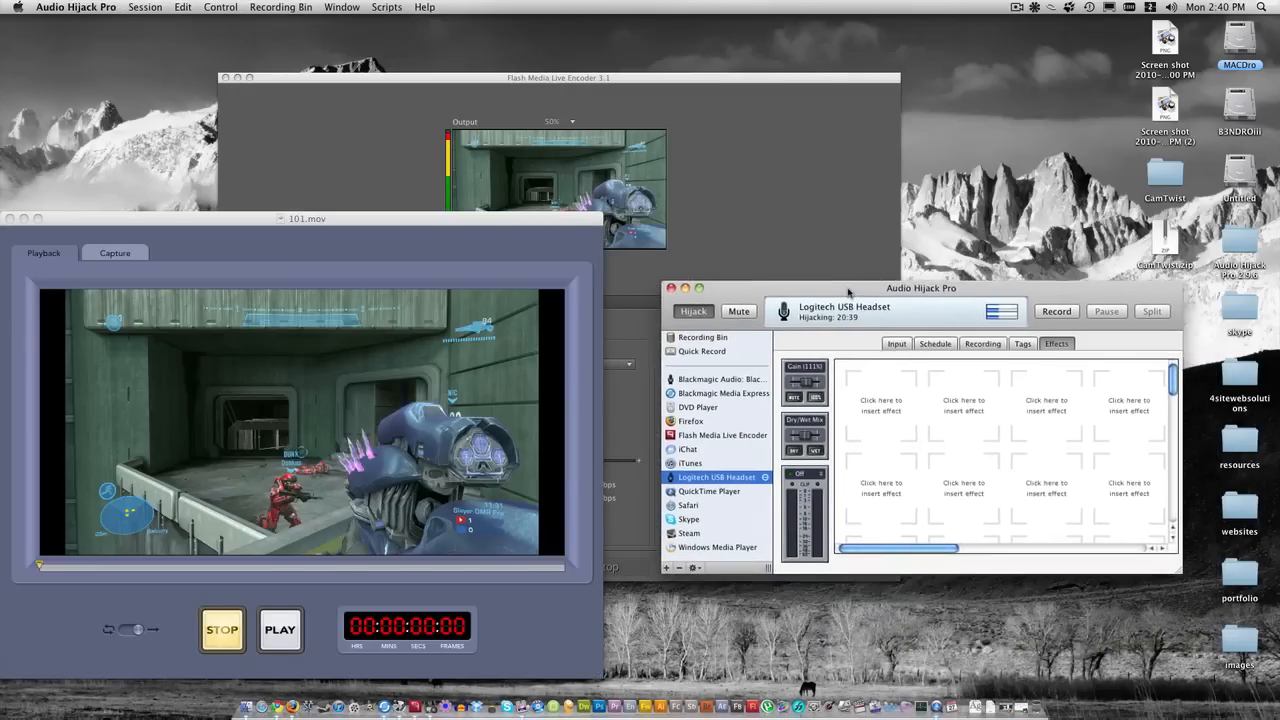
# Move the Audio Hijack Pro window and select the Blackmagic Audio session's input settings
pyautogui.moveTo(920, 288); pyautogui.dragTo(932, 271)
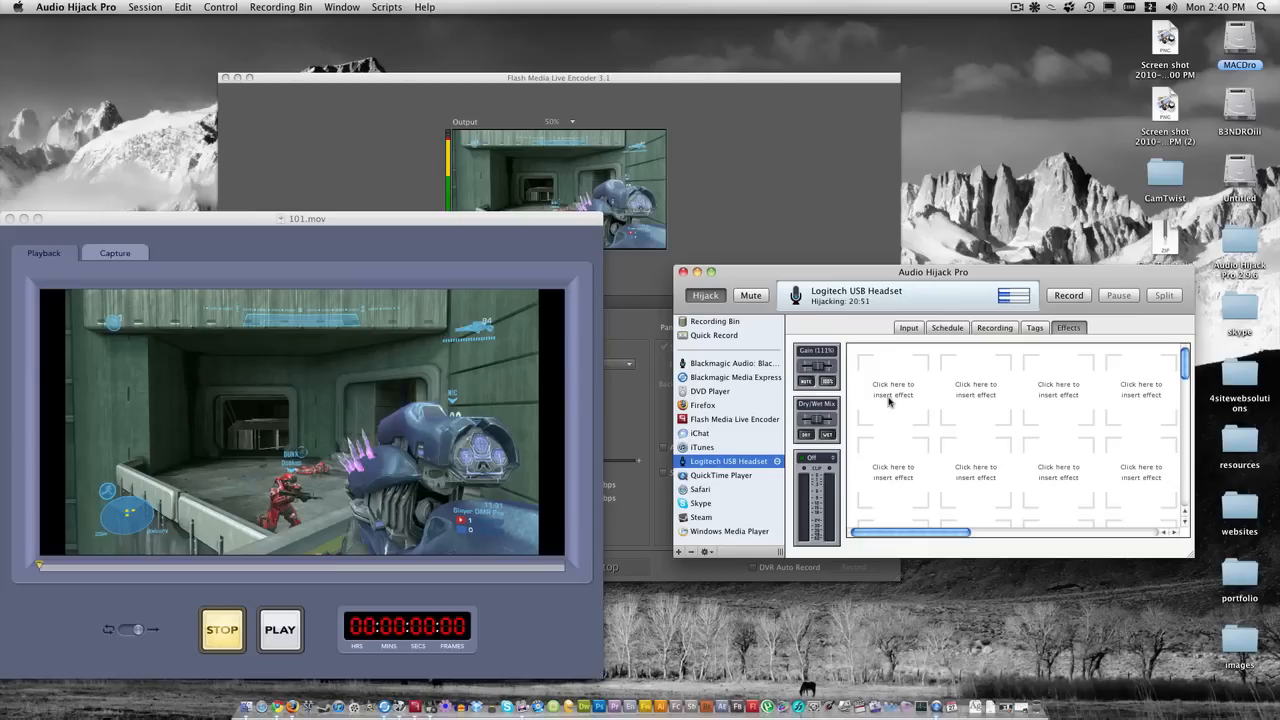
pyautogui.moveTo(755, 473)
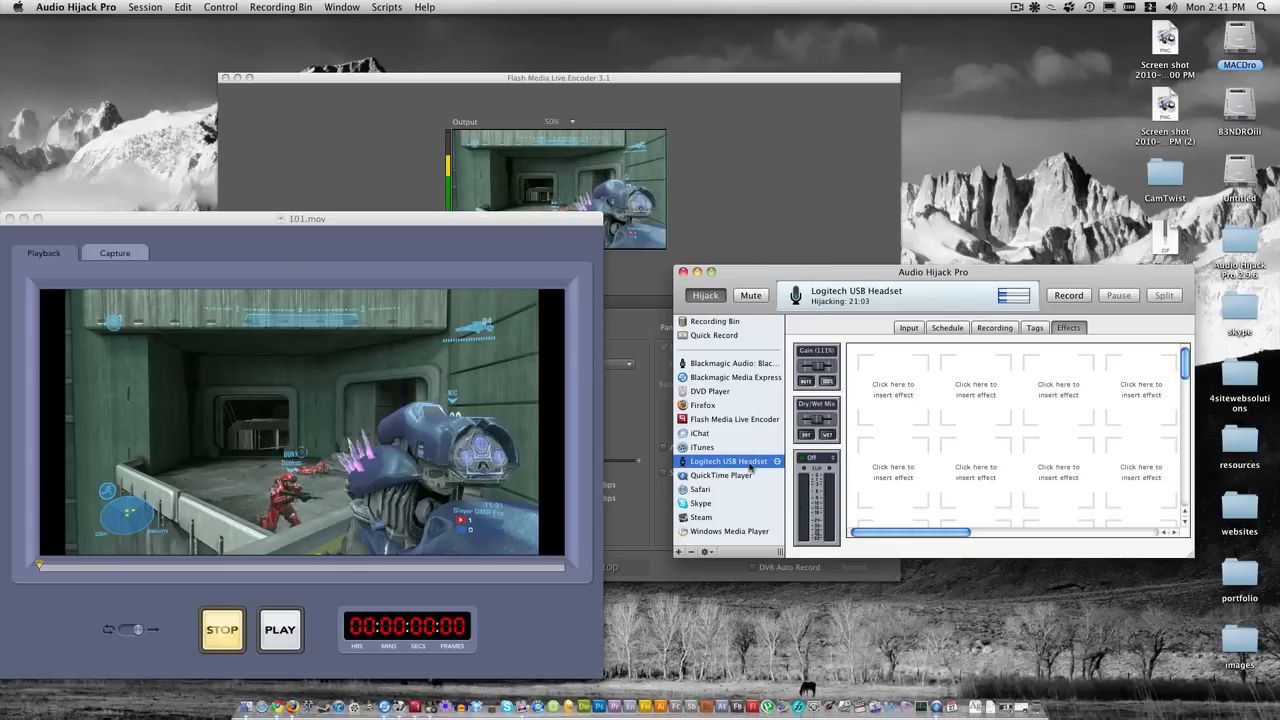
pyautogui.click(907, 327)
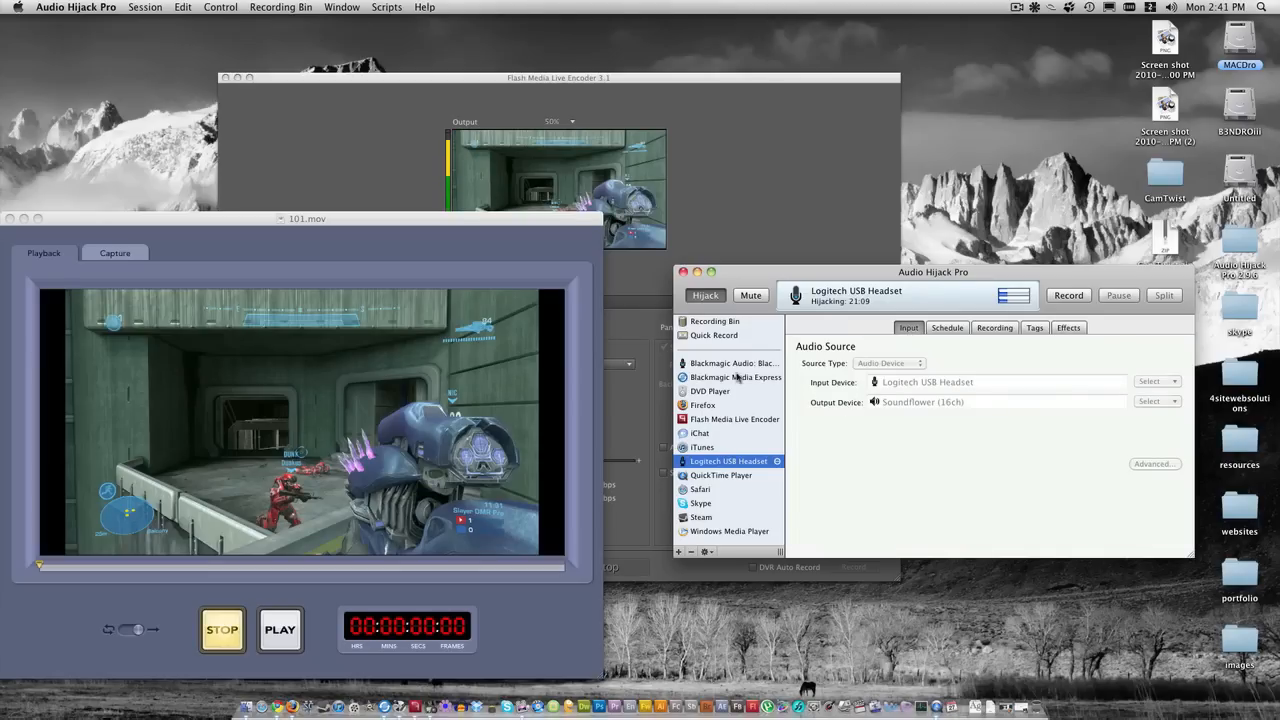
pyautogui.click(730, 363)
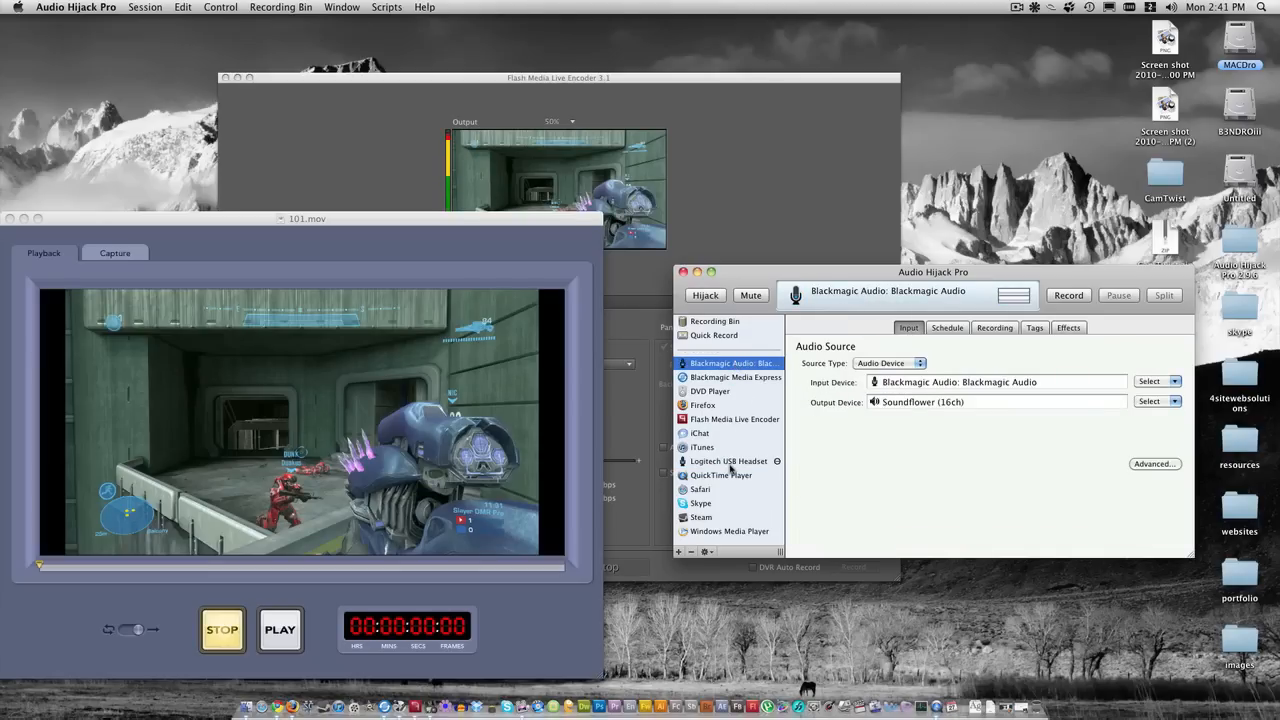
pyautogui.click(729, 461)
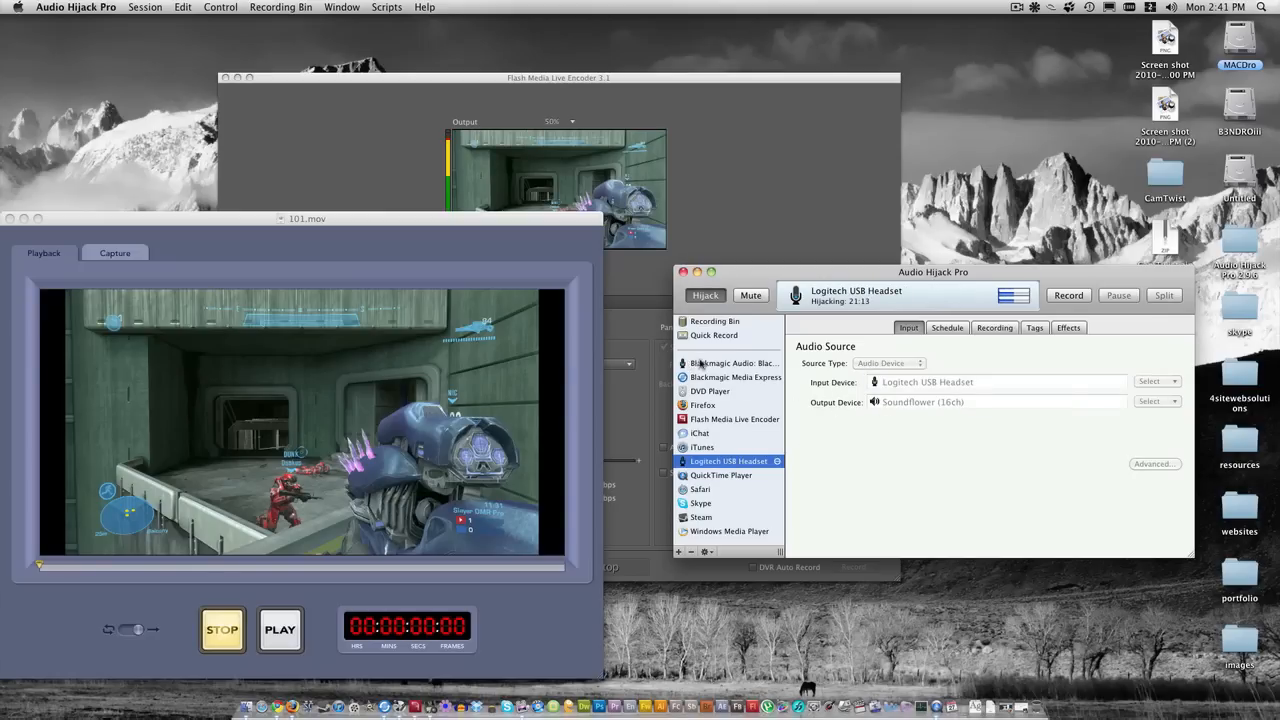
pyautogui.click(730, 363)
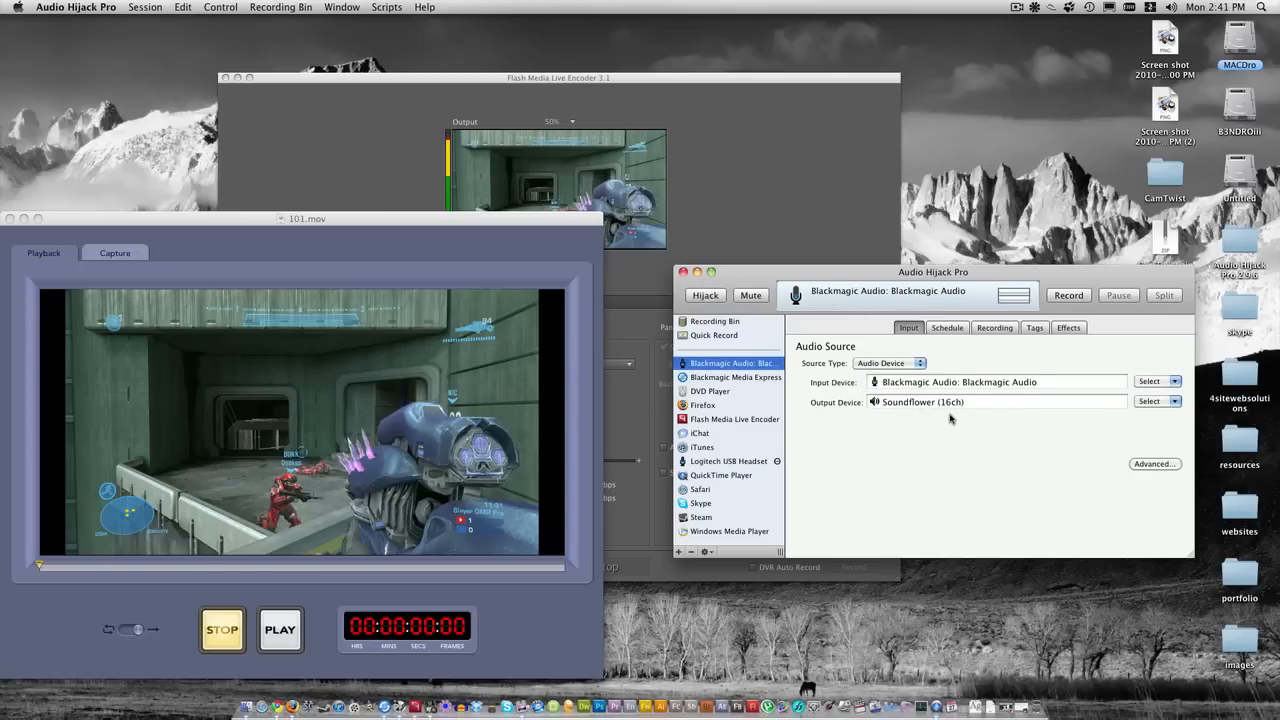
pyautogui.moveTo(1058, 408)
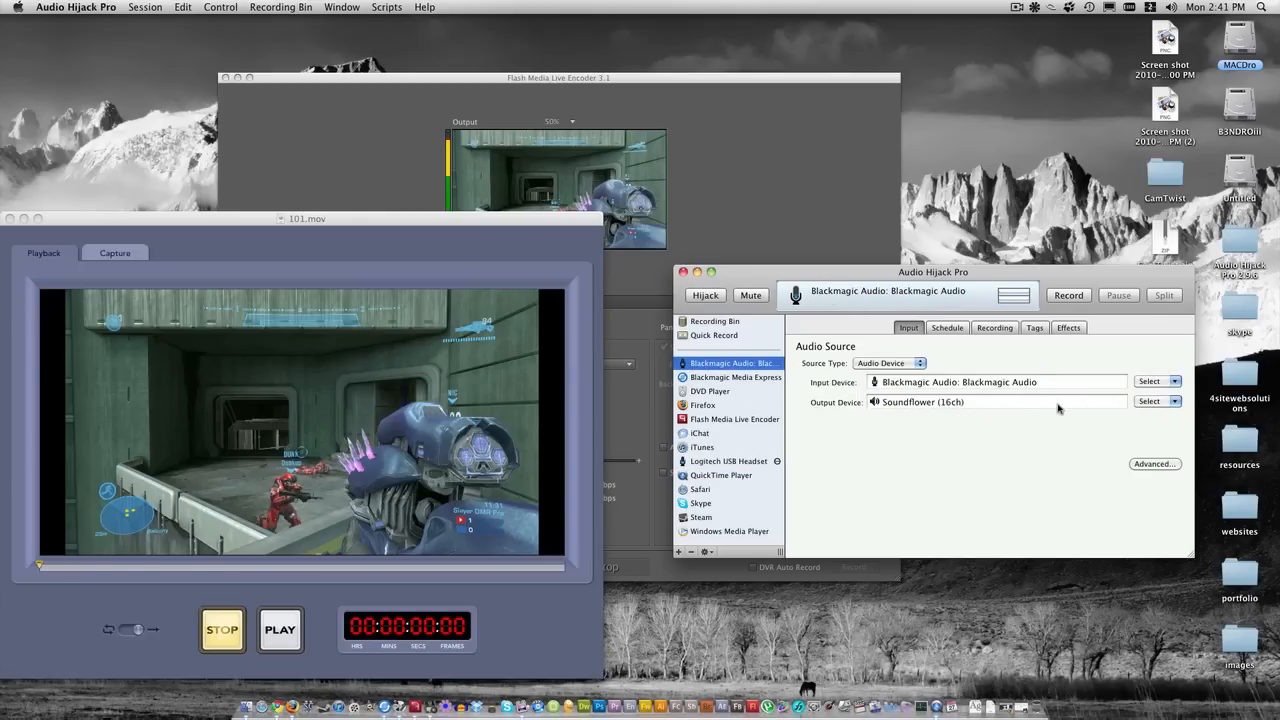
pyautogui.click(1033, 7)
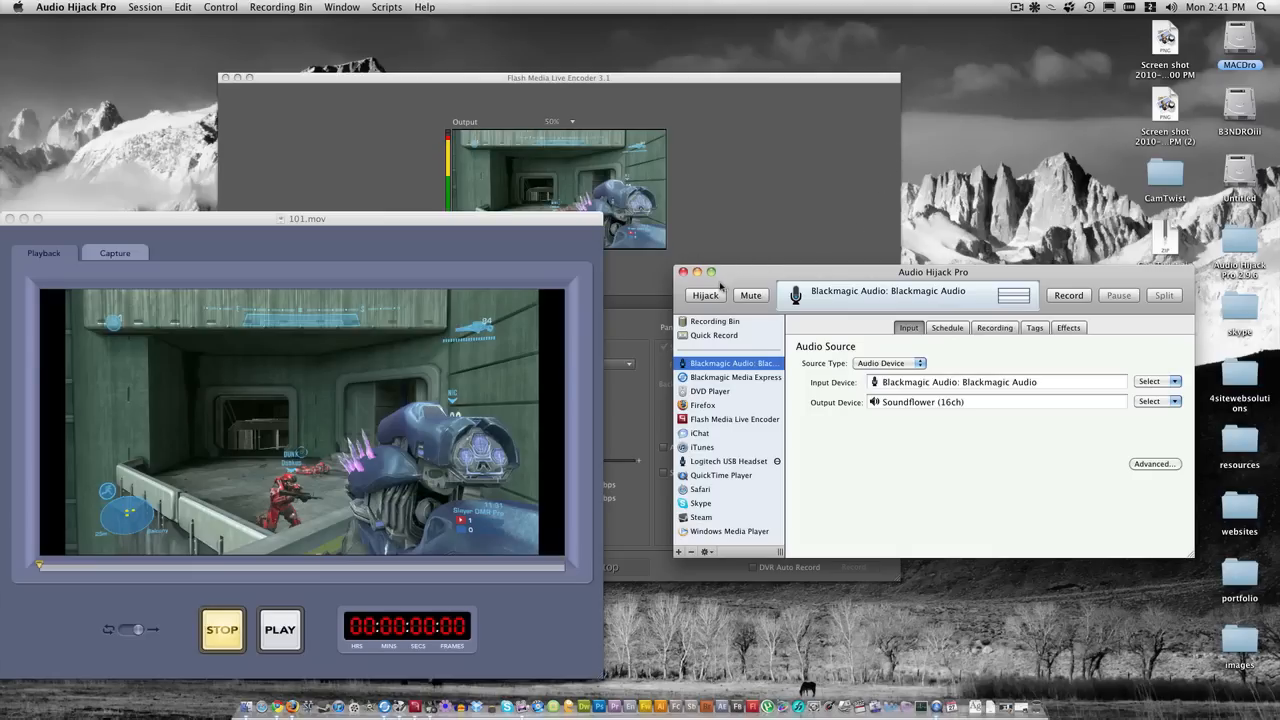
# Start hijacking Blackmagic Audio to Soundflower (16ch), then browse the Firefox and iTunes sessions
pyautogui.click(705, 295)
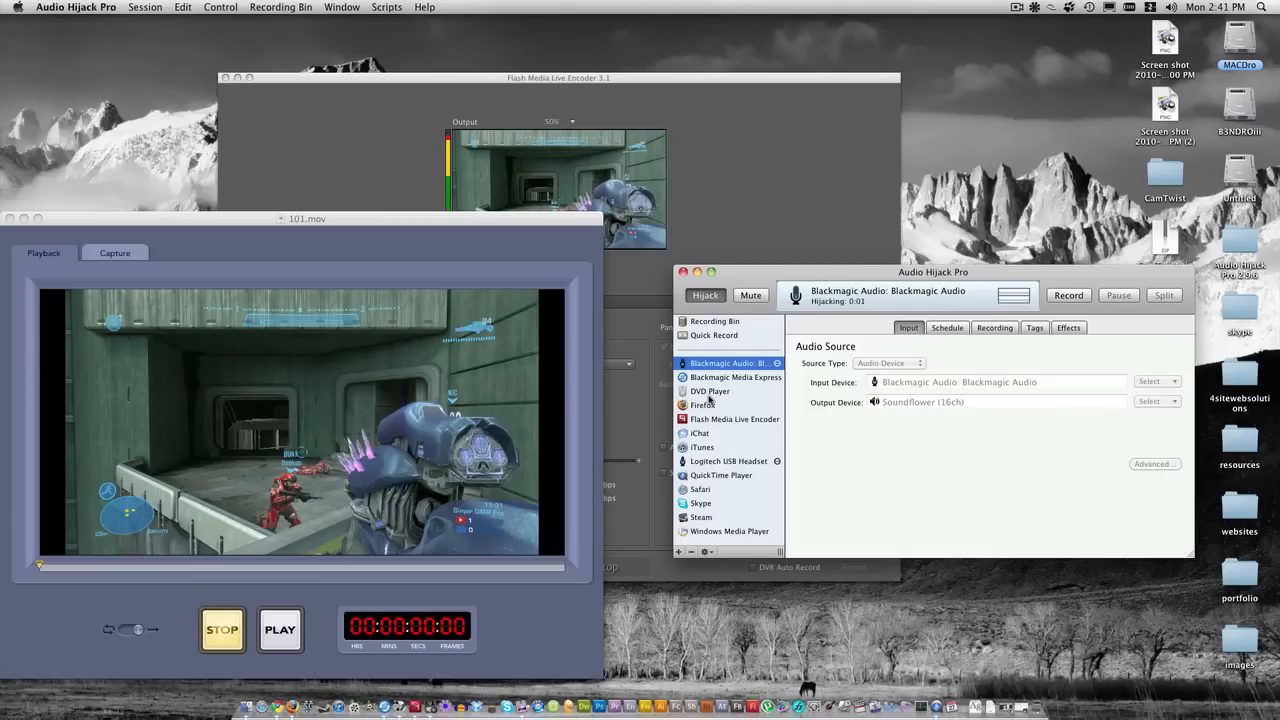
pyautogui.click(703, 405)
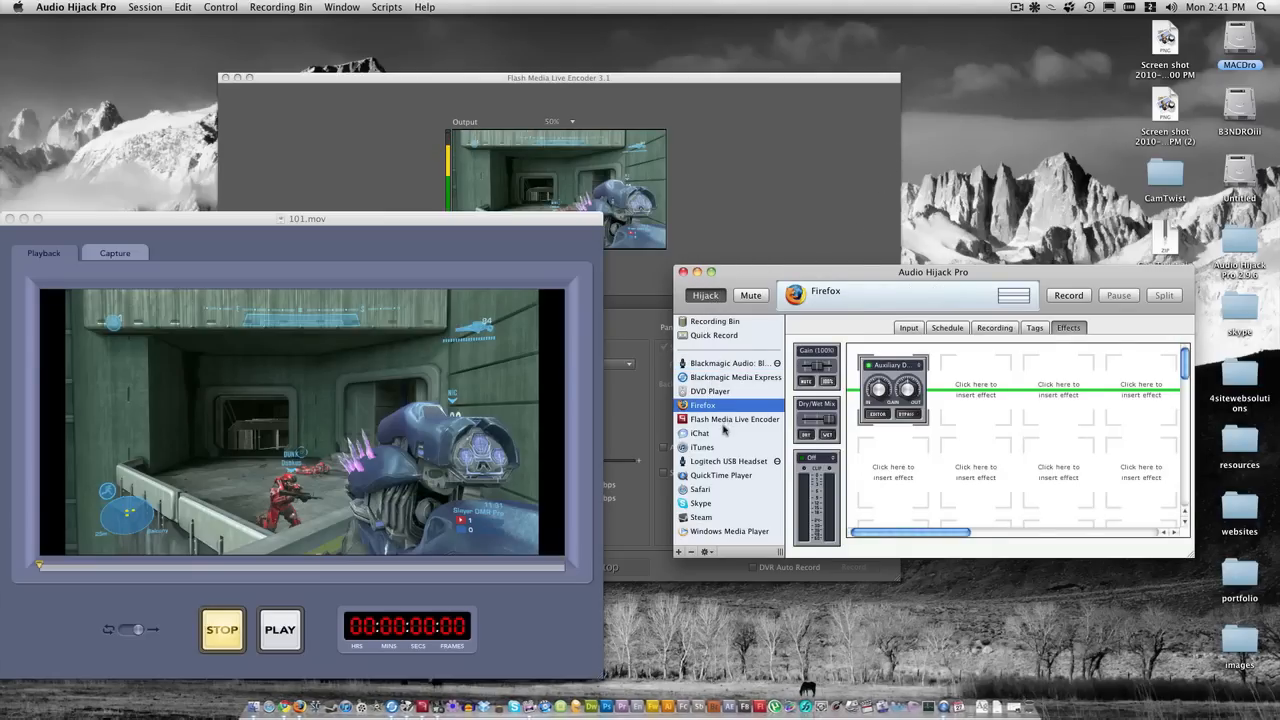
pyautogui.click(702, 447)
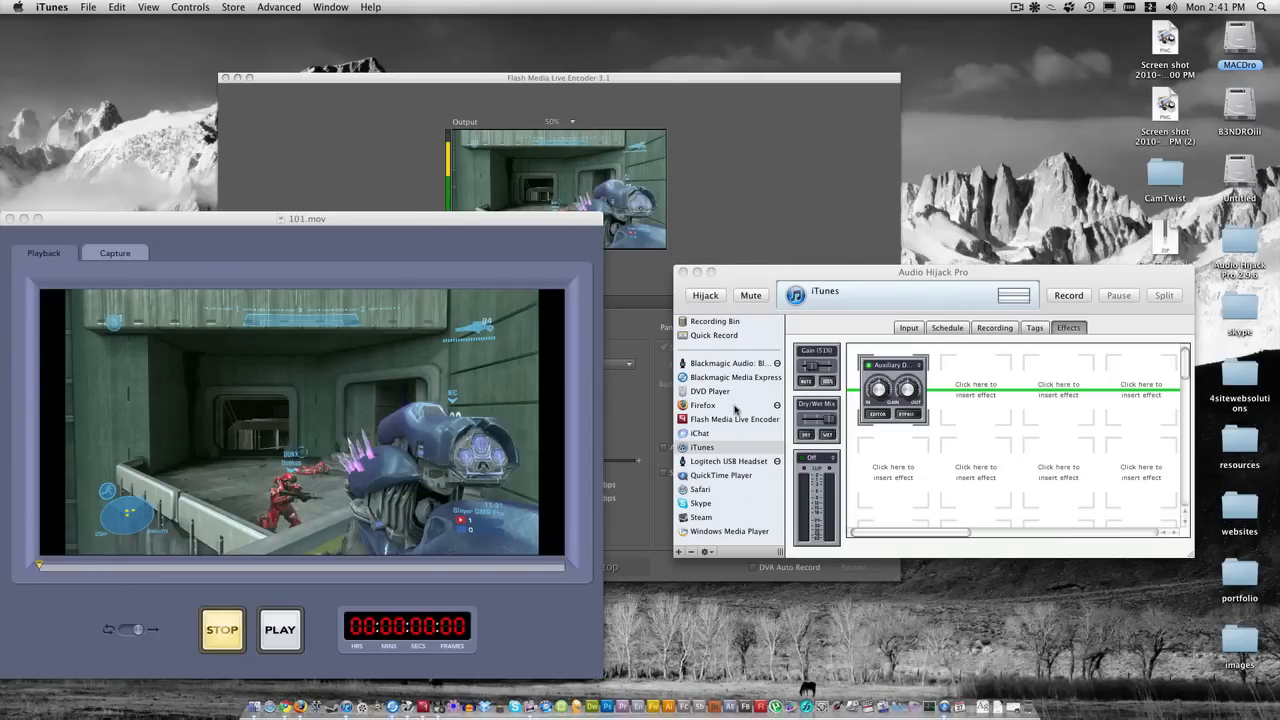
pyautogui.click(702, 447)
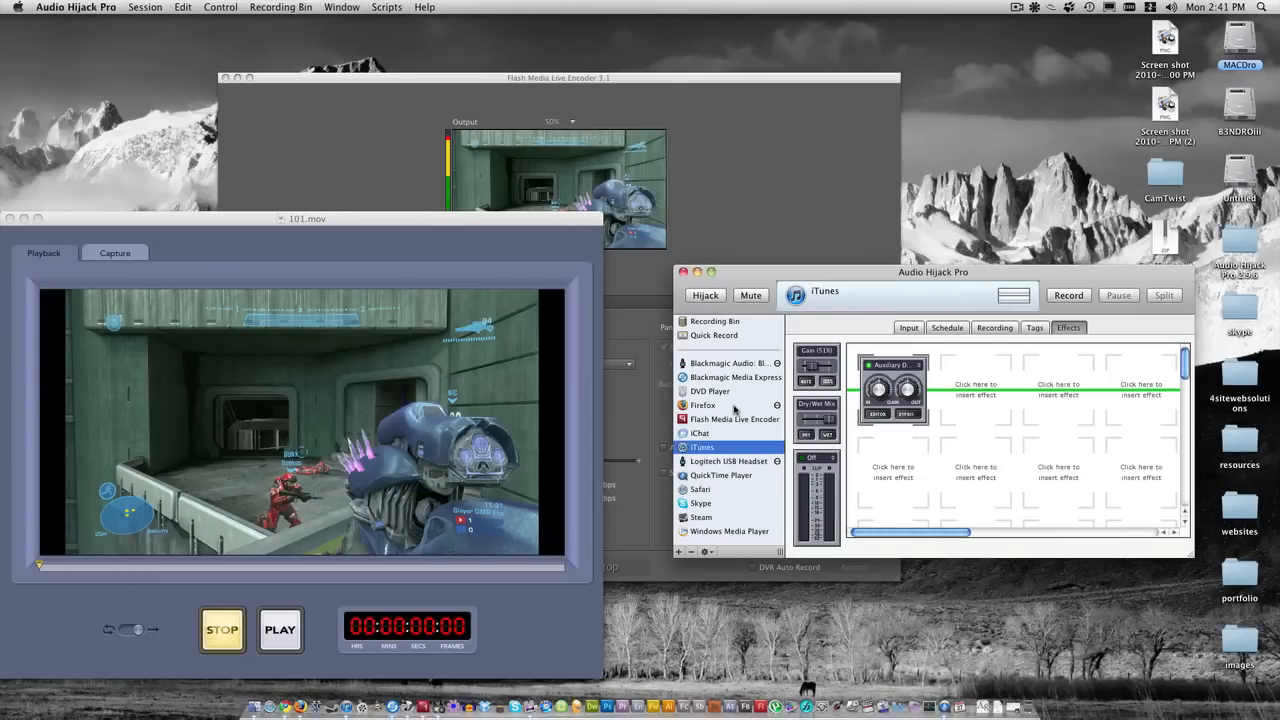
pyautogui.click(702, 405)
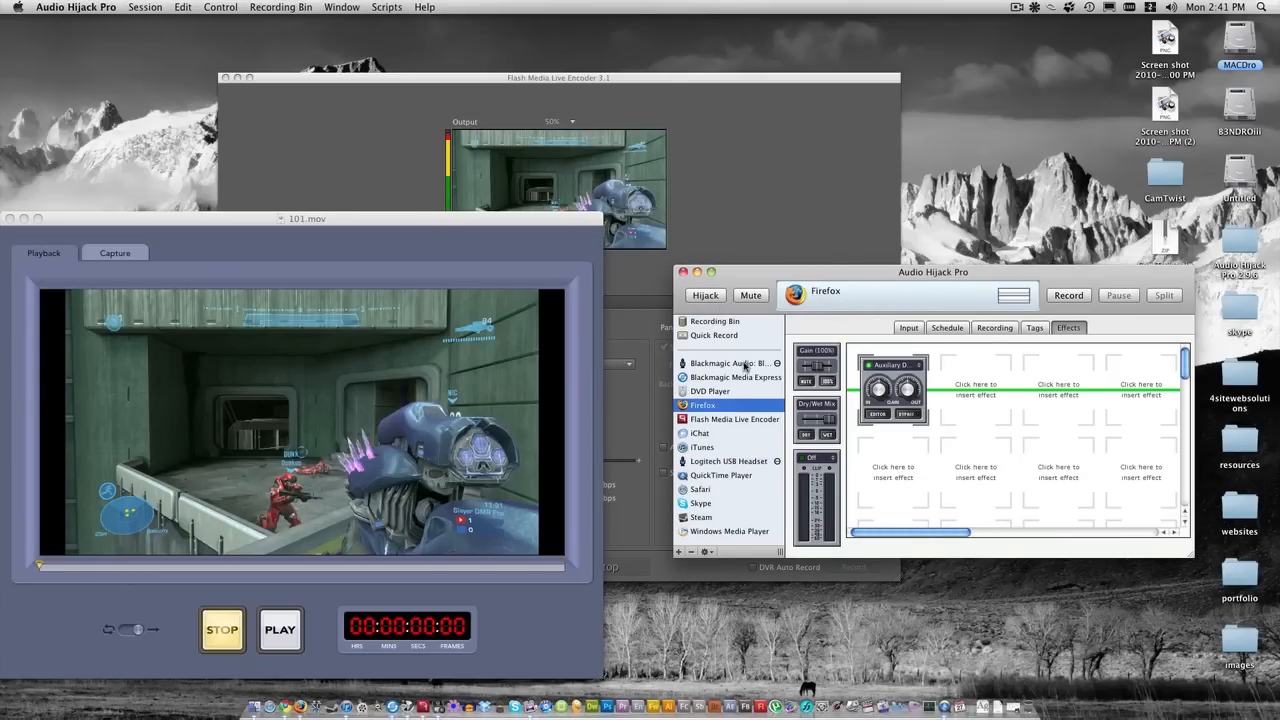
pyautogui.click(730, 363)
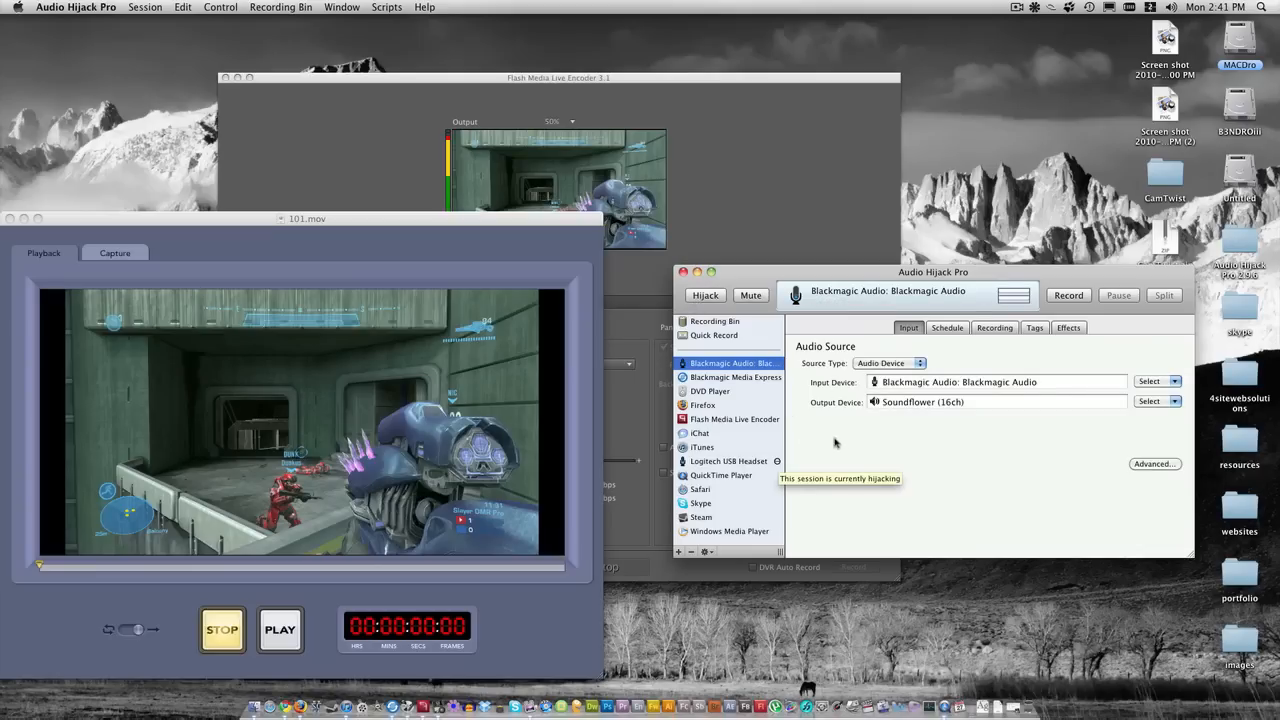
pyautogui.moveTo(1016, 406)
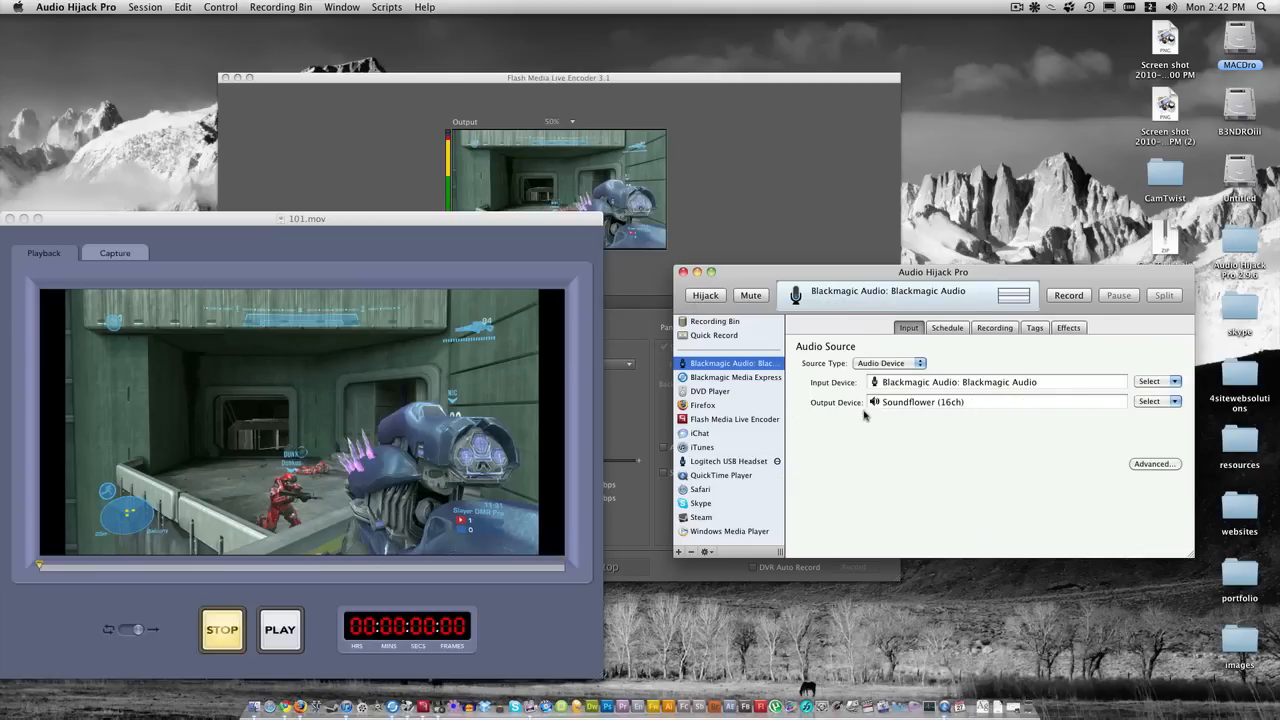
pyautogui.moveTo(727, 408)
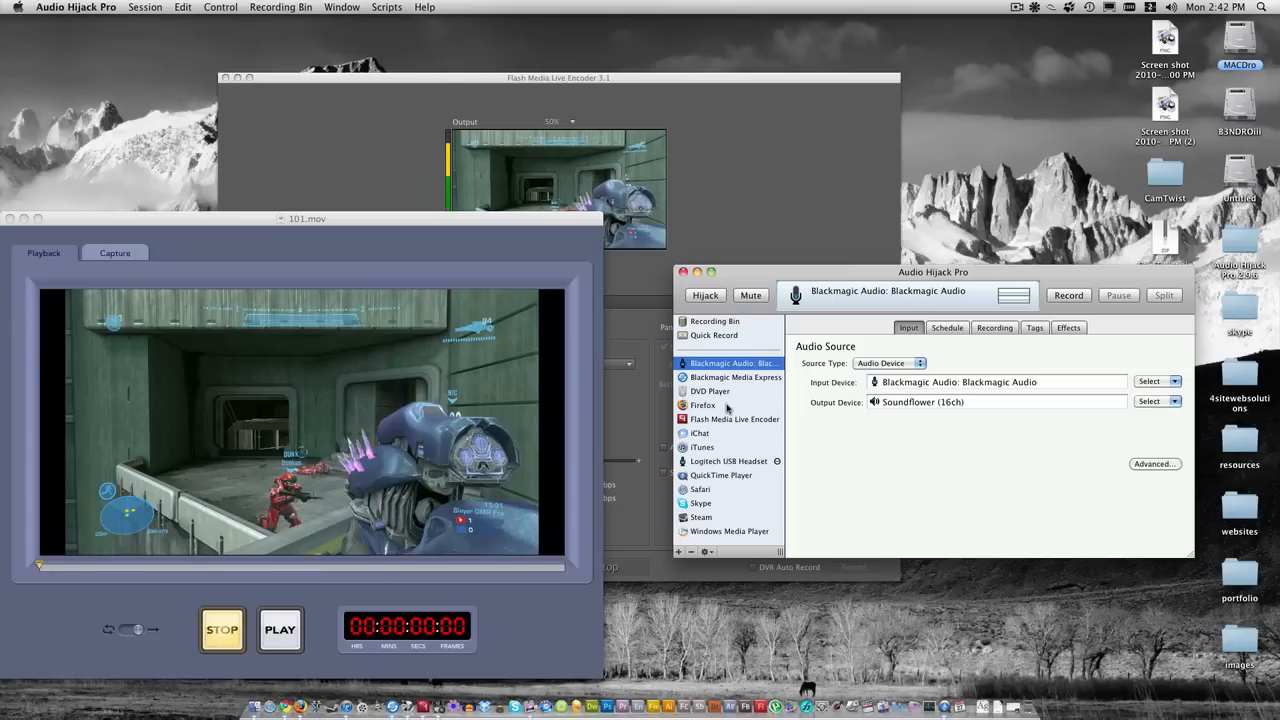
# Set the Firefox session's audio source to the Firefox application and show its effects
pyautogui.click(703, 405)
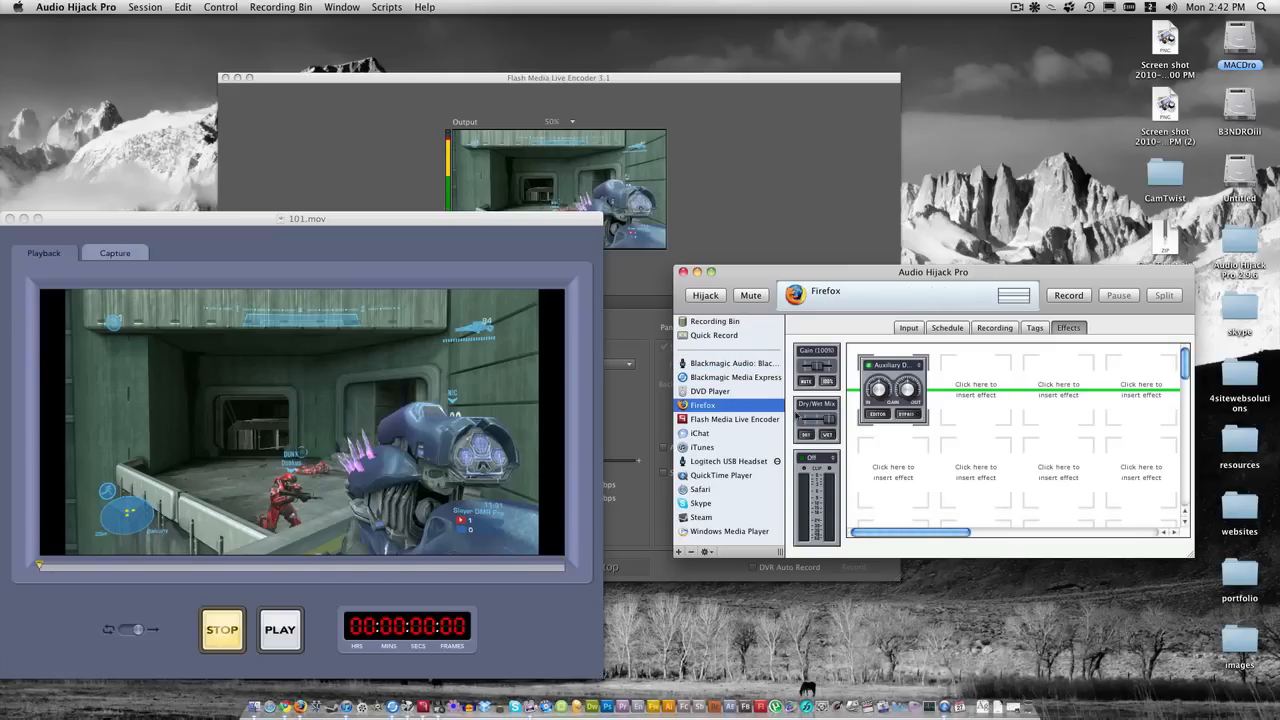
pyautogui.click(908, 327)
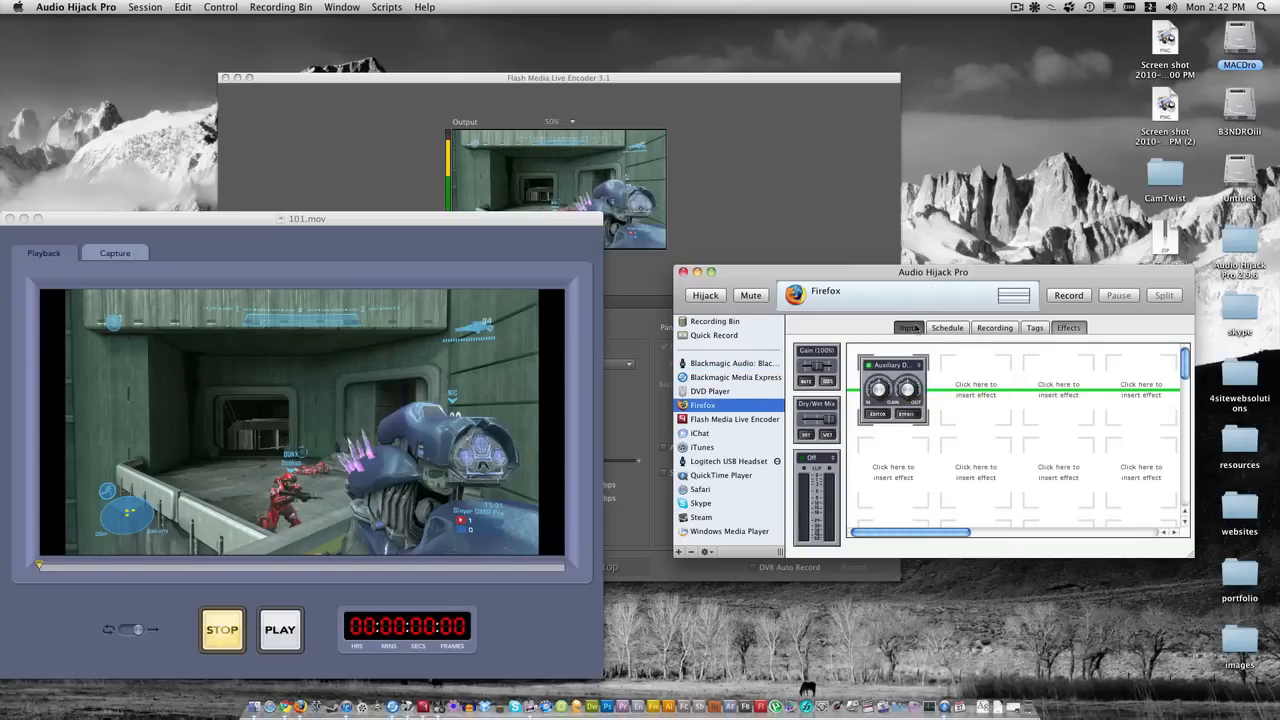
pyautogui.click(908, 327)
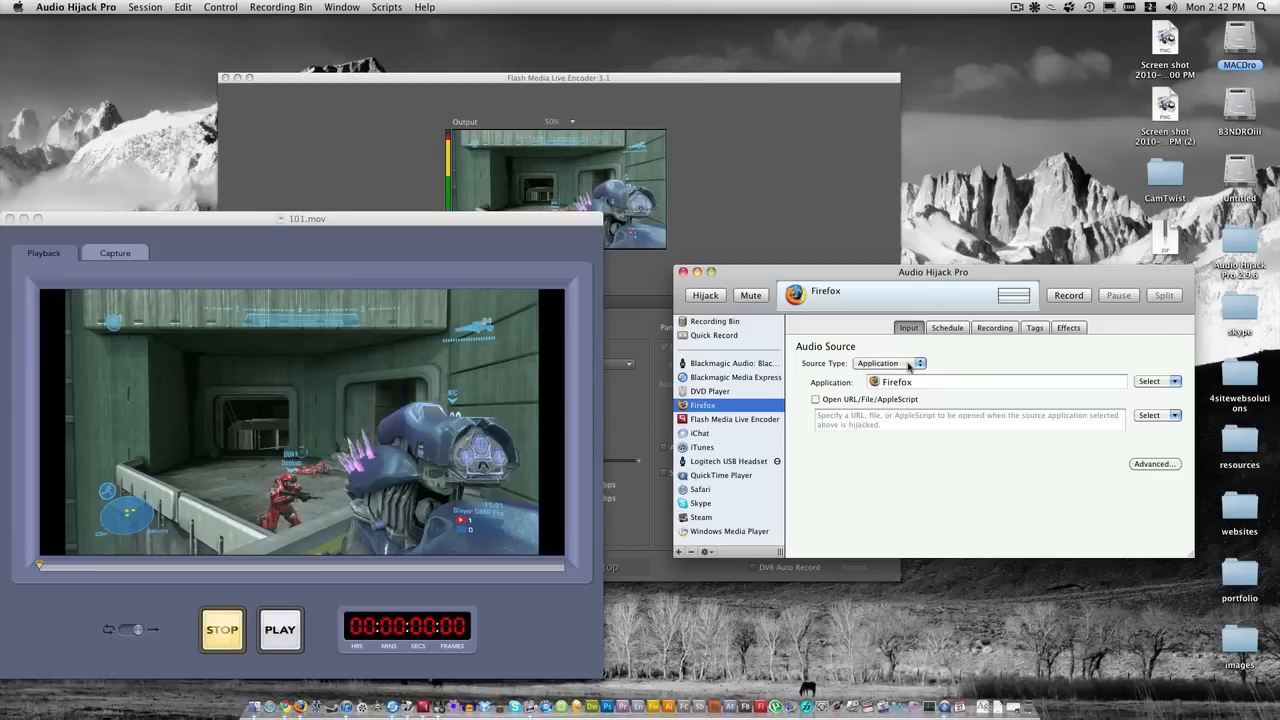
pyautogui.click(888, 362)
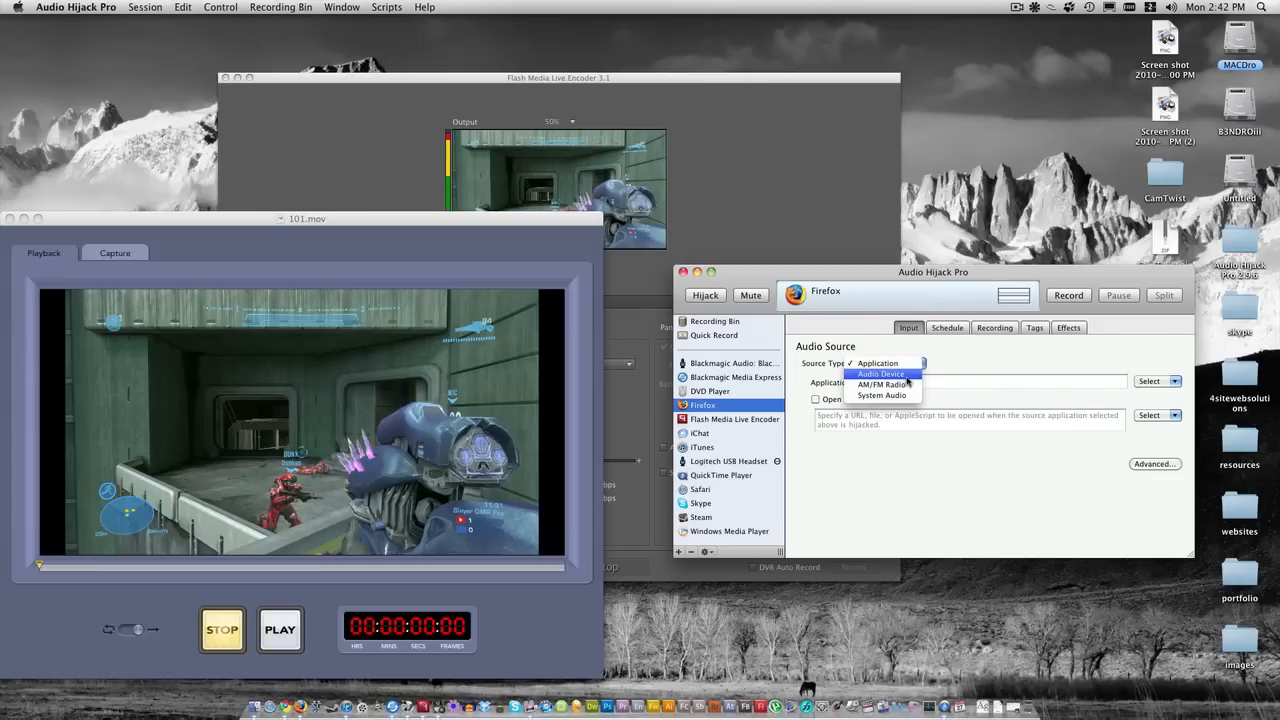
pyautogui.click(881, 373)
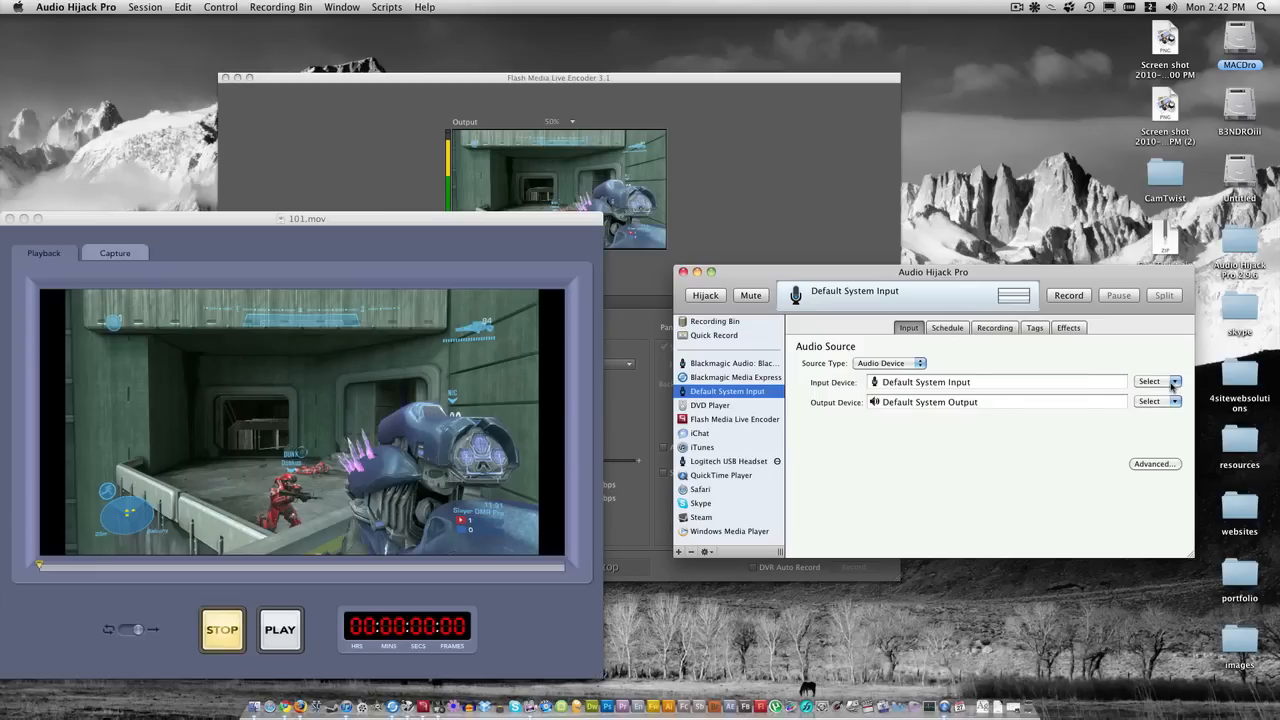
pyautogui.click(1158, 381)
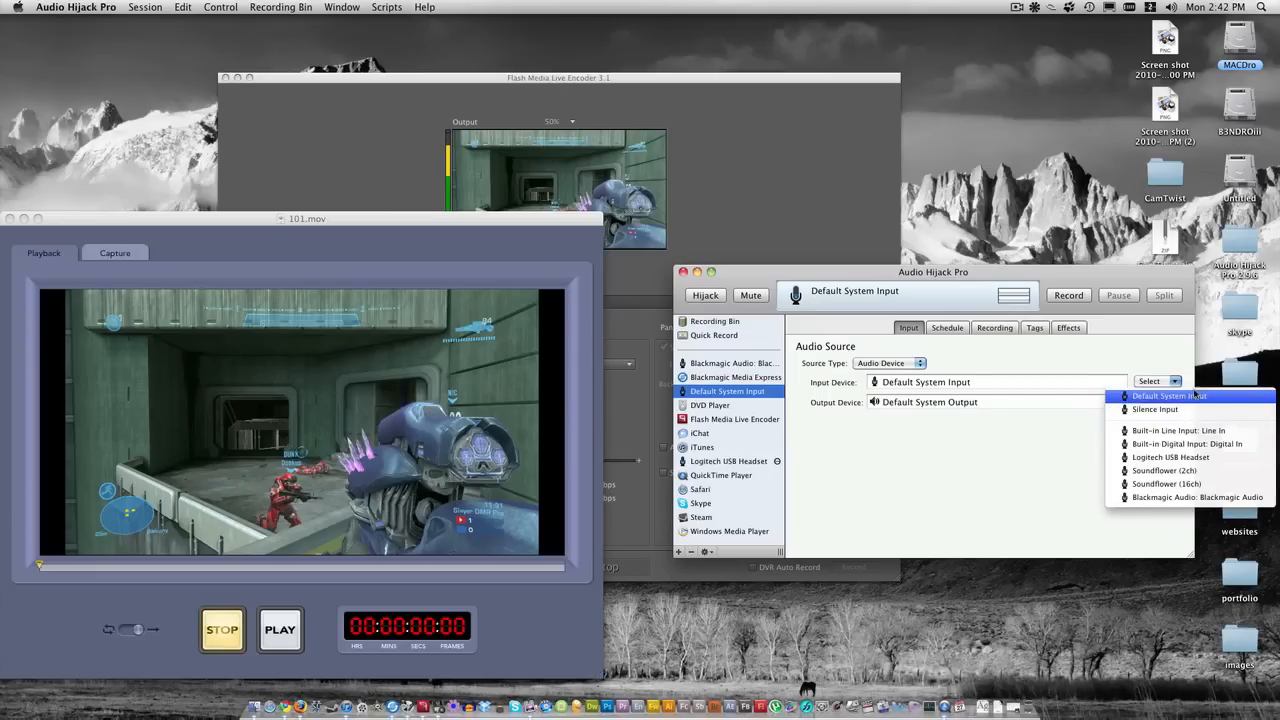
pyautogui.moveTo(1049, 433)
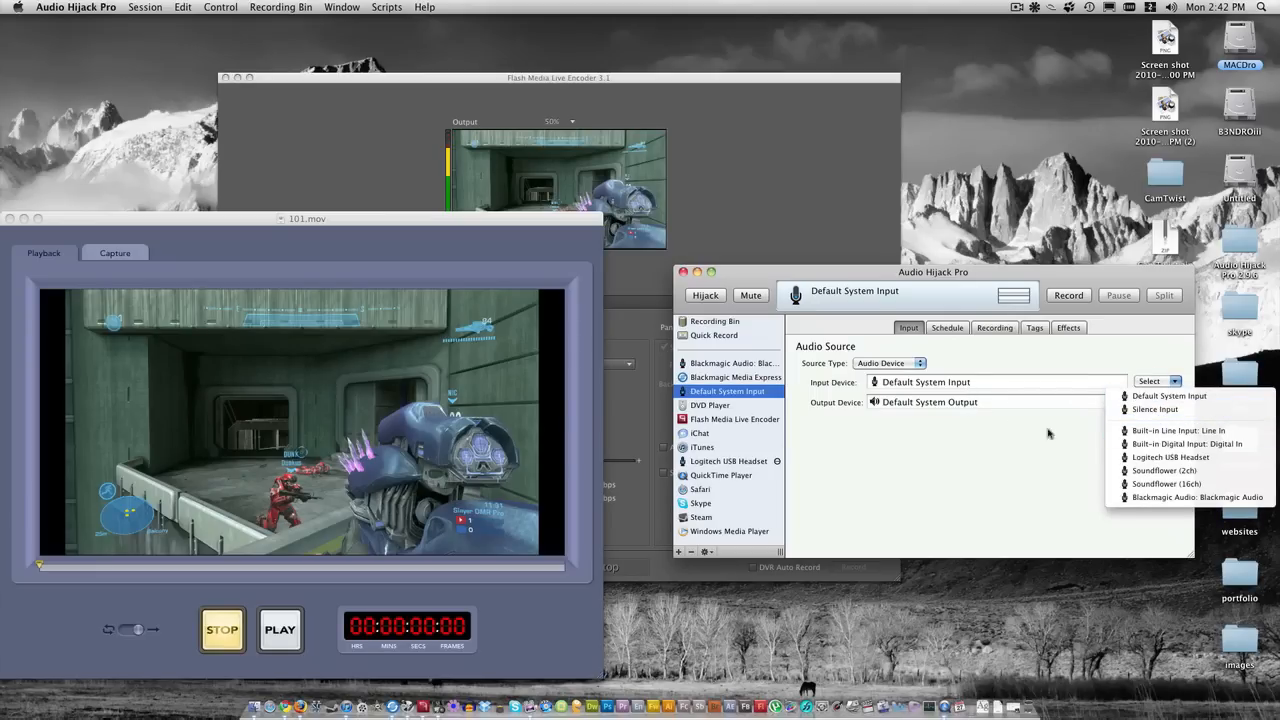
pyautogui.moveTo(1185, 457)
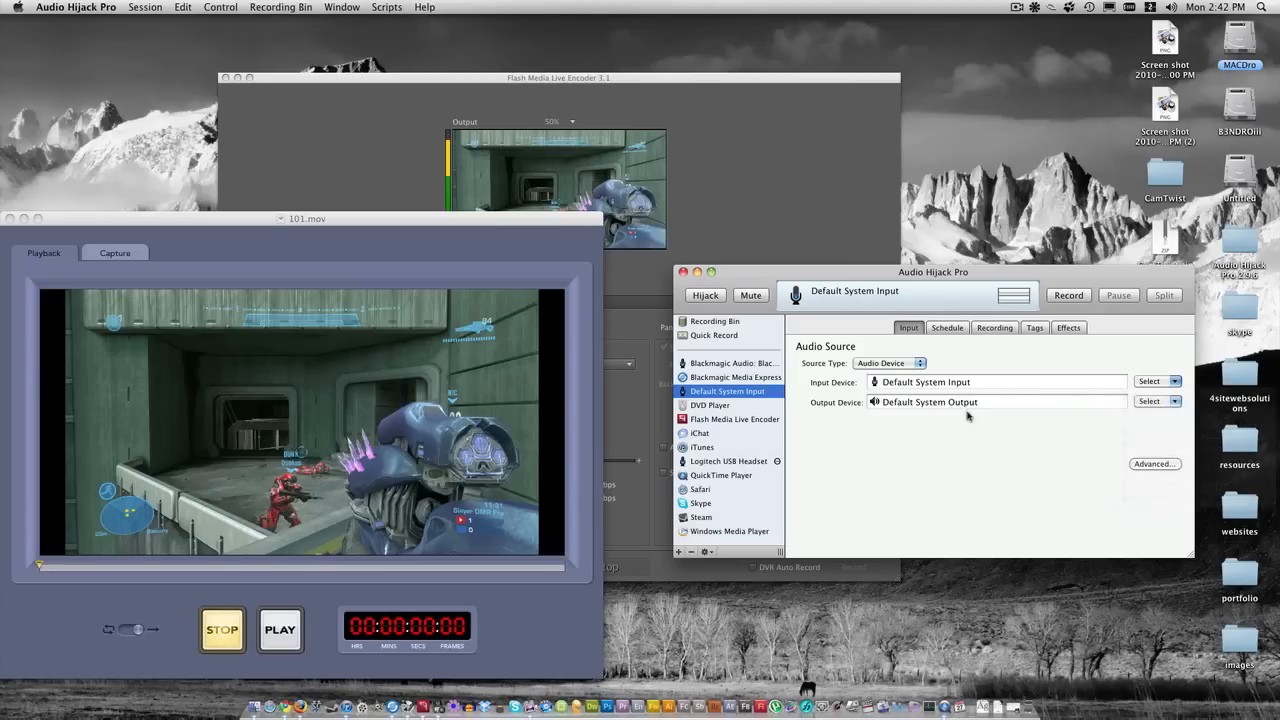
pyautogui.click(888, 362)
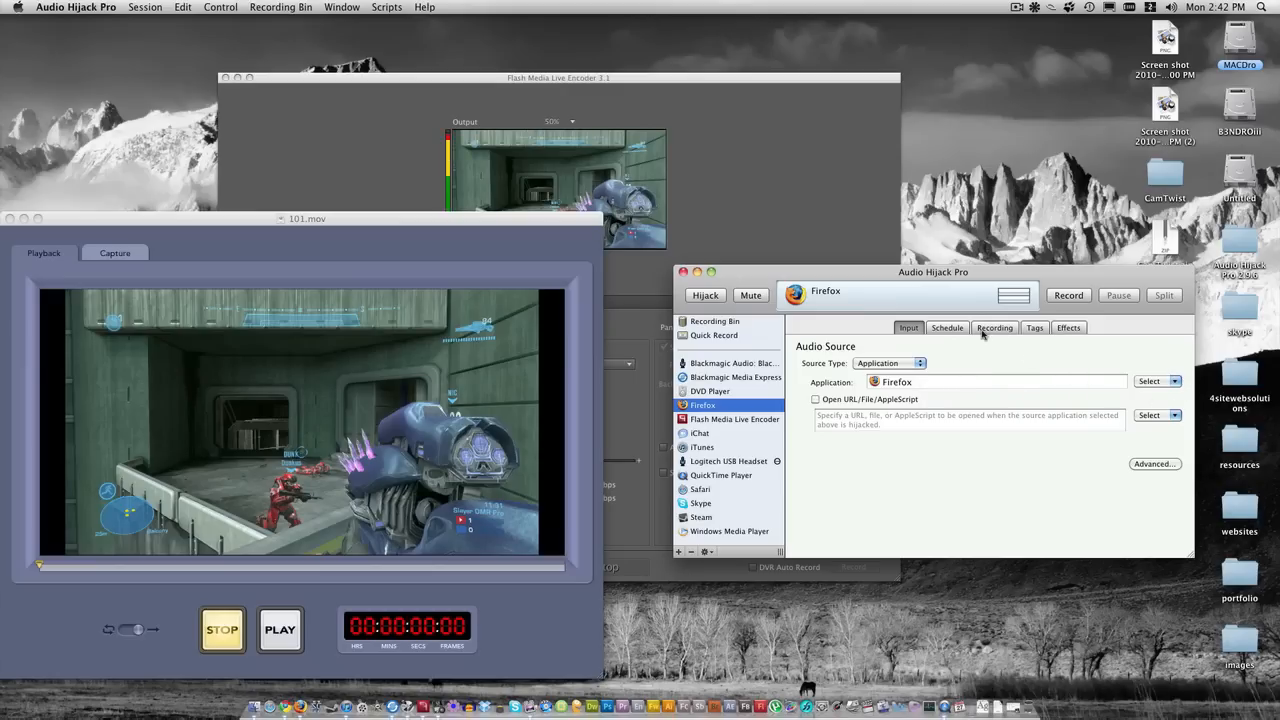
pyautogui.click(1068, 327)
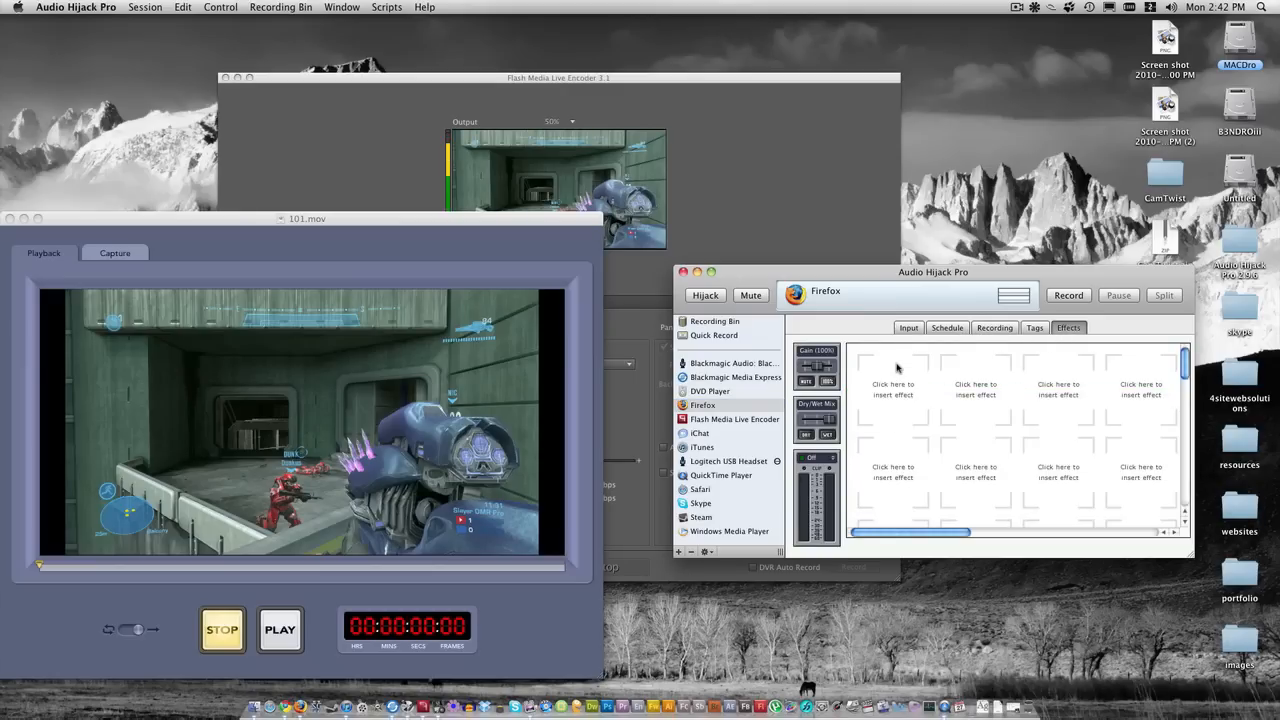
# Add a 4FX Auxiliary Device Output effect set to Soundflower (16ch) and start hijacking Firefox
pyautogui.click(892, 384)
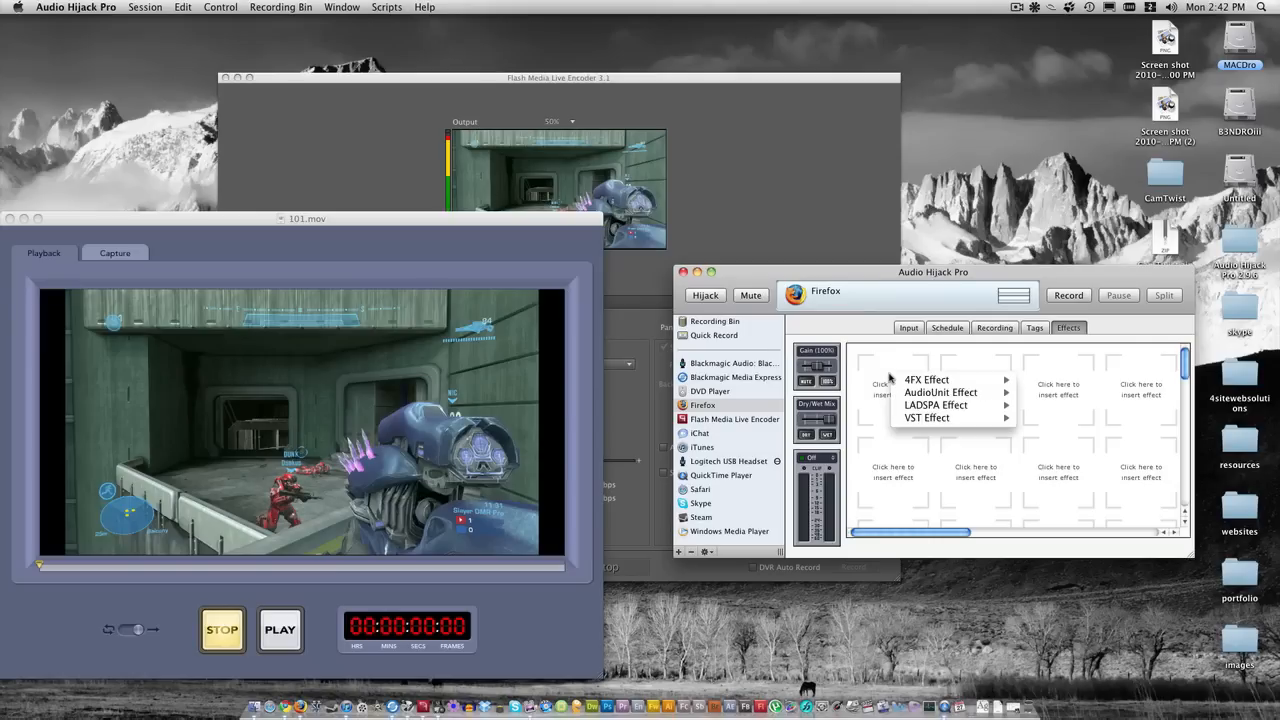
pyautogui.click(925, 379)
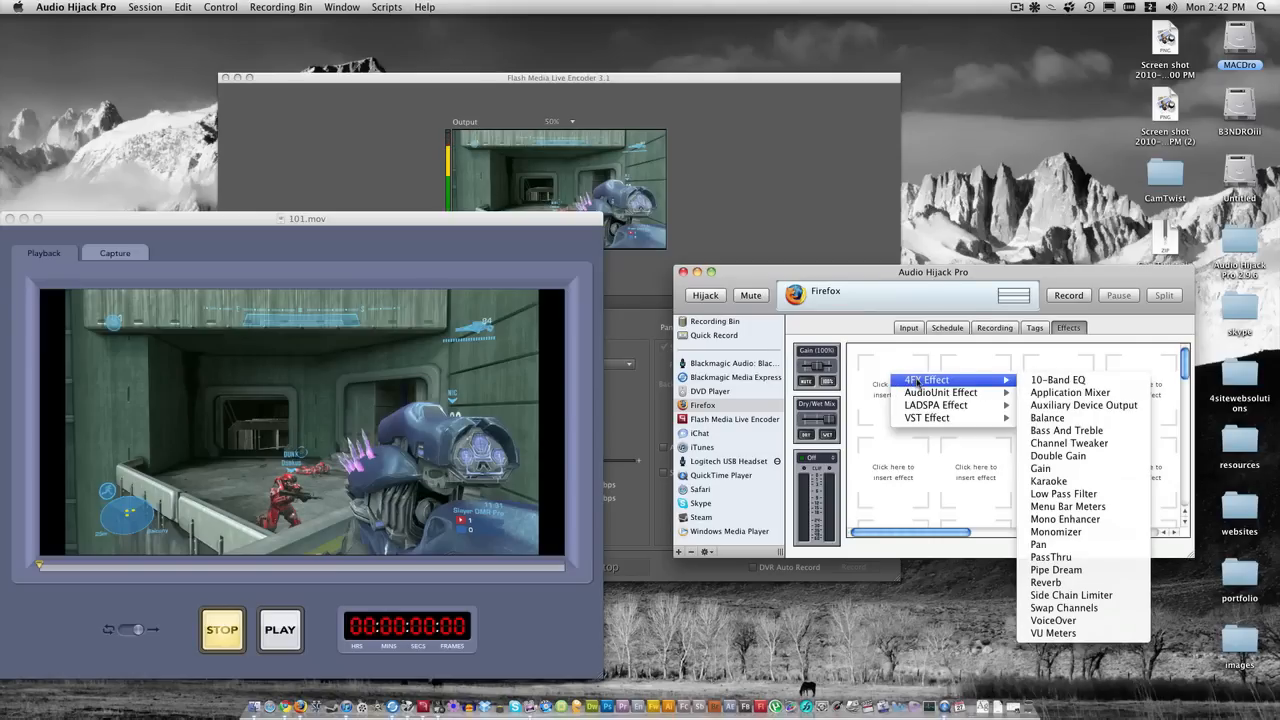
pyautogui.moveTo(1084, 405)
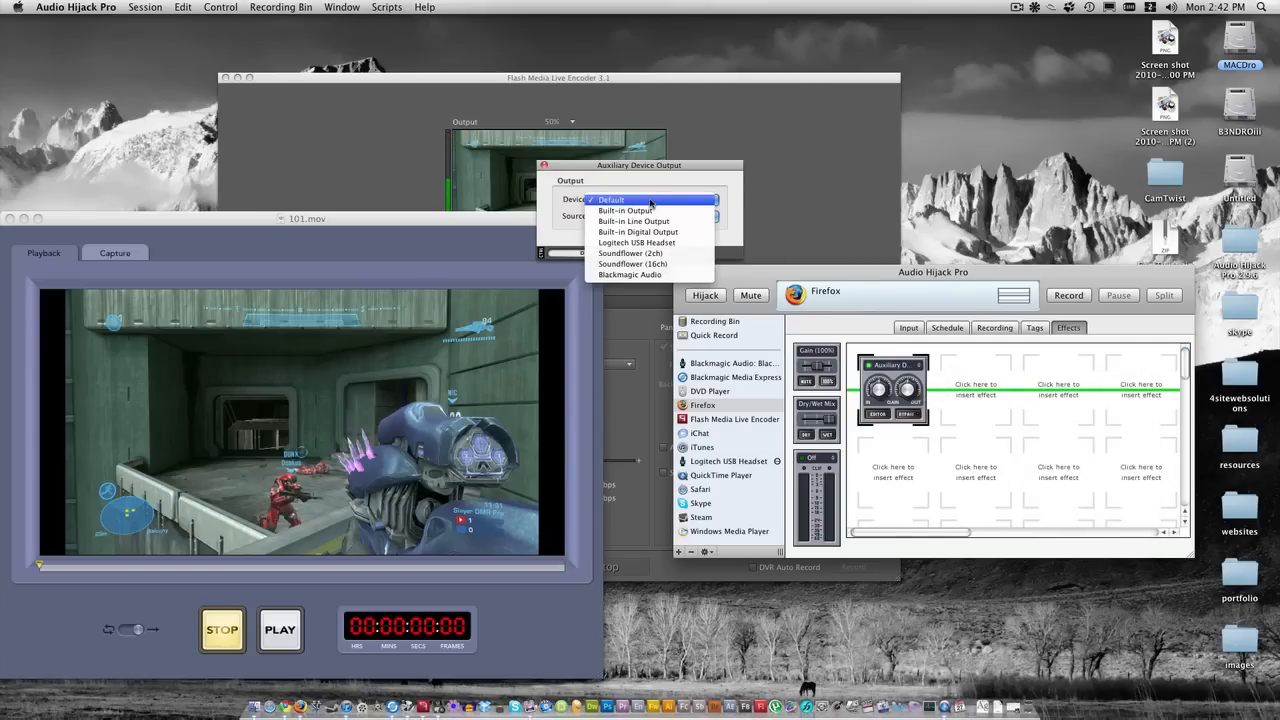
pyautogui.click(610, 199)
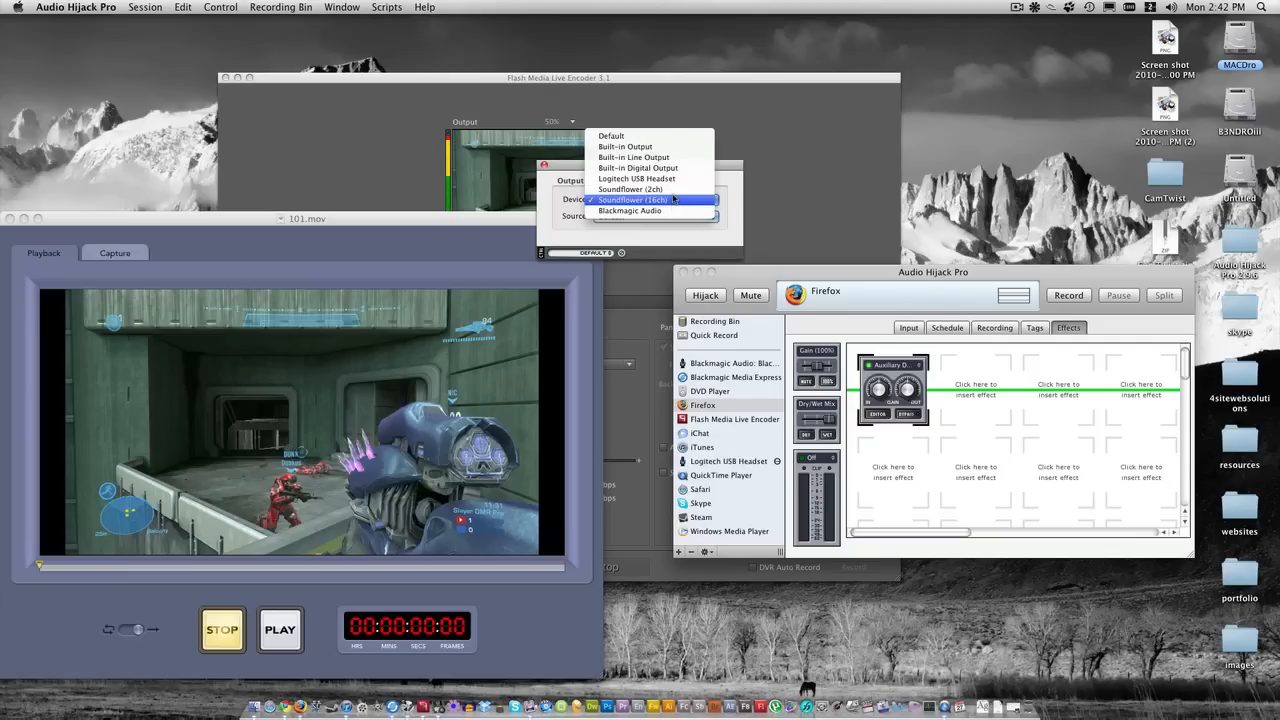
pyautogui.moveTo(630, 189)
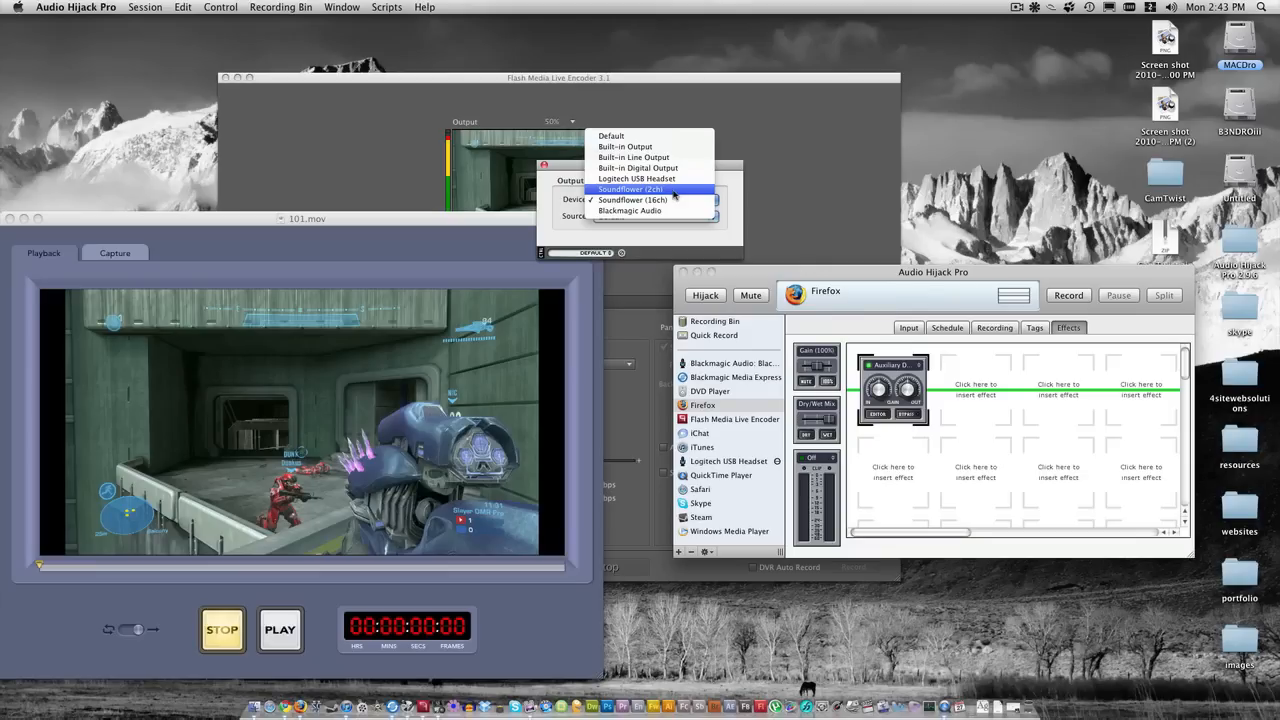
pyautogui.moveTo(630, 199)
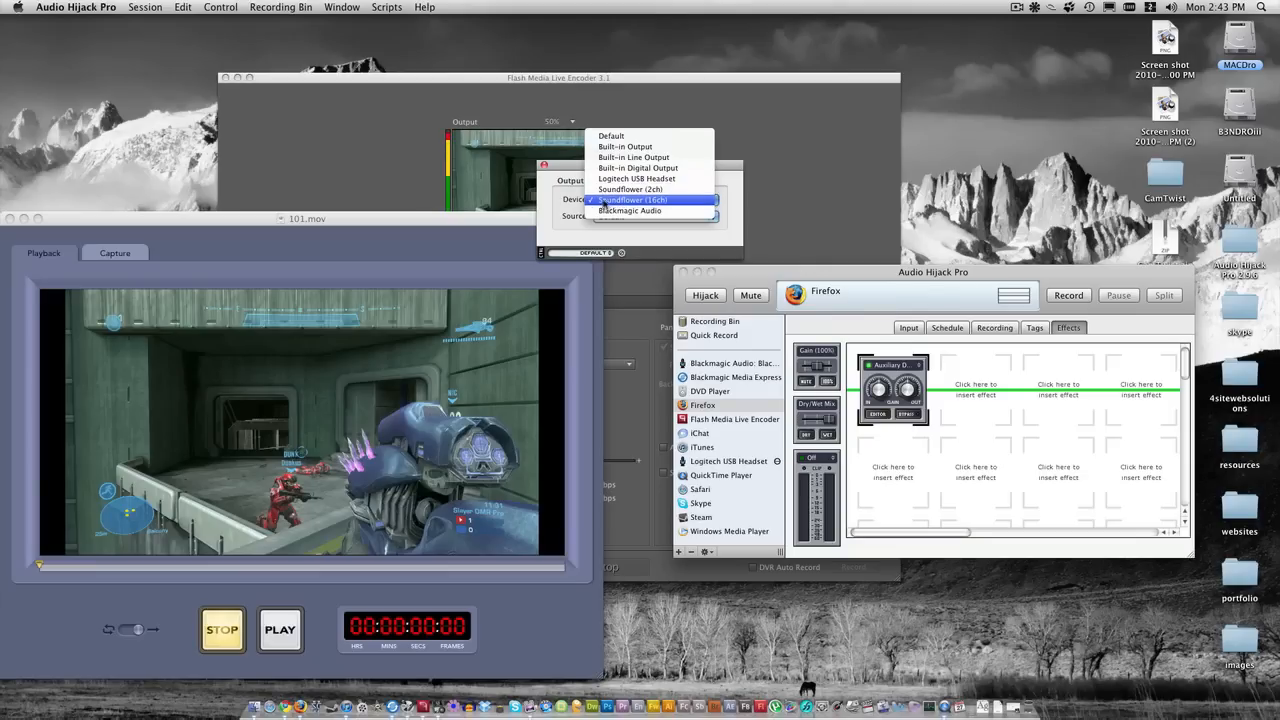
pyautogui.click(631, 199)
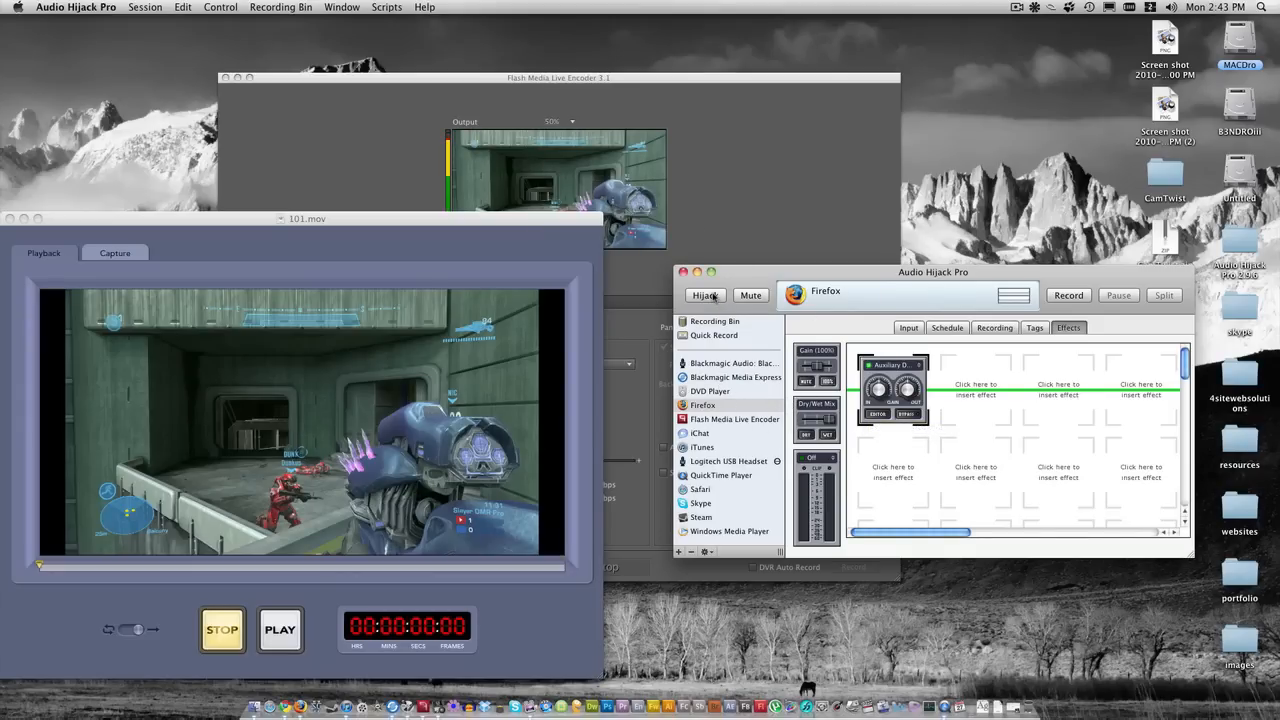
pyautogui.click(705, 295)
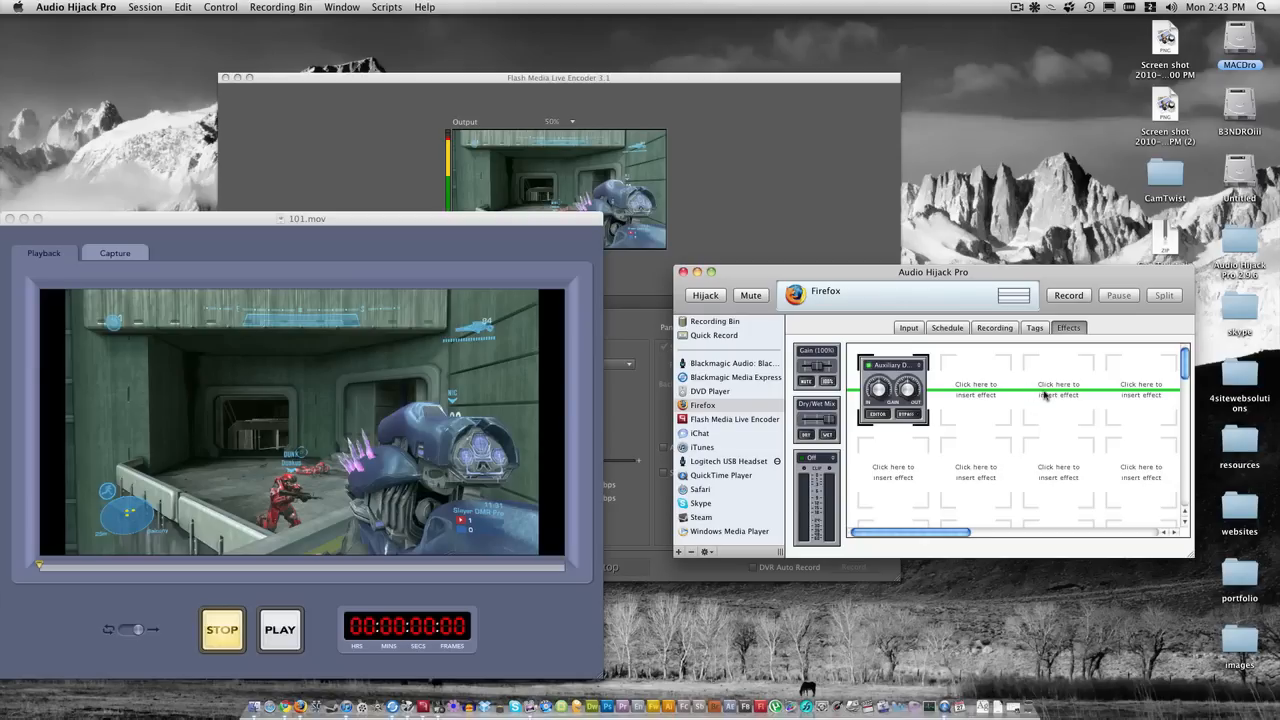
pyautogui.moveTo(947, 348)
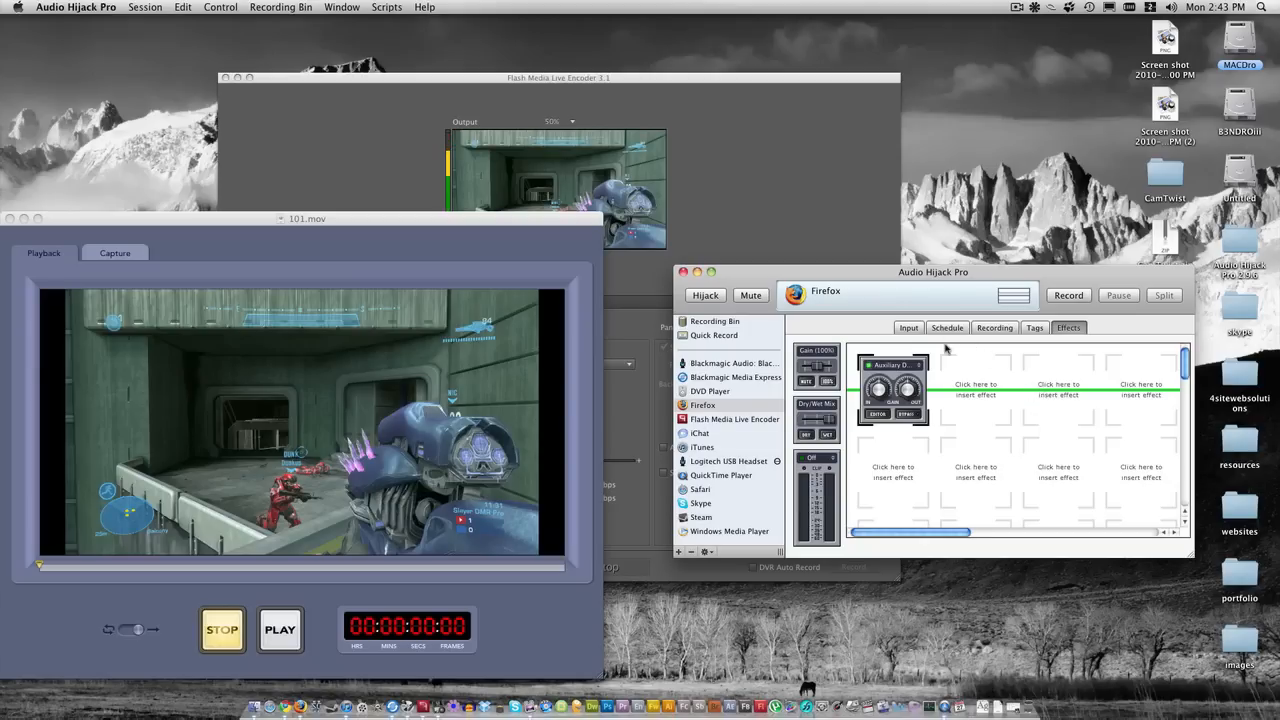
# Quit Flash Media Live Encoder from its application menu
pyautogui.click(558, 78)
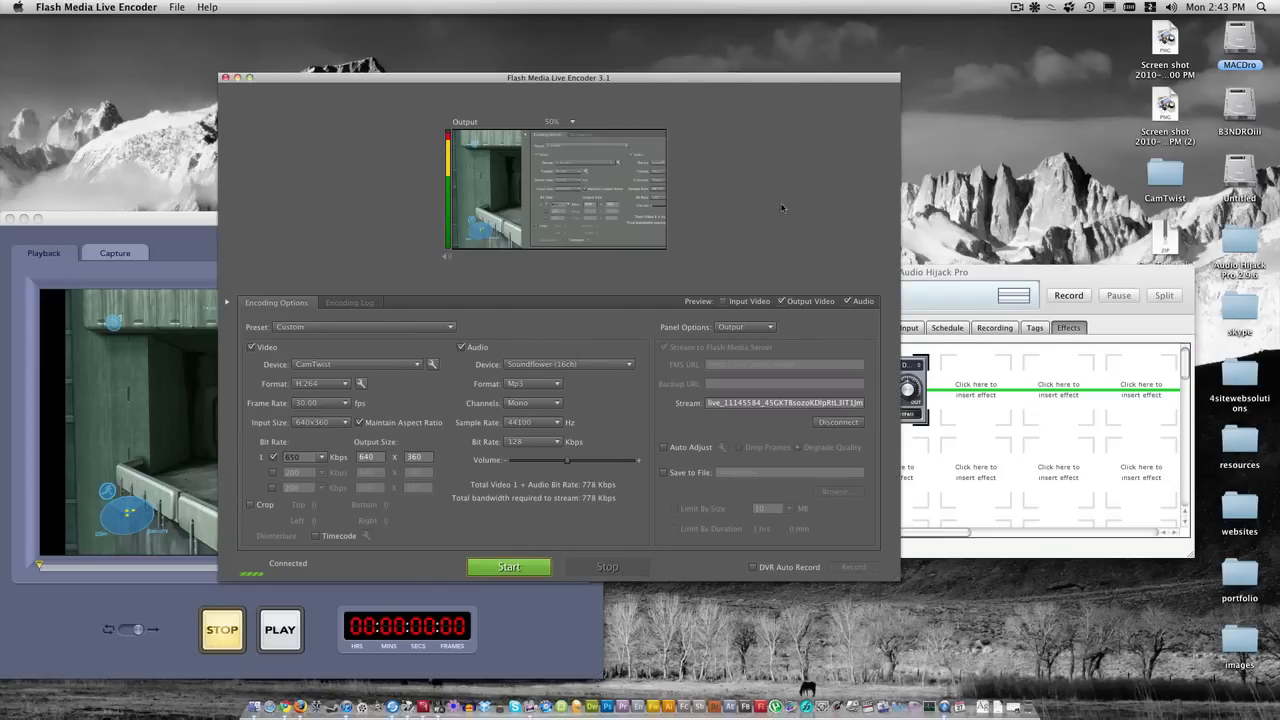
pyautogui.click(96, 7)
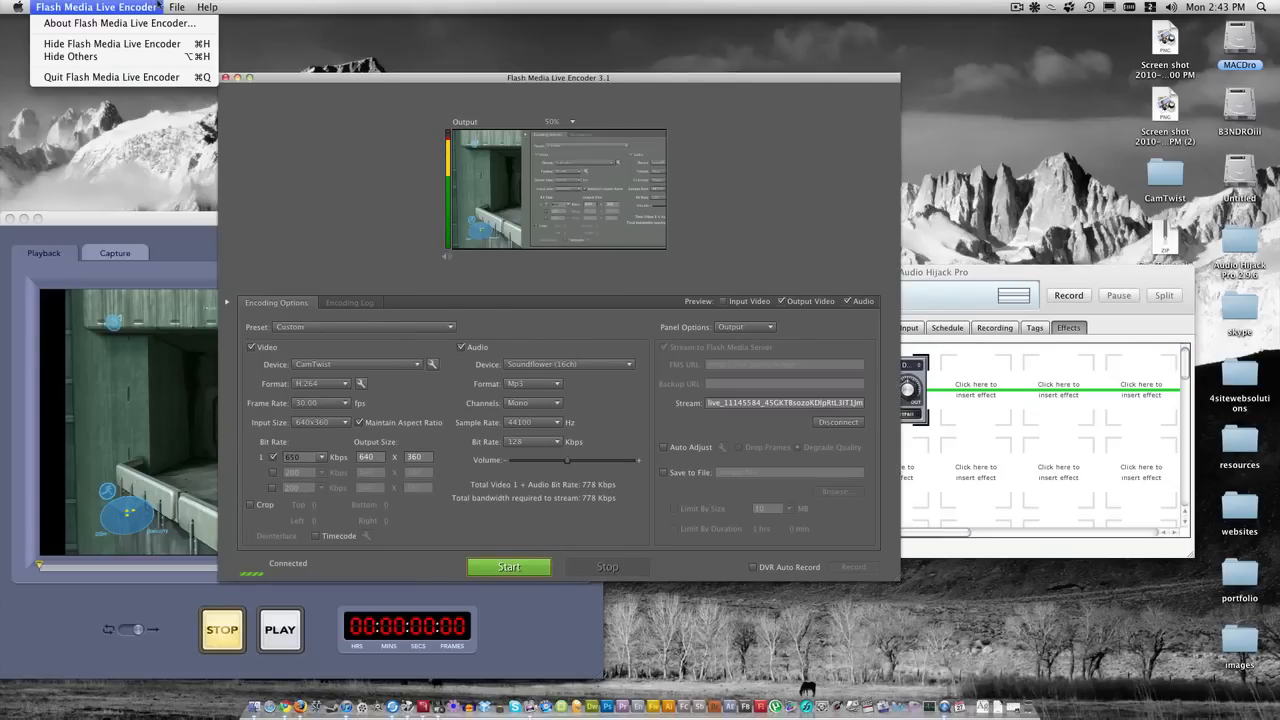
pyautogui.click(177, 7)
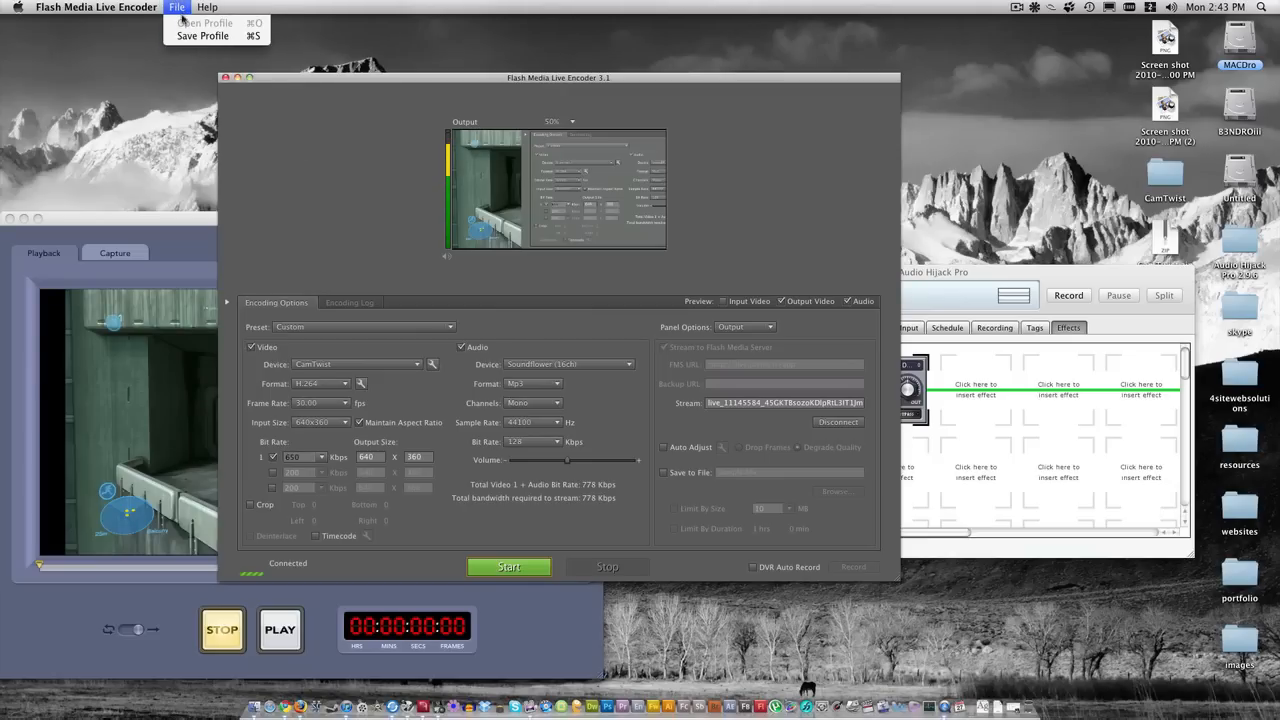
pyautogui.click(96, 7)
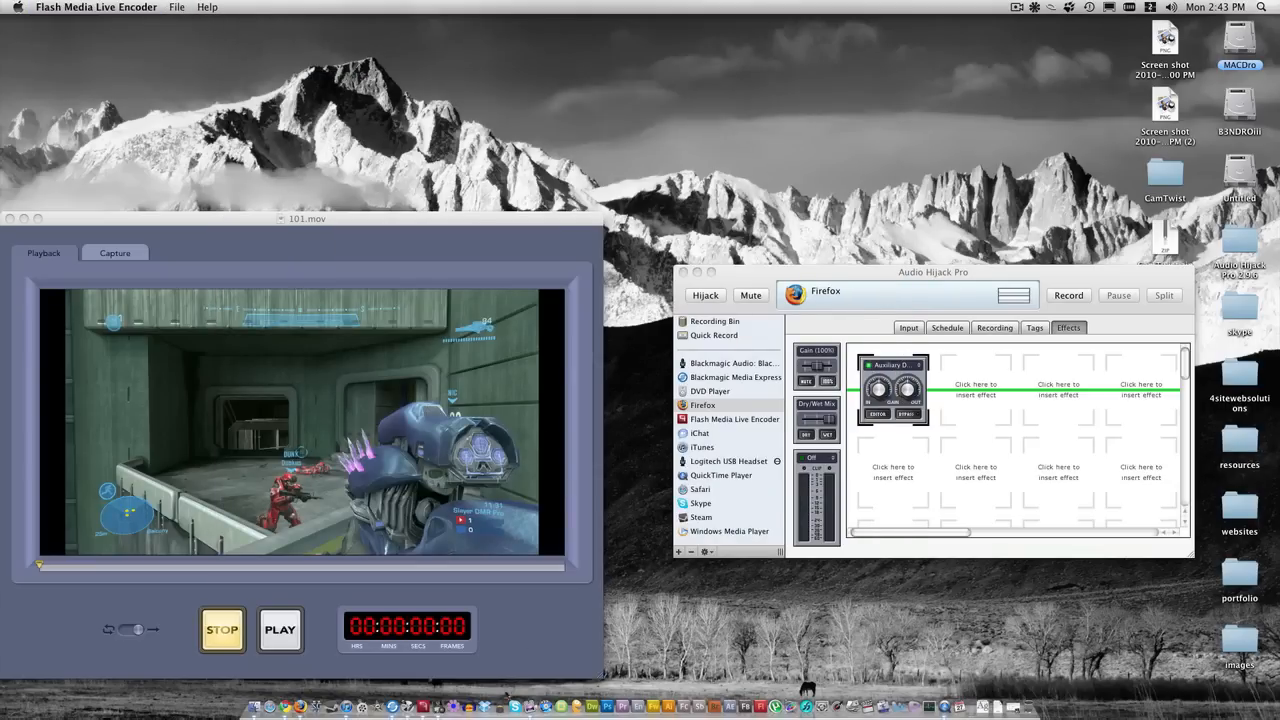
# Relaunch Flash Media Live Encoder from the Dock and reposition its window
pyautogui.click(931, 272)
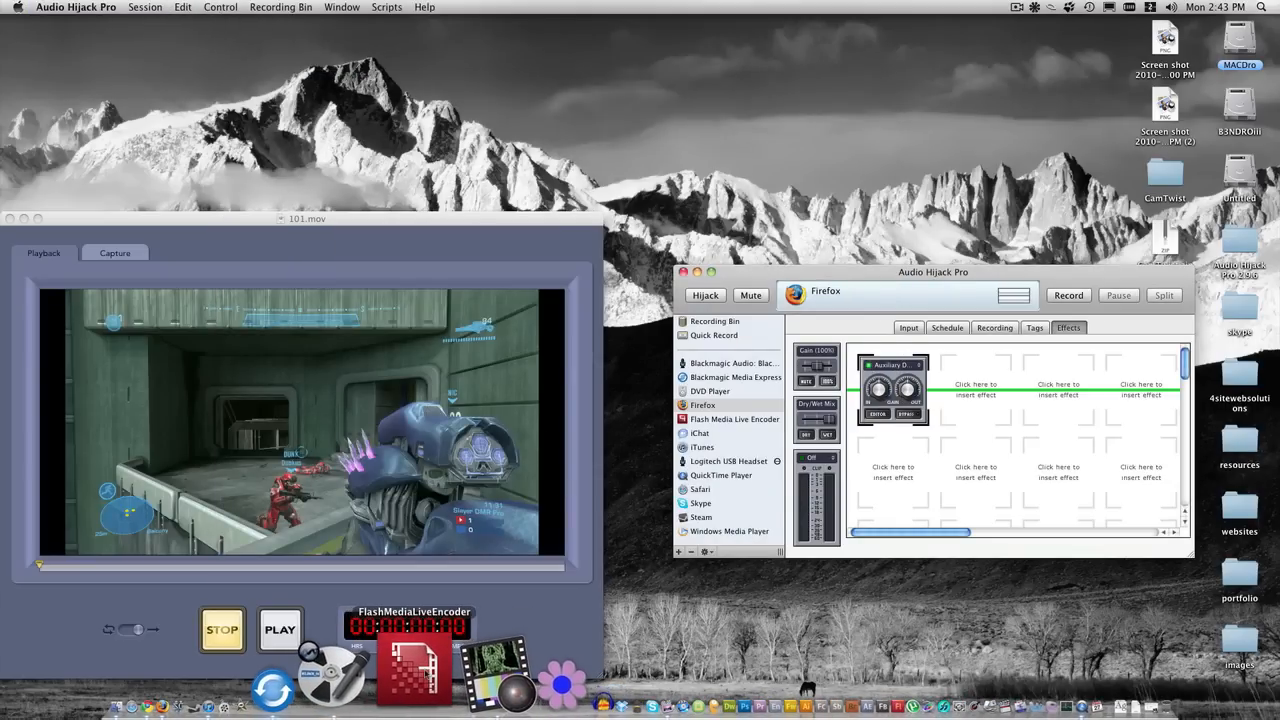
pyautogui.click(412, 670)
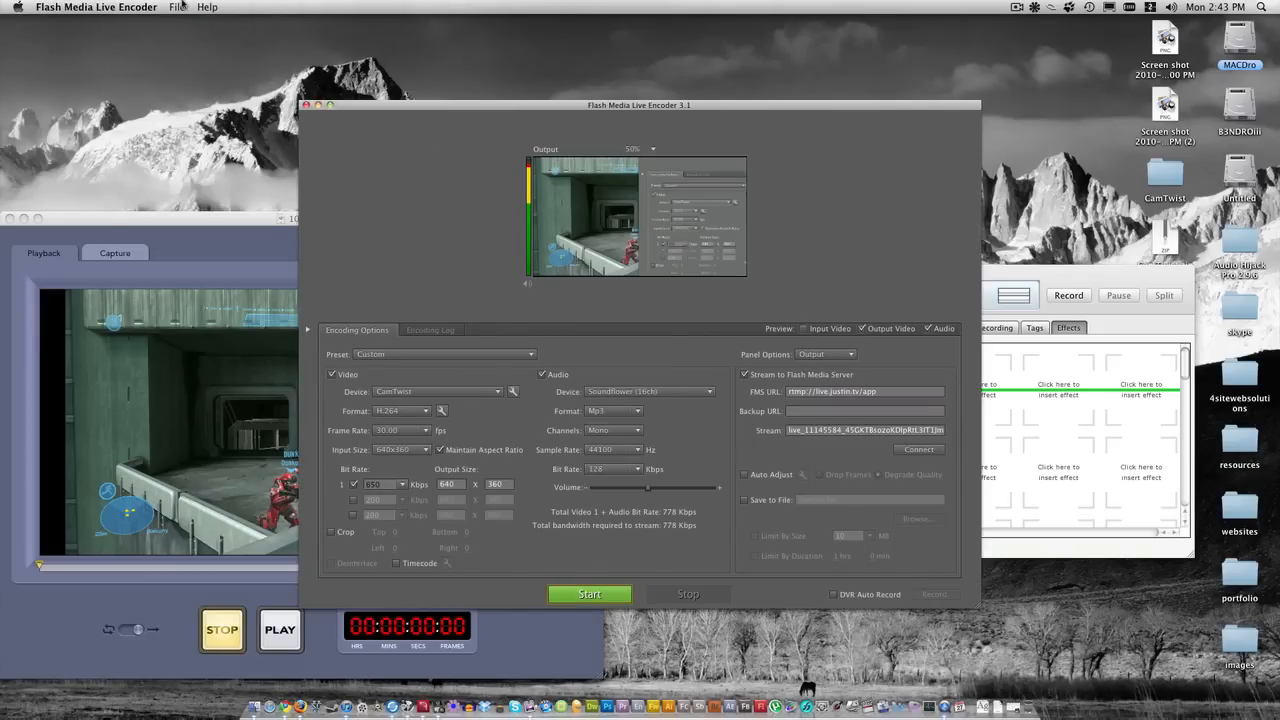
pyautogui.moveTo(639, 105); pyautogui.dragTo(725, 97)
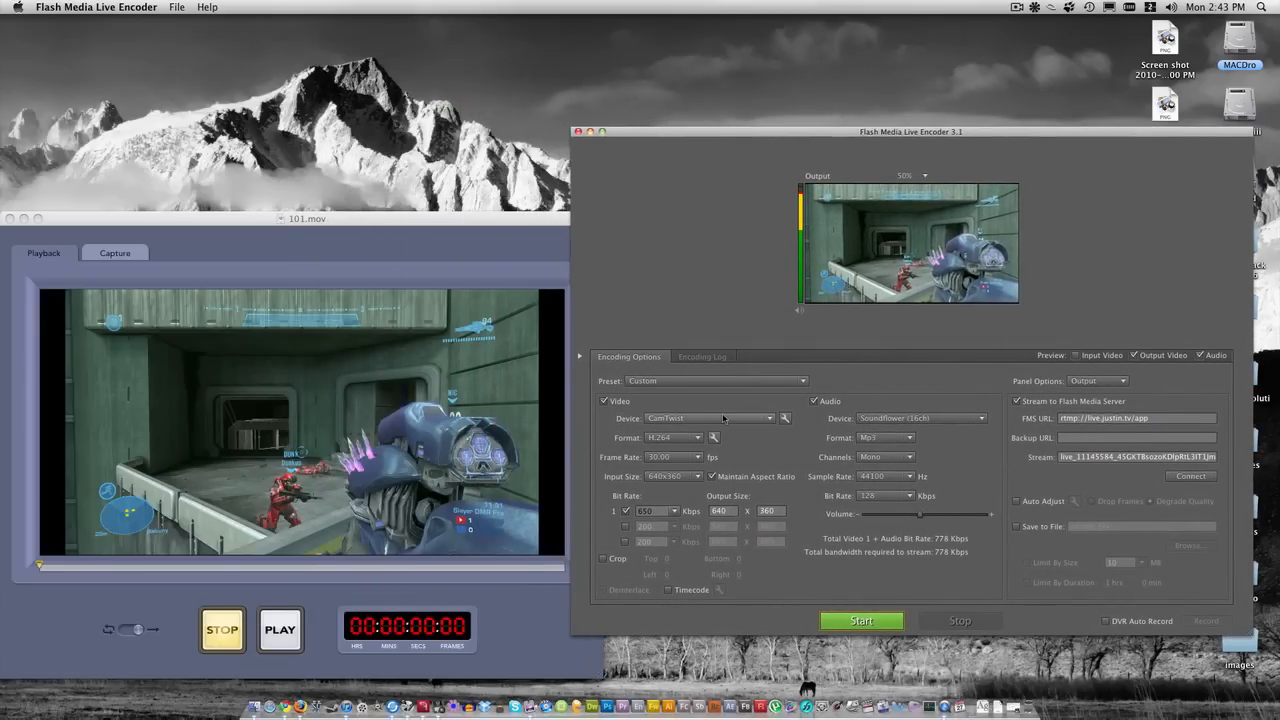
pyautogui.moveTo(725, 418)
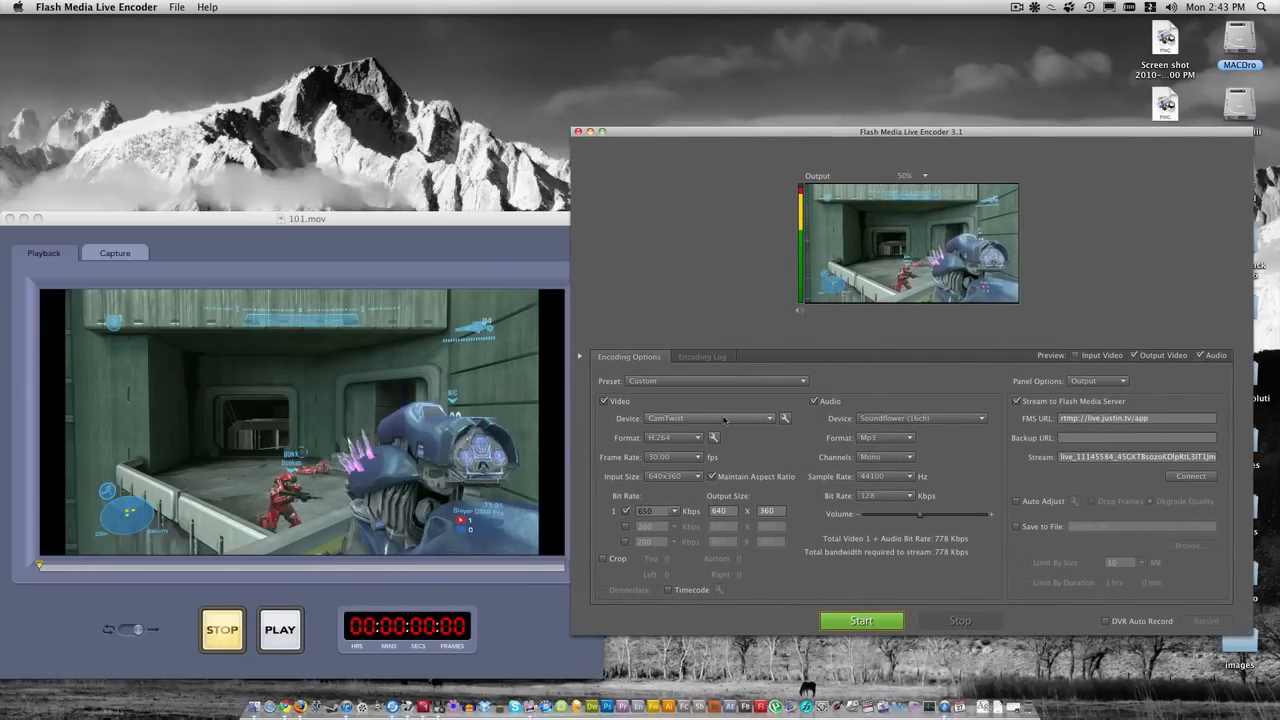
pyautogui.moveTo(911, 131); pyautogui.dragTo(884, 118)
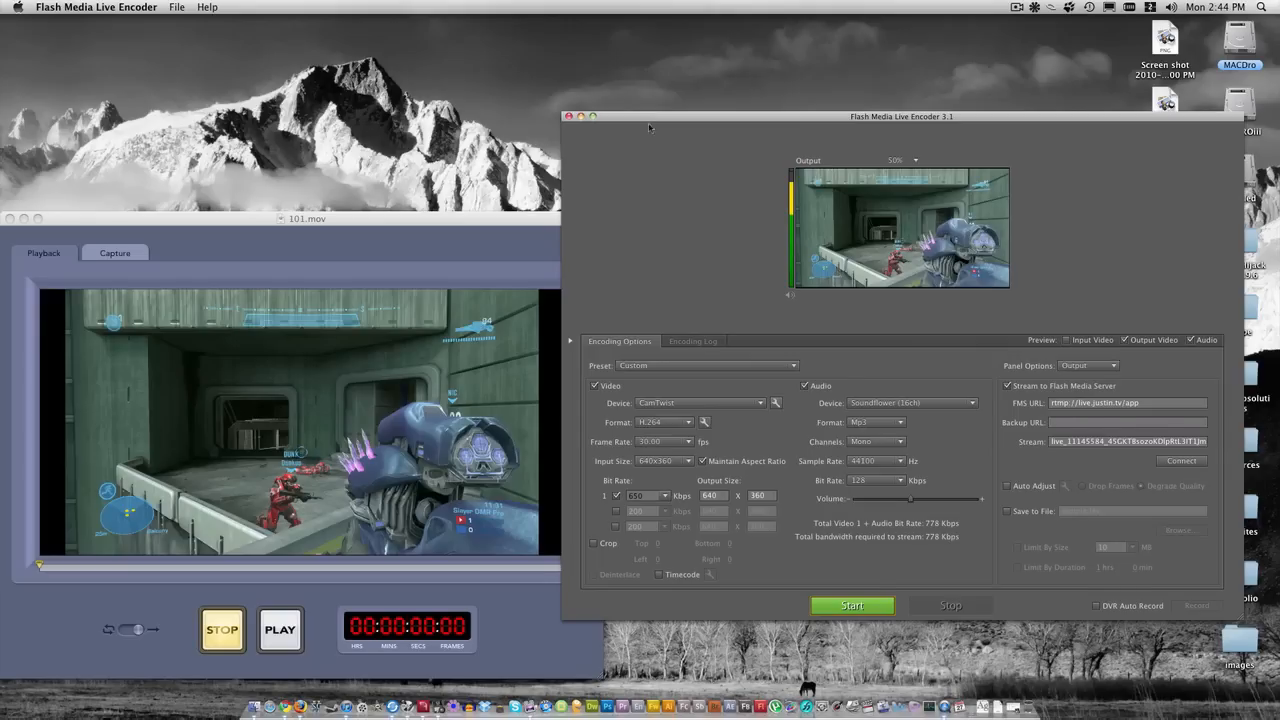
pyautogui.moveTo(901, 116); pyautogui.dragTo(819, 51)
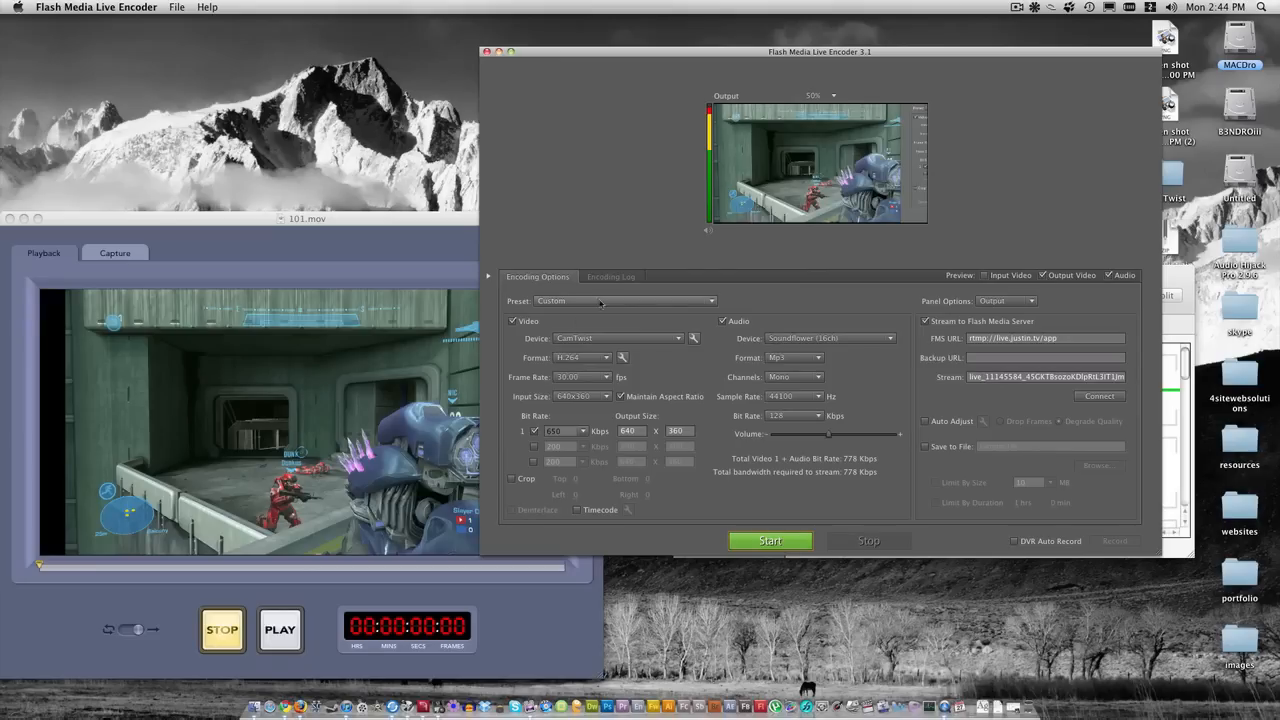
pyautogui.moveTo(615, 189)
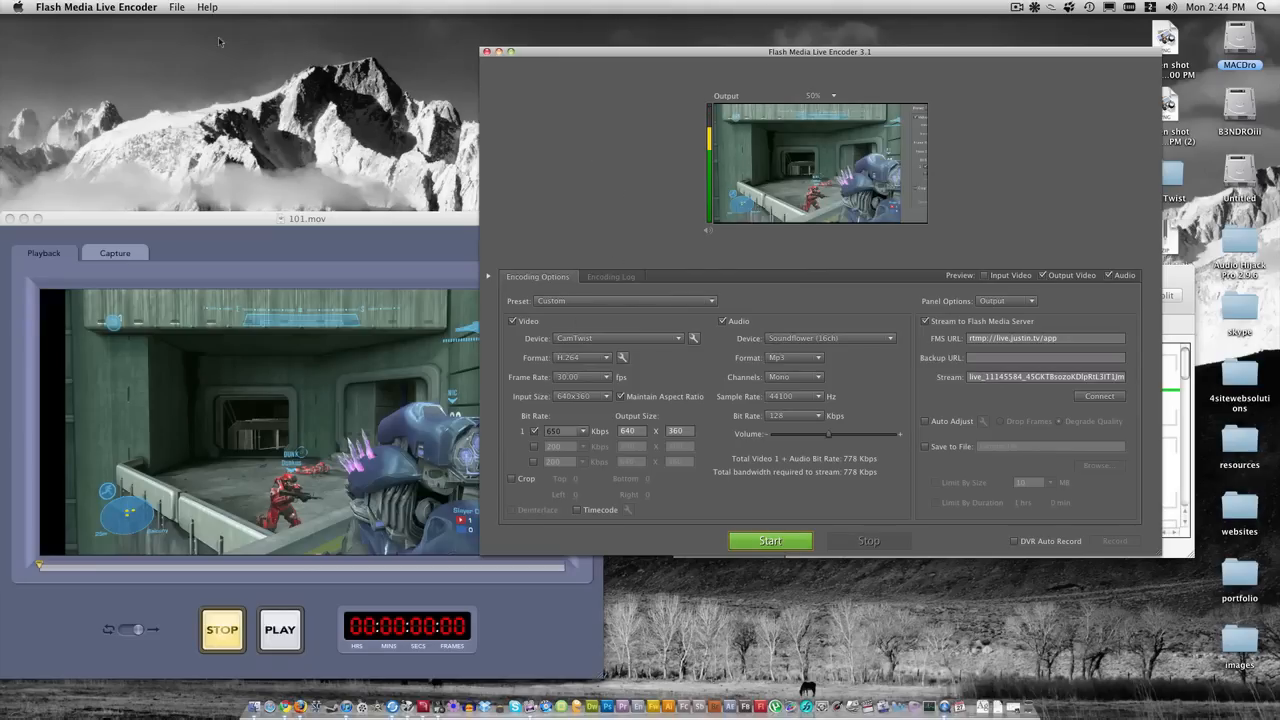
# Load the startup.xml encoding profile via File > Open Profile
pyautogui.click(177, 7)
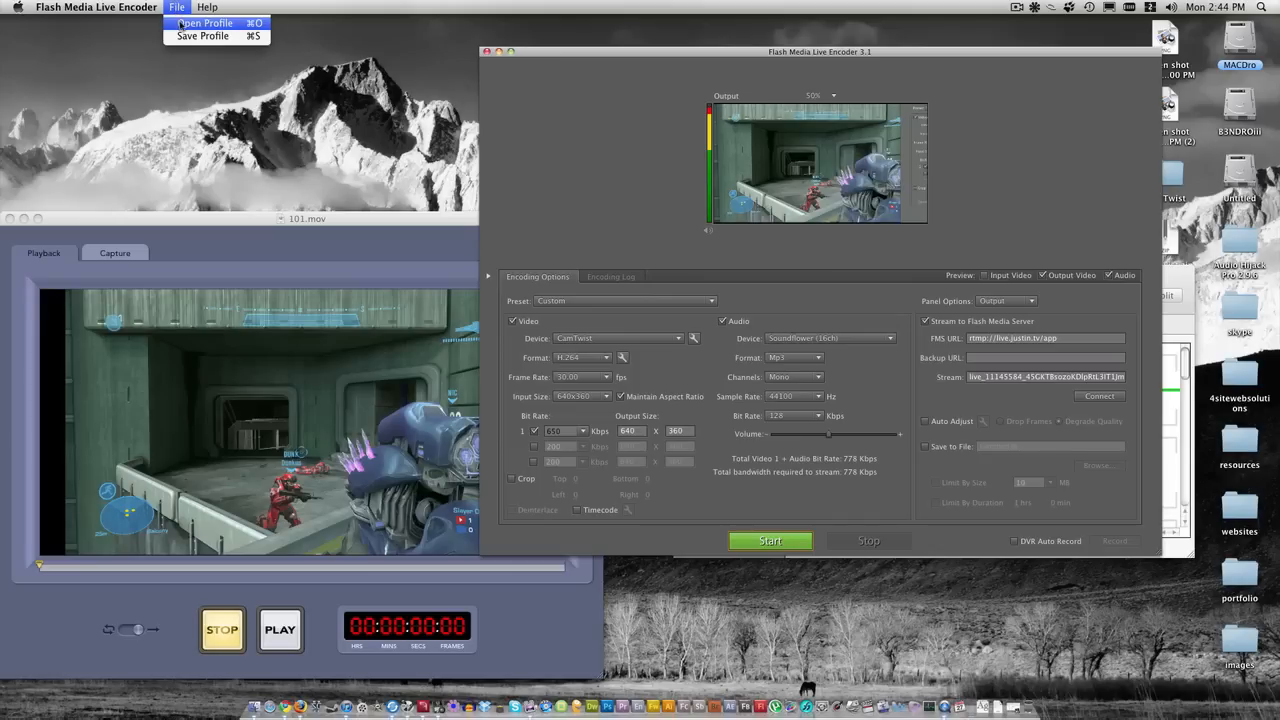
pyautogui.click(205, 22)
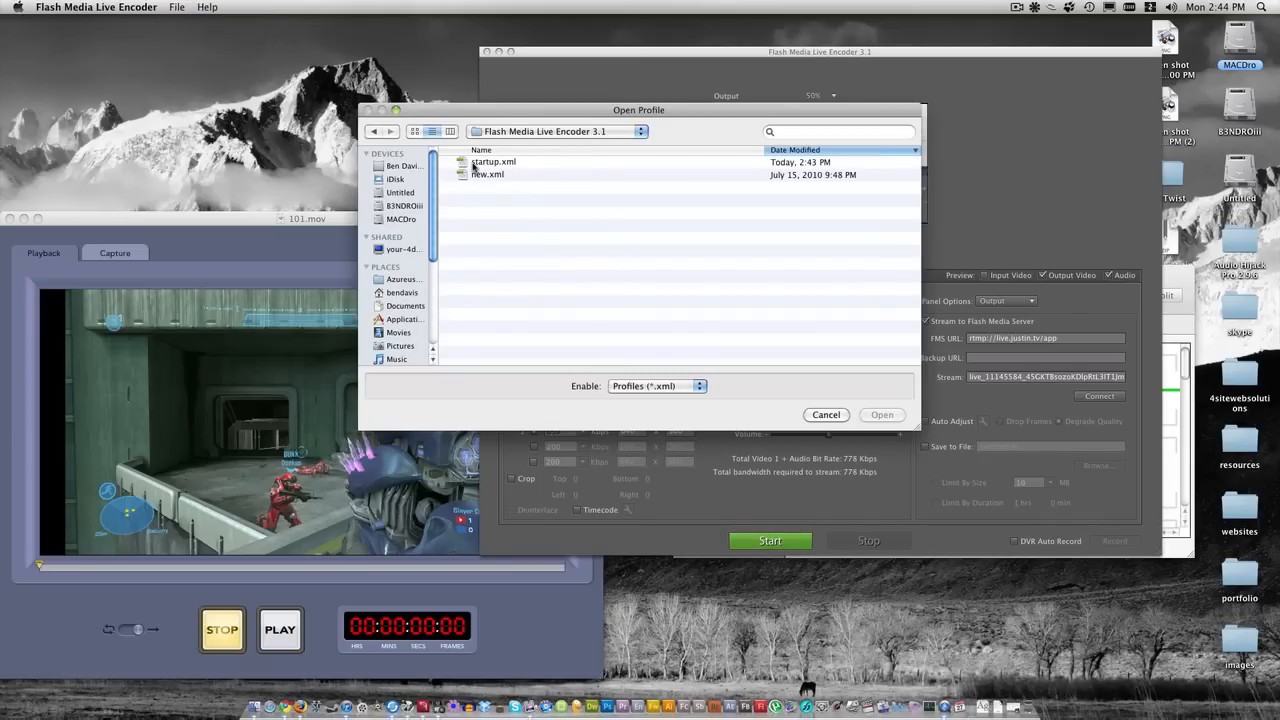
pyautogui.click(493, 161)
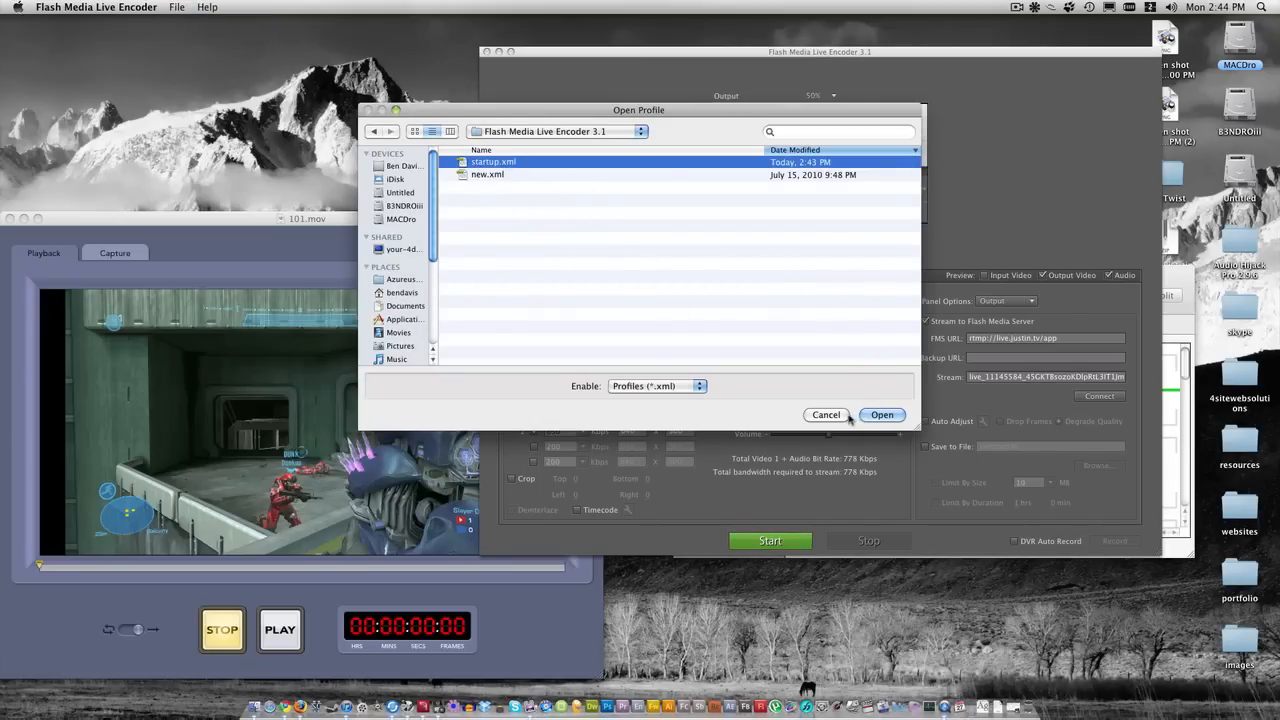
pyautogui.click(881, 414)
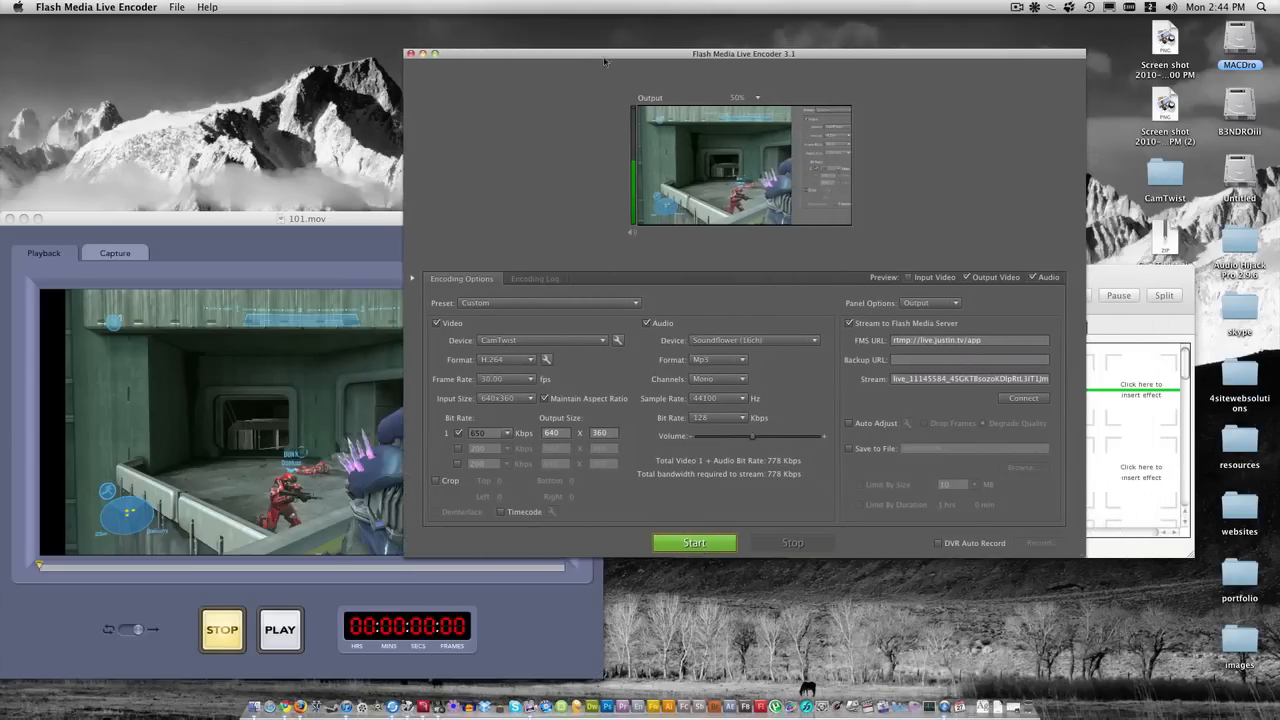
# Move the encoder window down-right and select the entire stream key field
pyautogui.moveTo(744, 54); pyautogui.dragTo(787, 113)
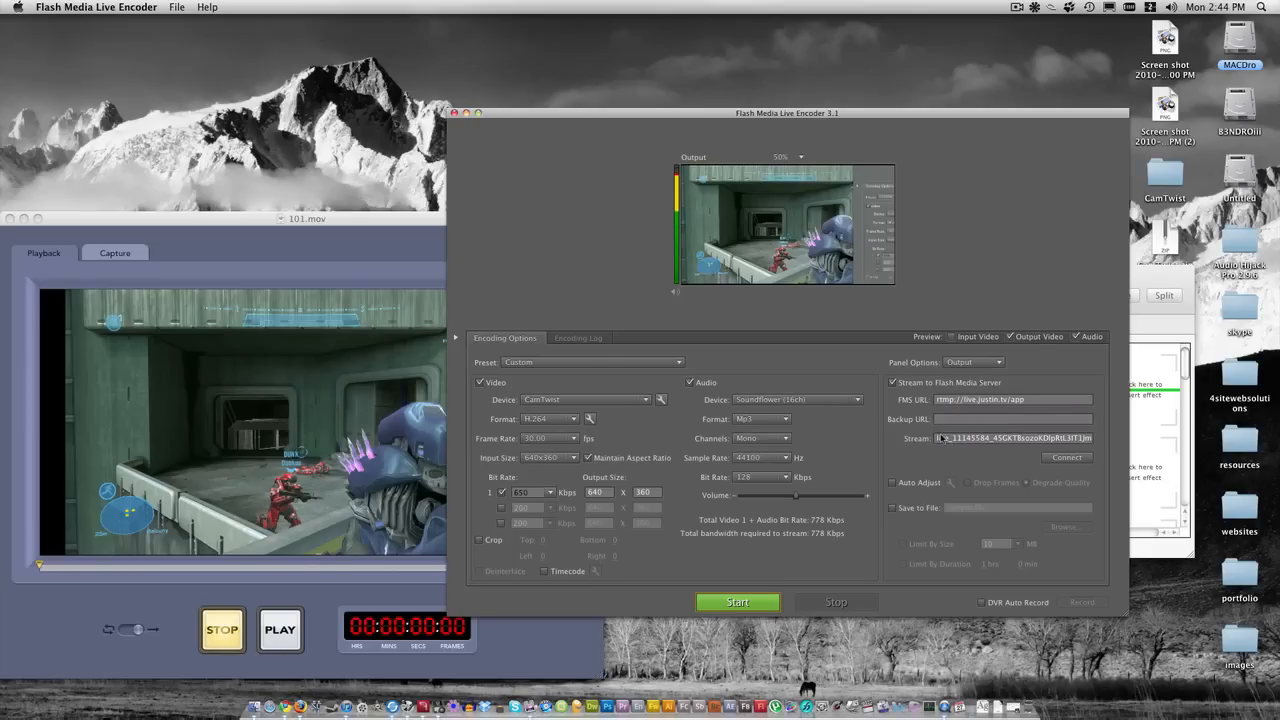
pyautogui.tripleClick(1010, 438)
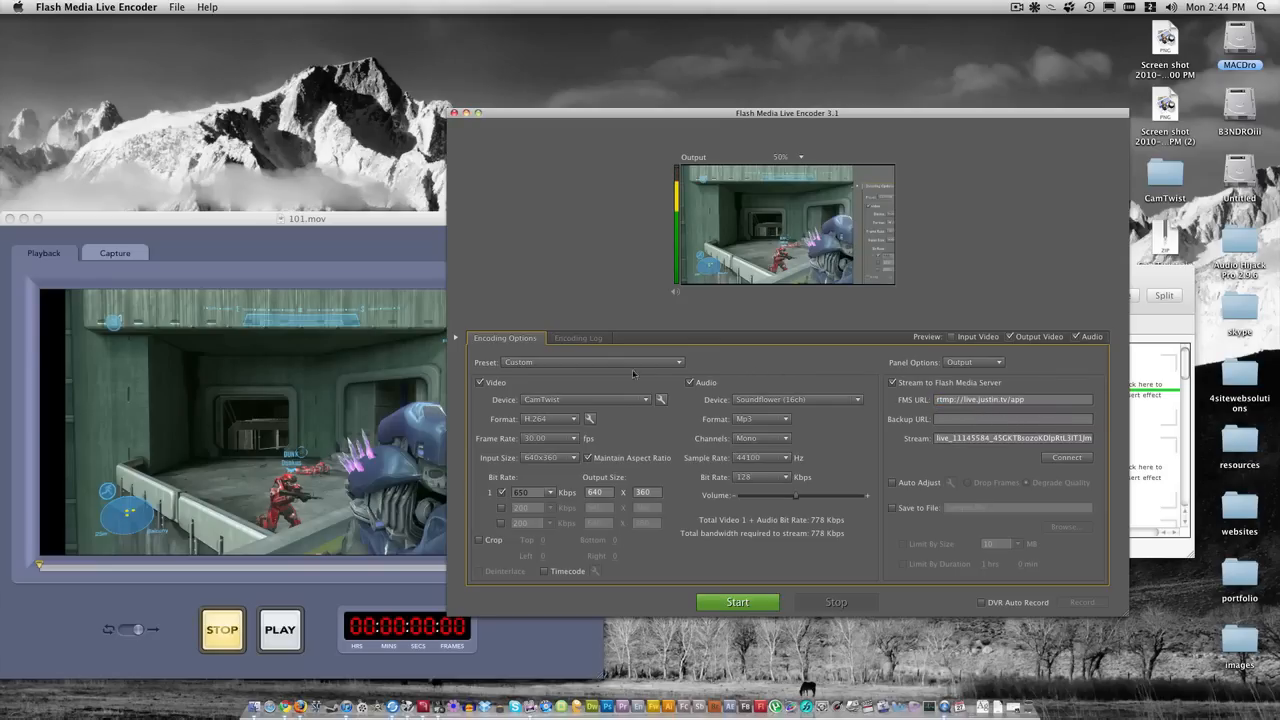
pyautogui.moveTo(597, 554)
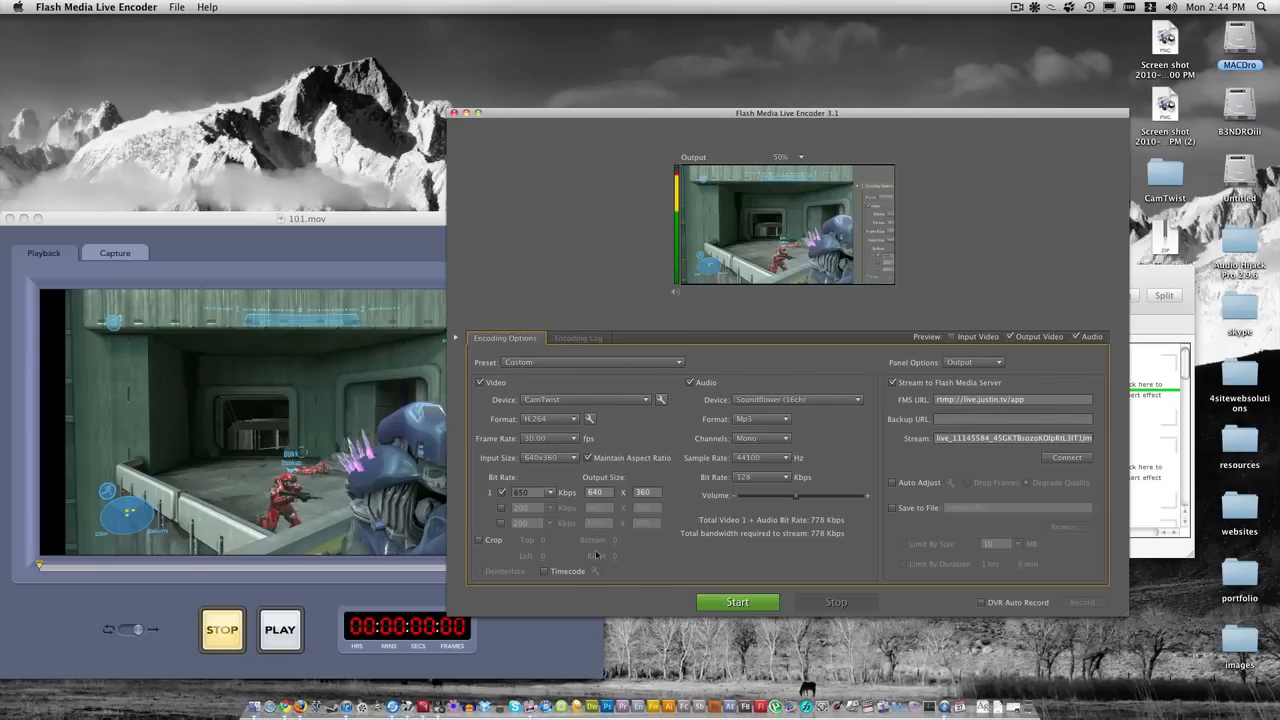
pyautogui.moveTo(685, 519)
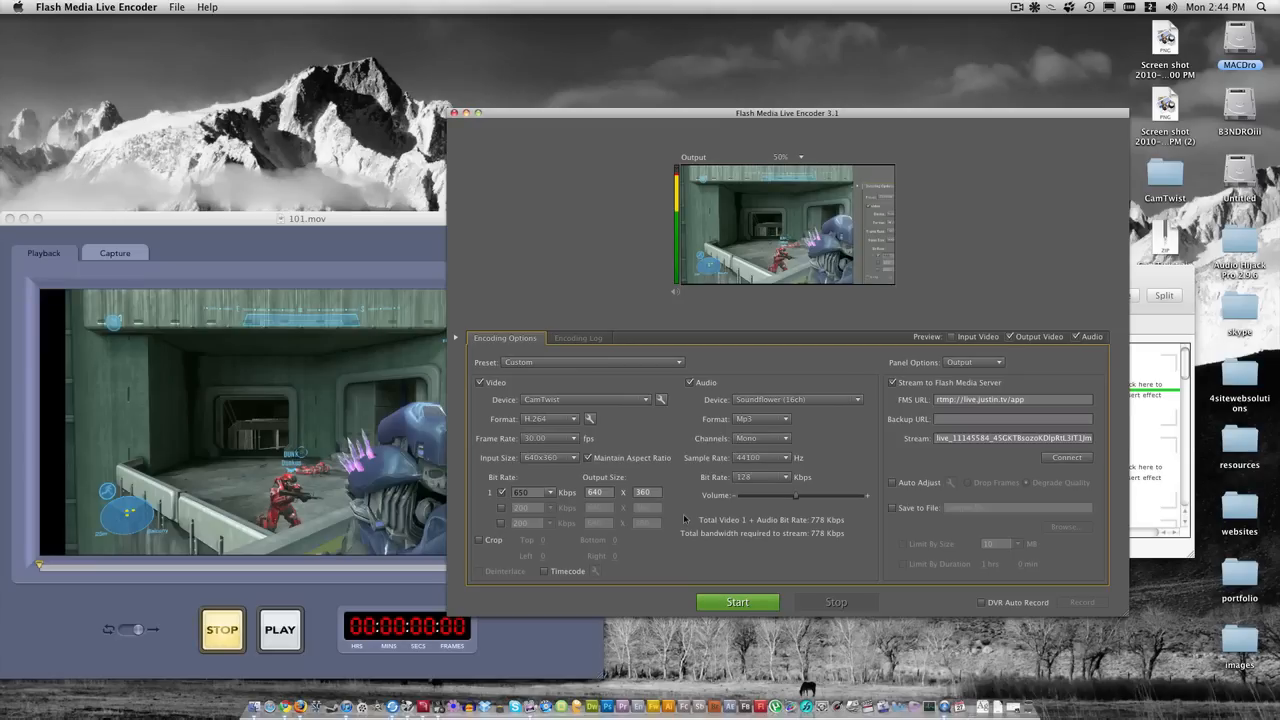
pyautogui.moveTo(677, 484)
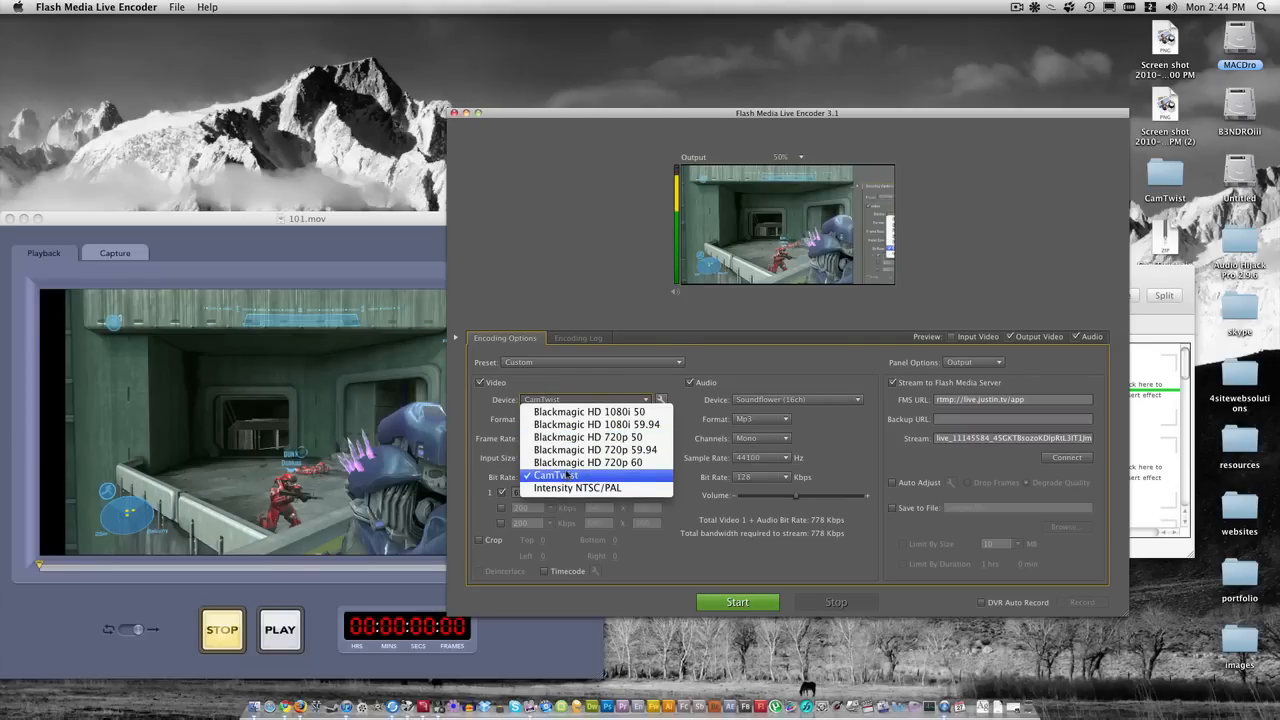
# Keep CamTwist as the video device, with H.264 format at 30.00 fps
pyautogui.click(555, 475)
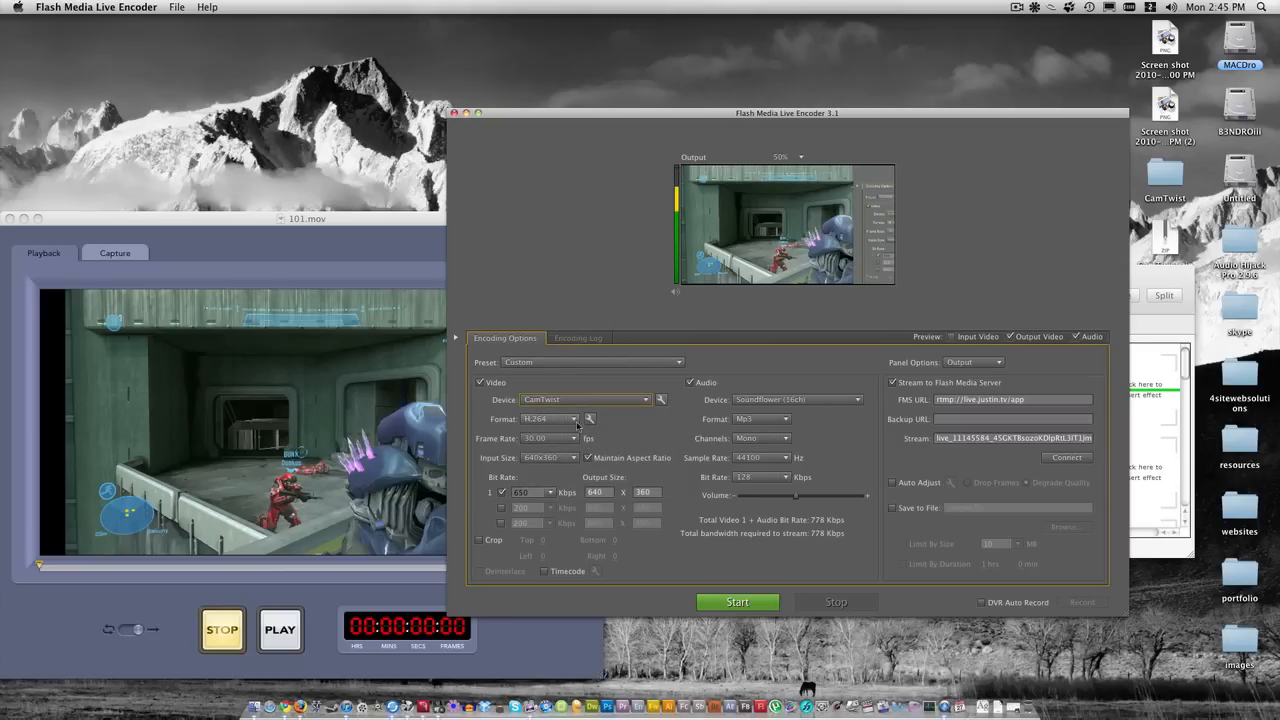
pyautogui.click(548, 418)
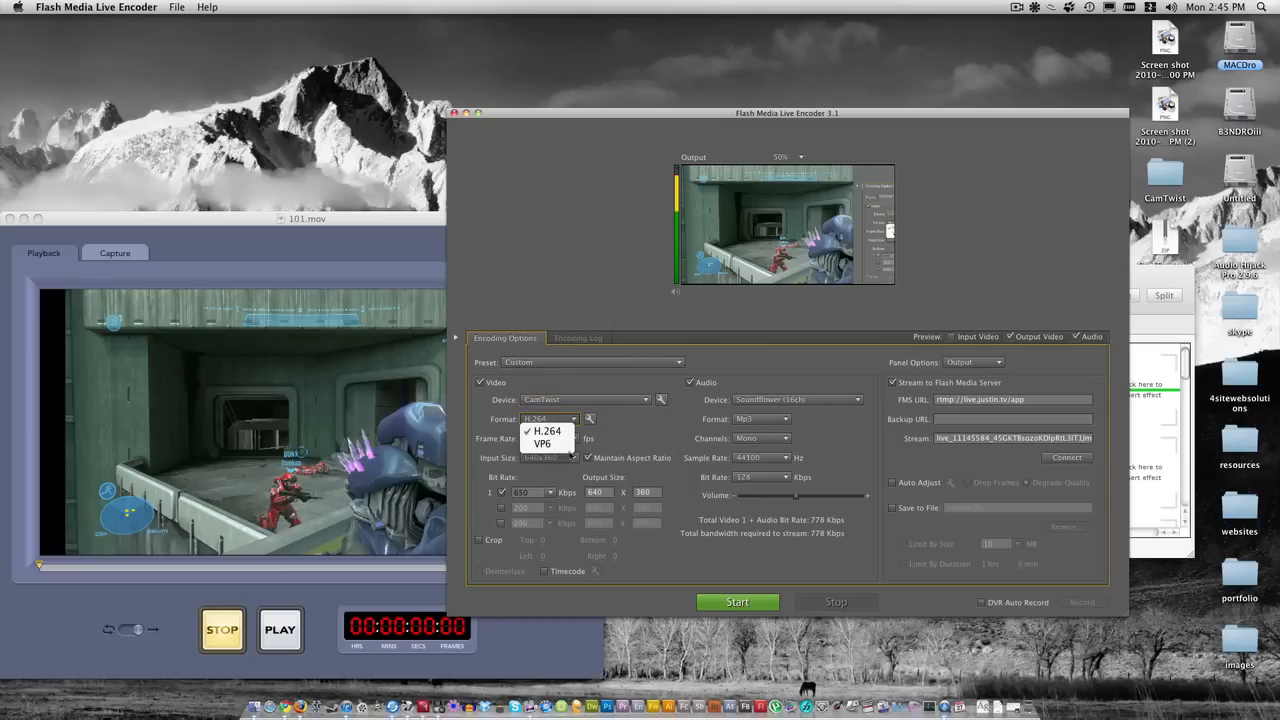
pyautogui.click(547, 430)
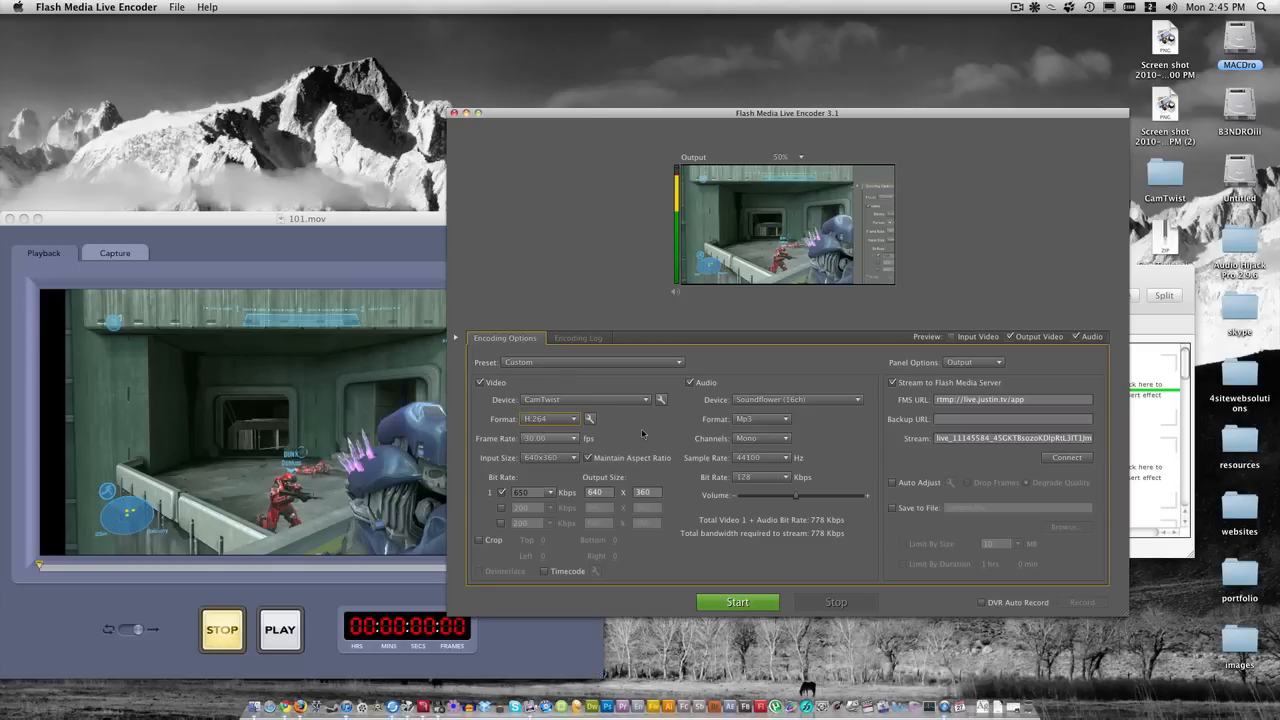
pyautogui.click(574, 438)
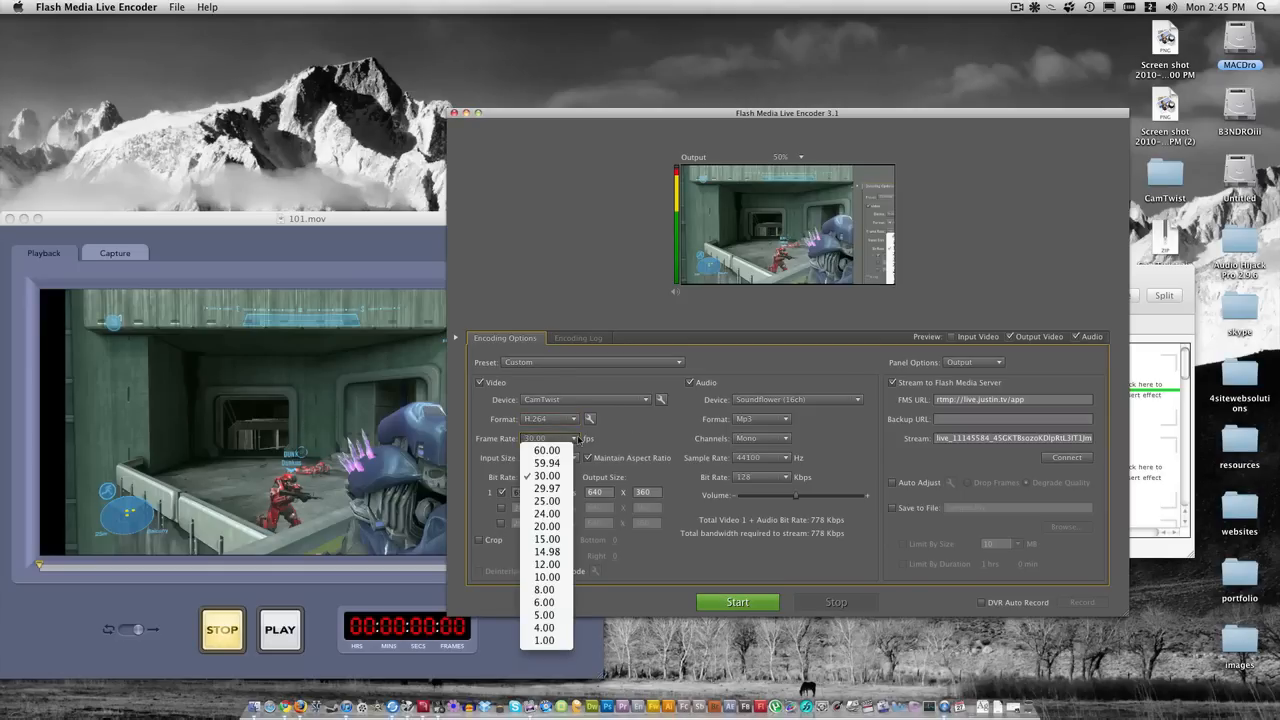
pyautogui.moveTo(546, 564)
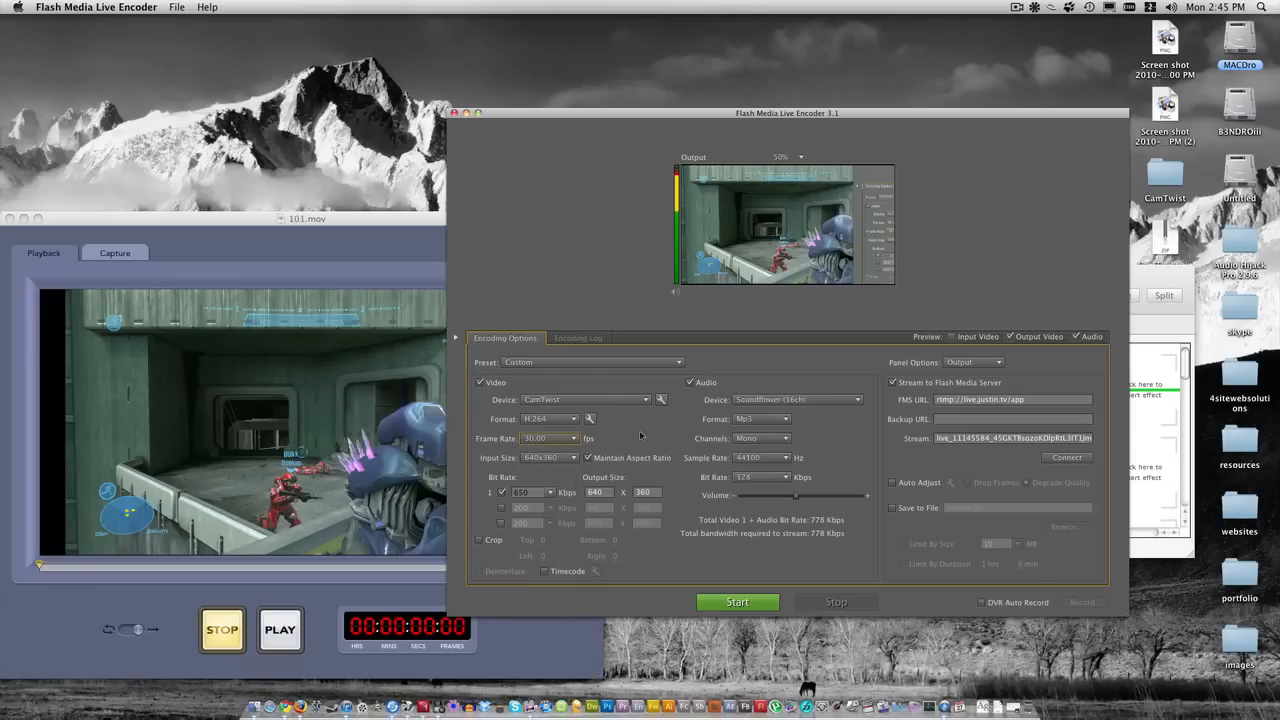
pyautogui.moveTo(650, 439)
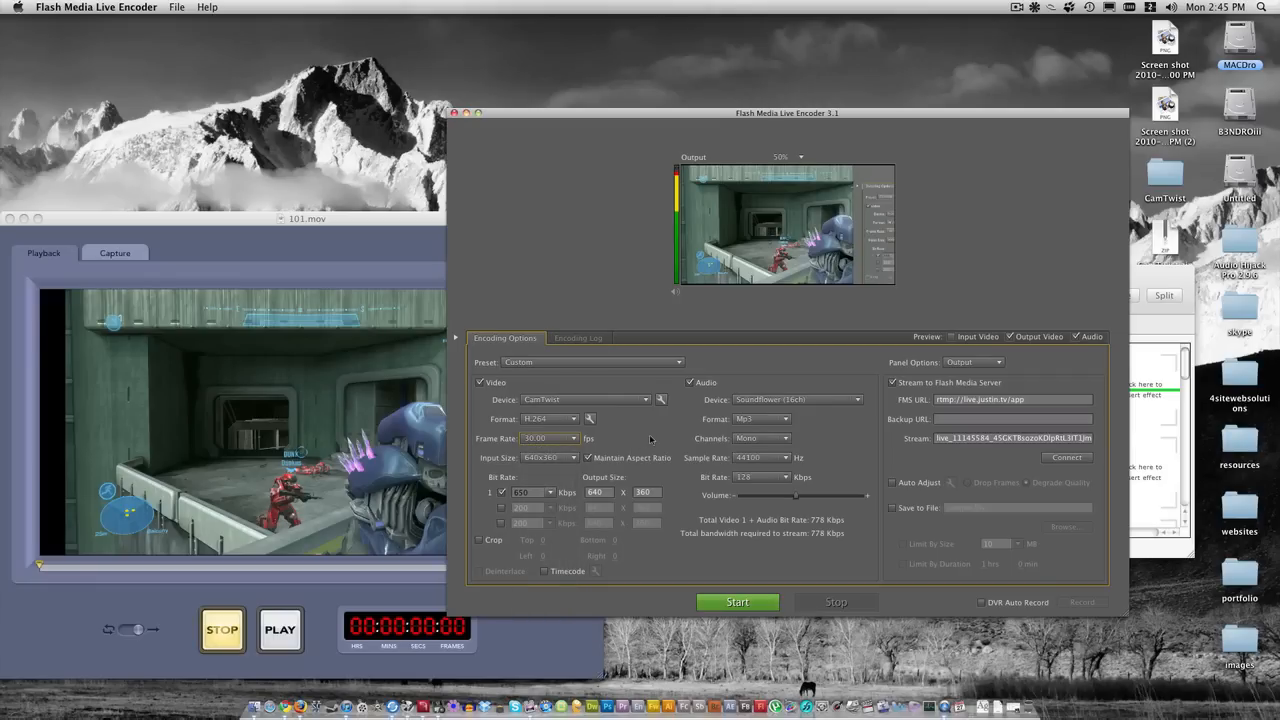
pyautogui.click(550, 457)
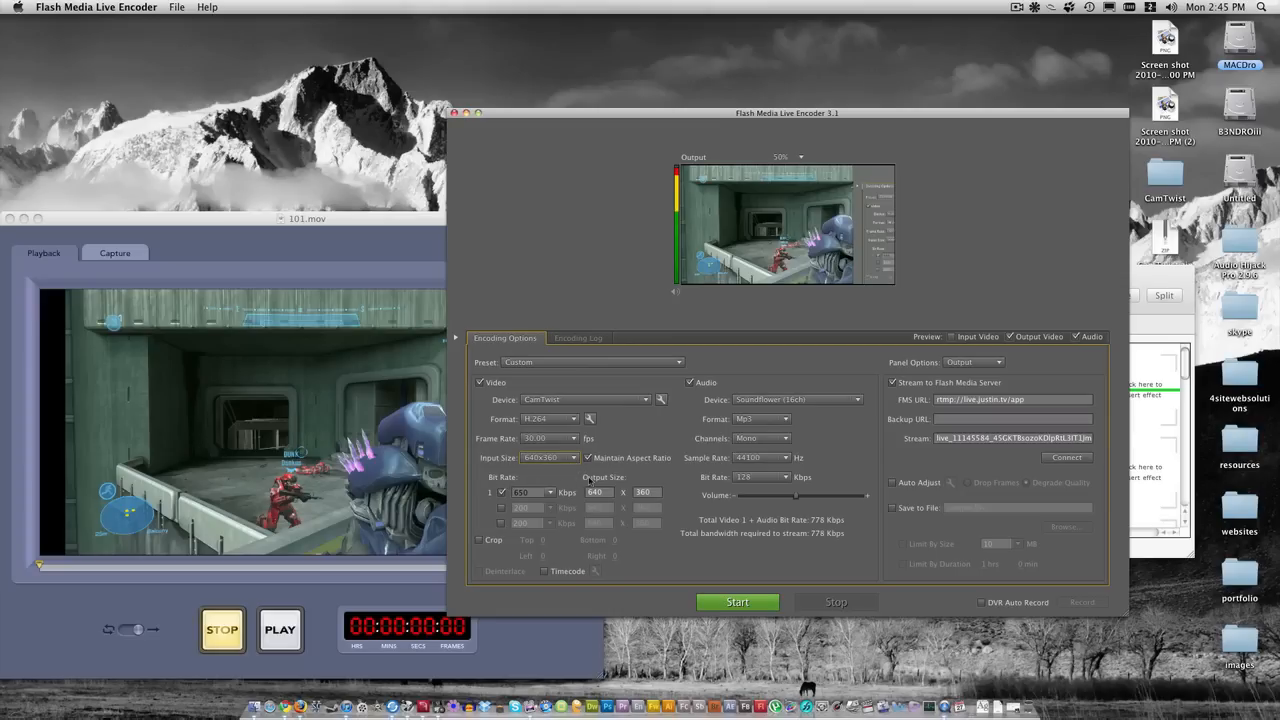
pyautogui.click(535, 492)
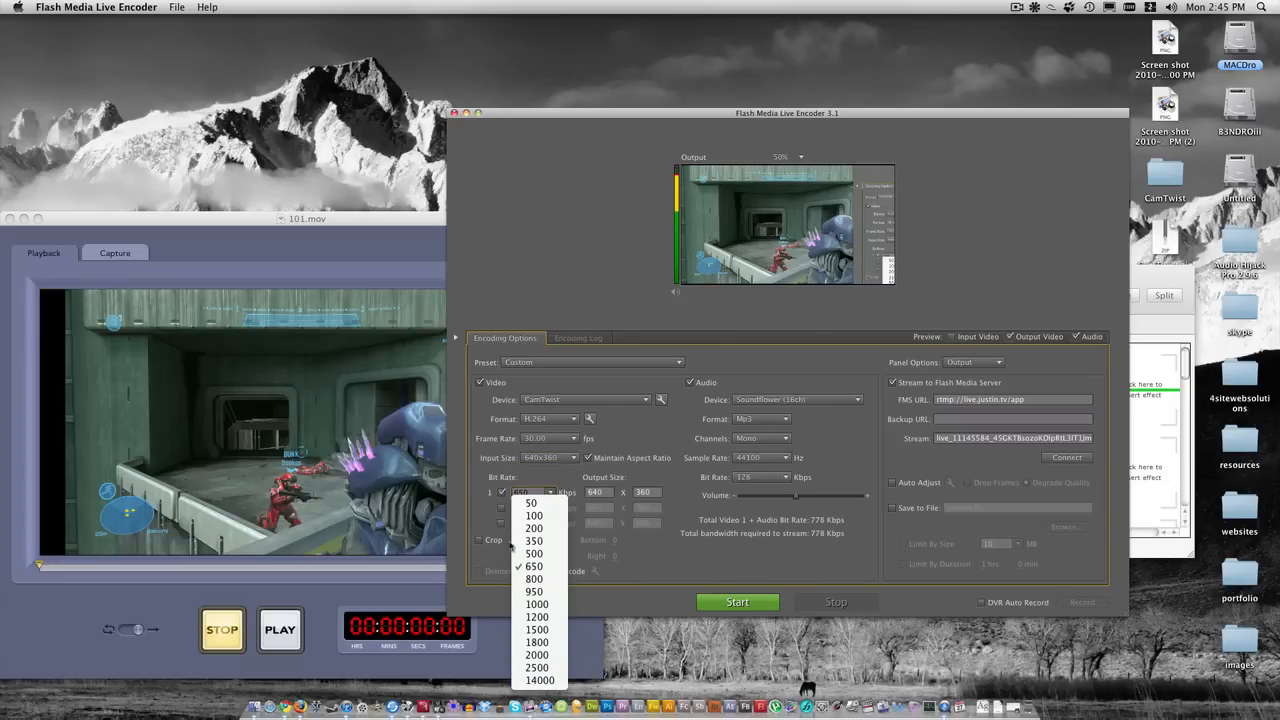
pyautogui.click(534, 566)
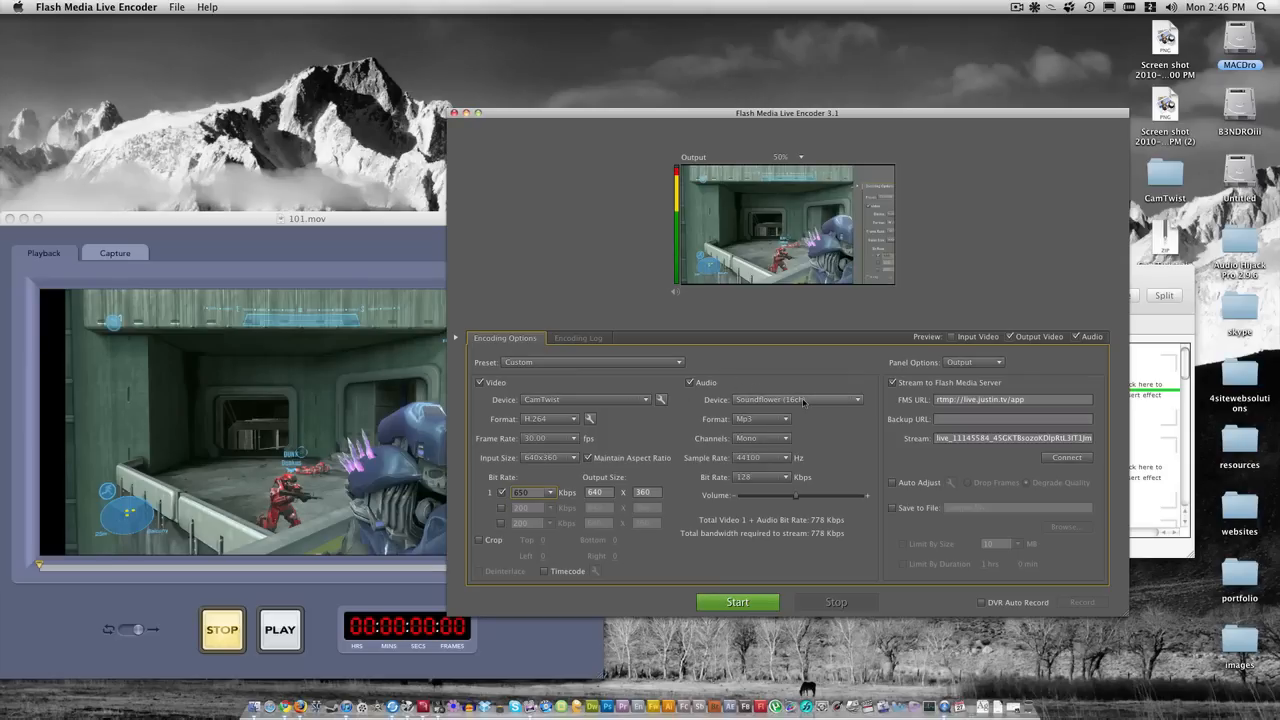
# Confirm the audio device is Soundflower (16ch), streaming 128 Kbps MP3
pyautogui.click(797, 399)
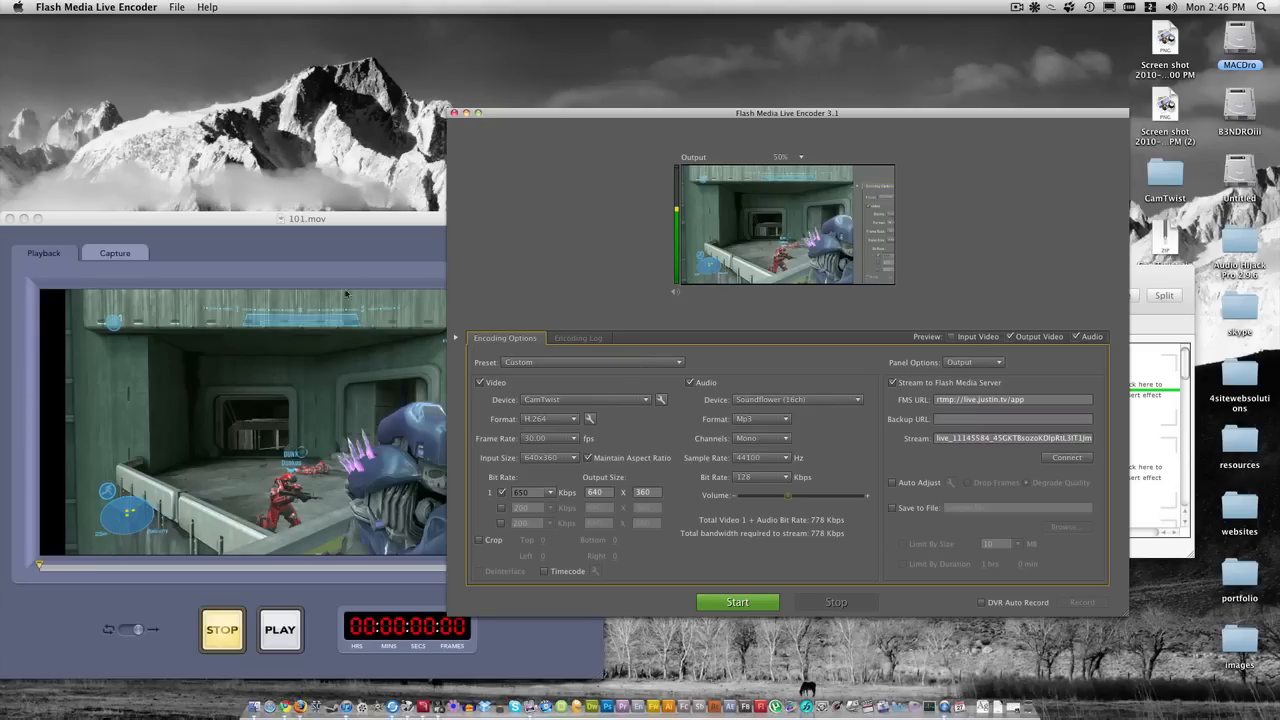
pyautogui.moveTo(370, 362)
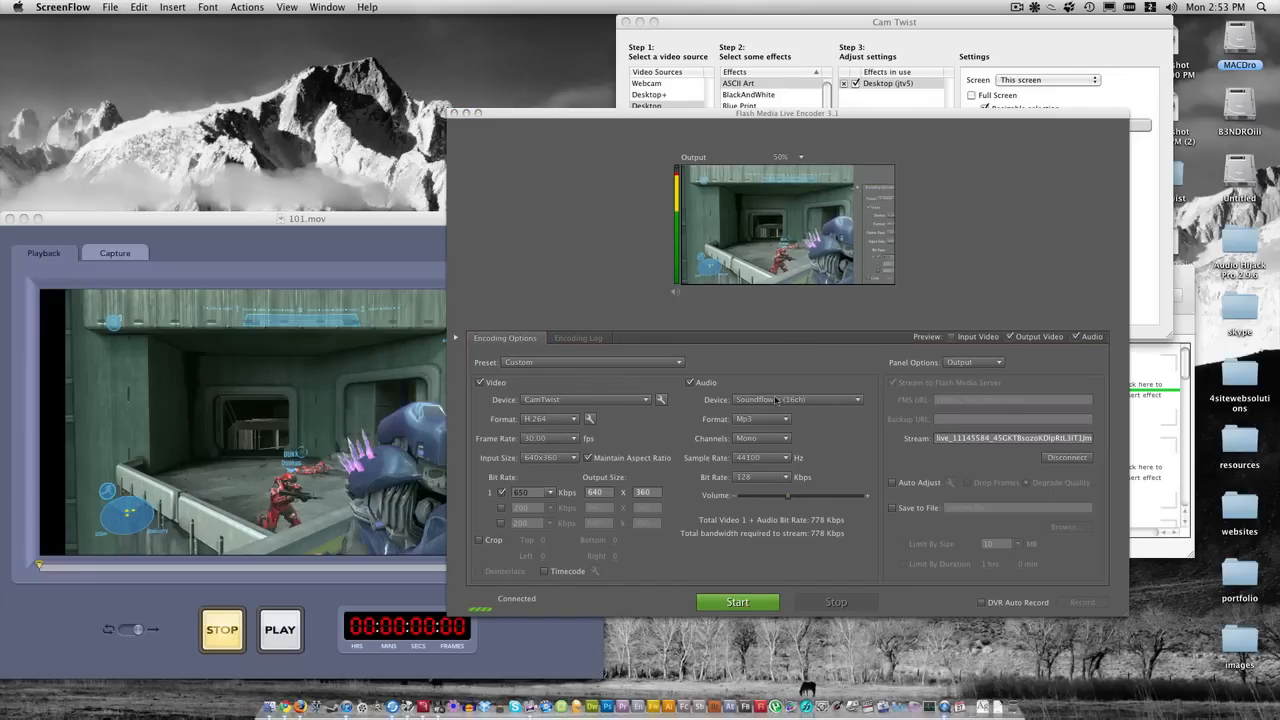
# Start encoding and streaming video and audio to justin.tv
pyautogui.click(787, 112)
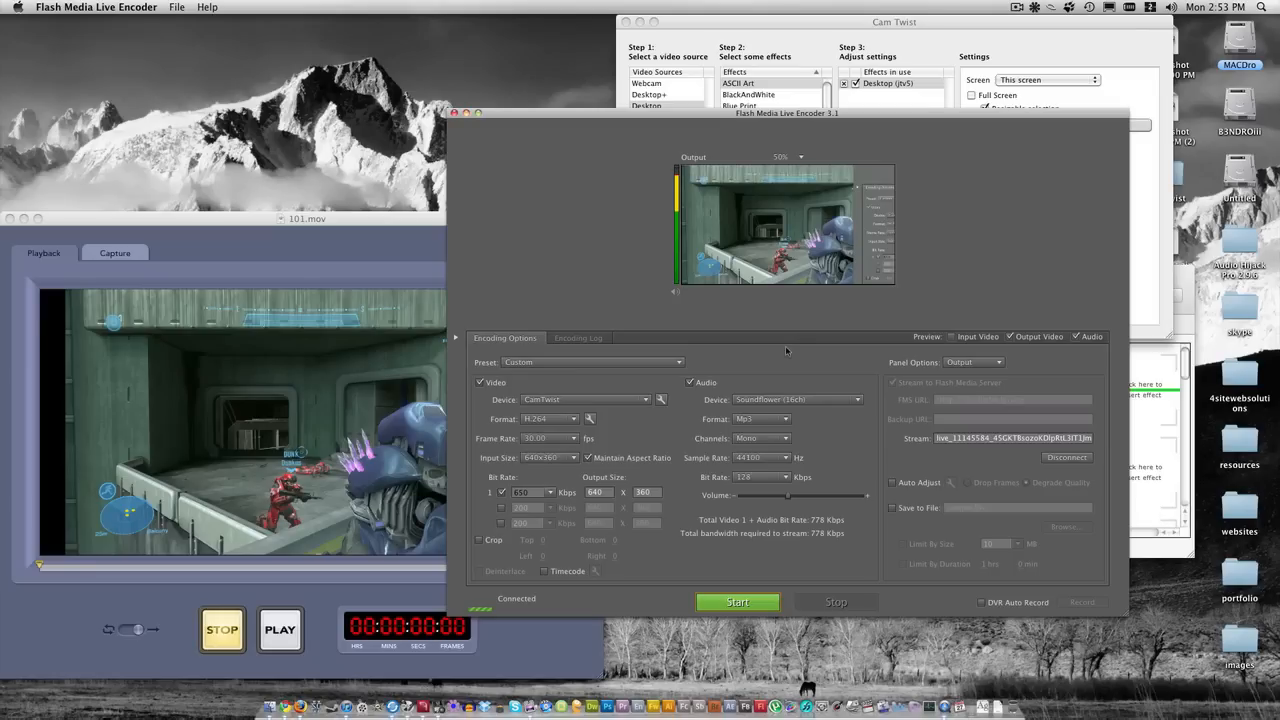
pyautogui.moveTo(560, 145)
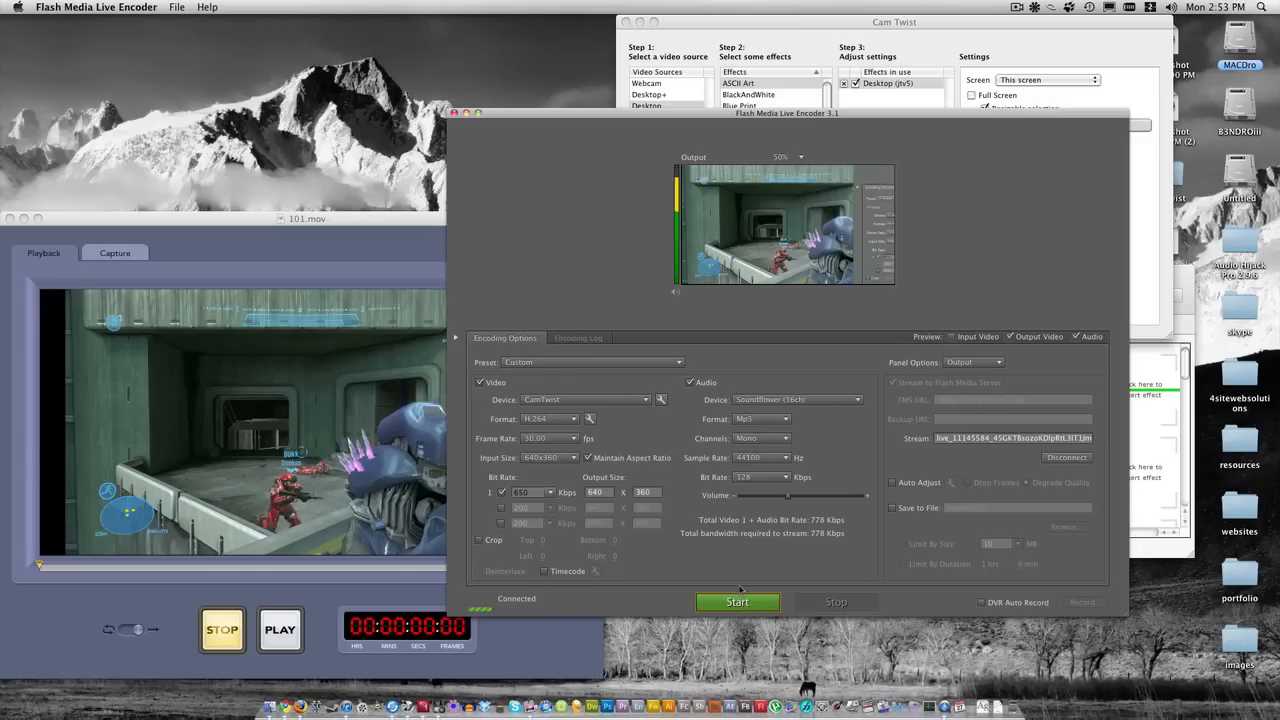
pyautogui.click(737, 601)
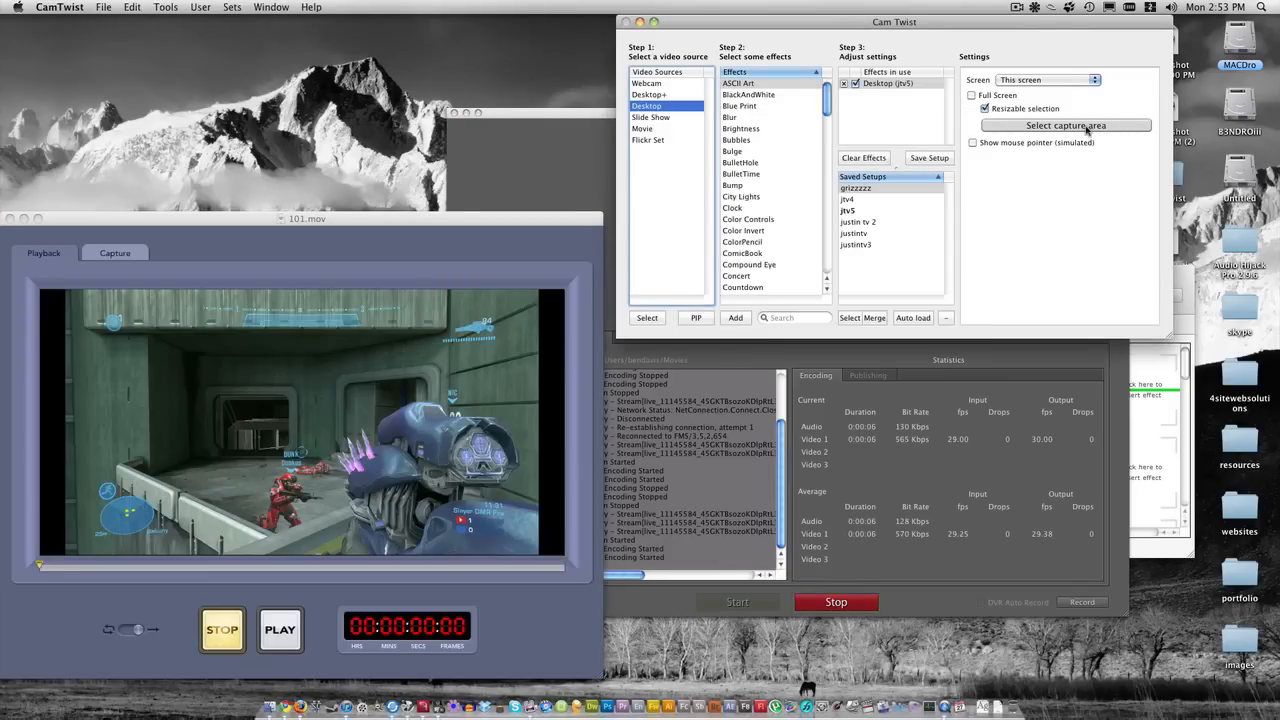
# Choose the desktop region CamTwist captures via Select capture area
pyautogui.click(1066, 125)
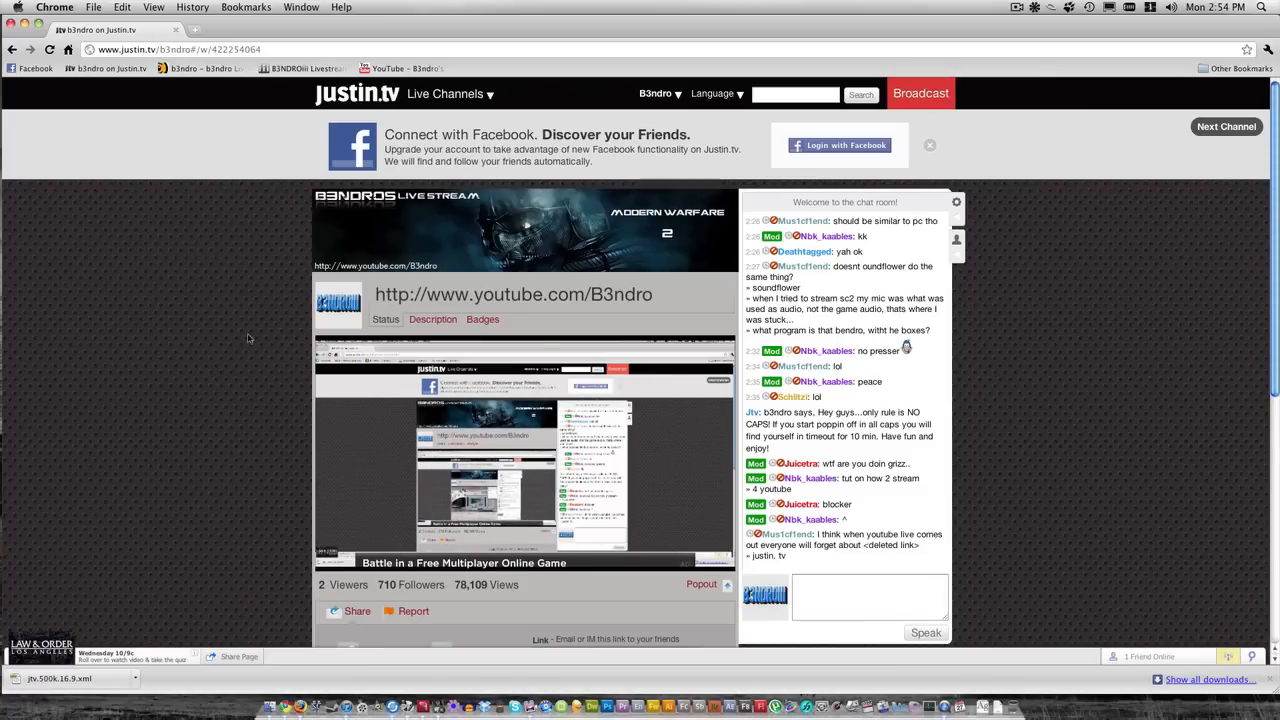
pyautogui.moveTo(300, 385)
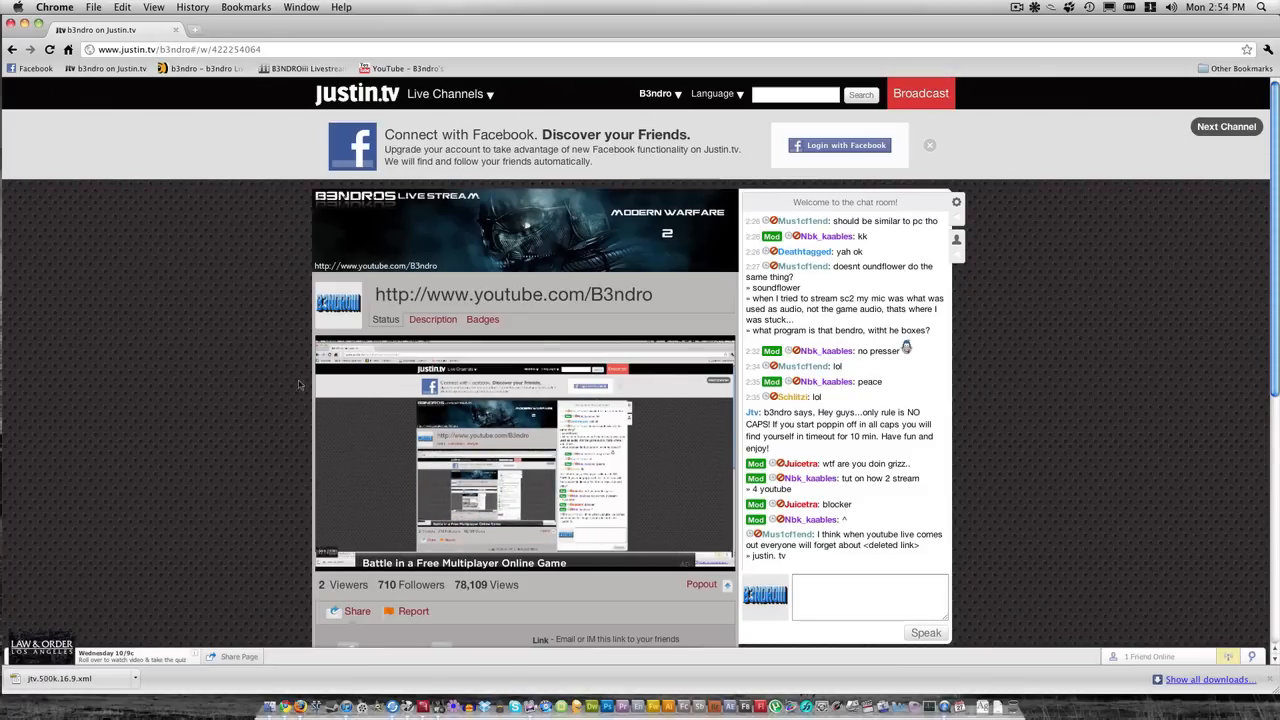